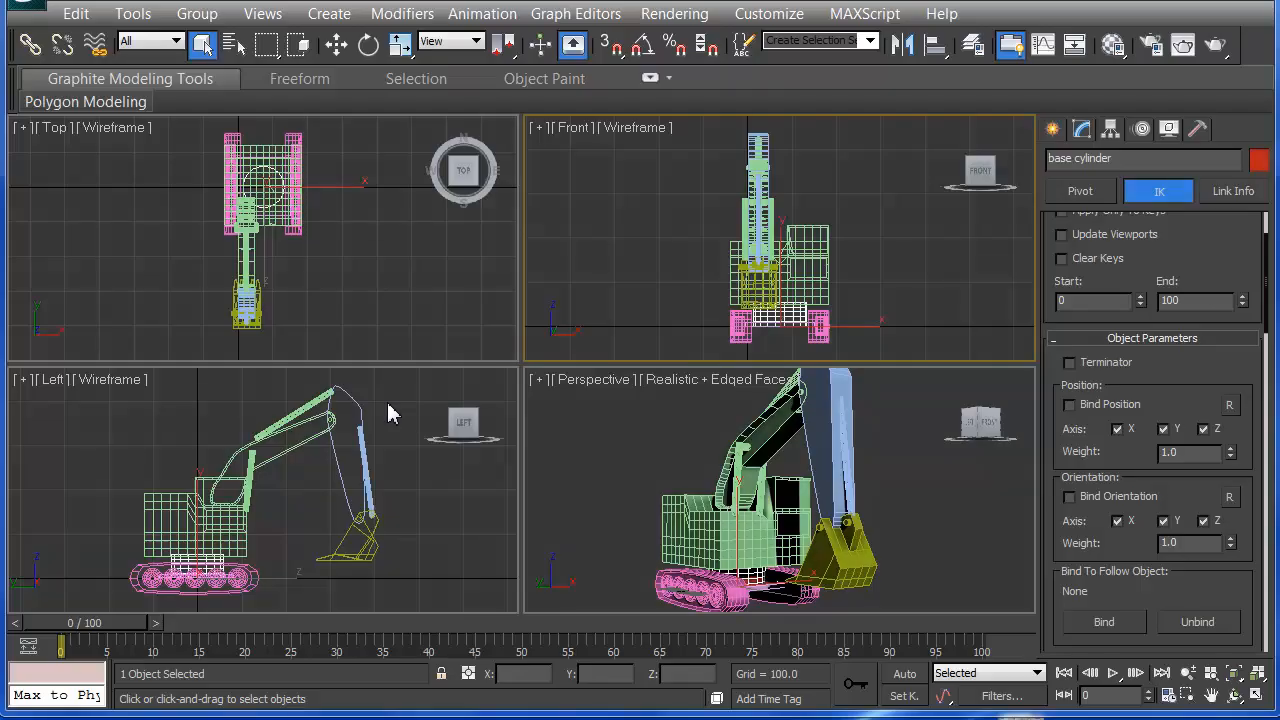
mouse_move(380, 412)
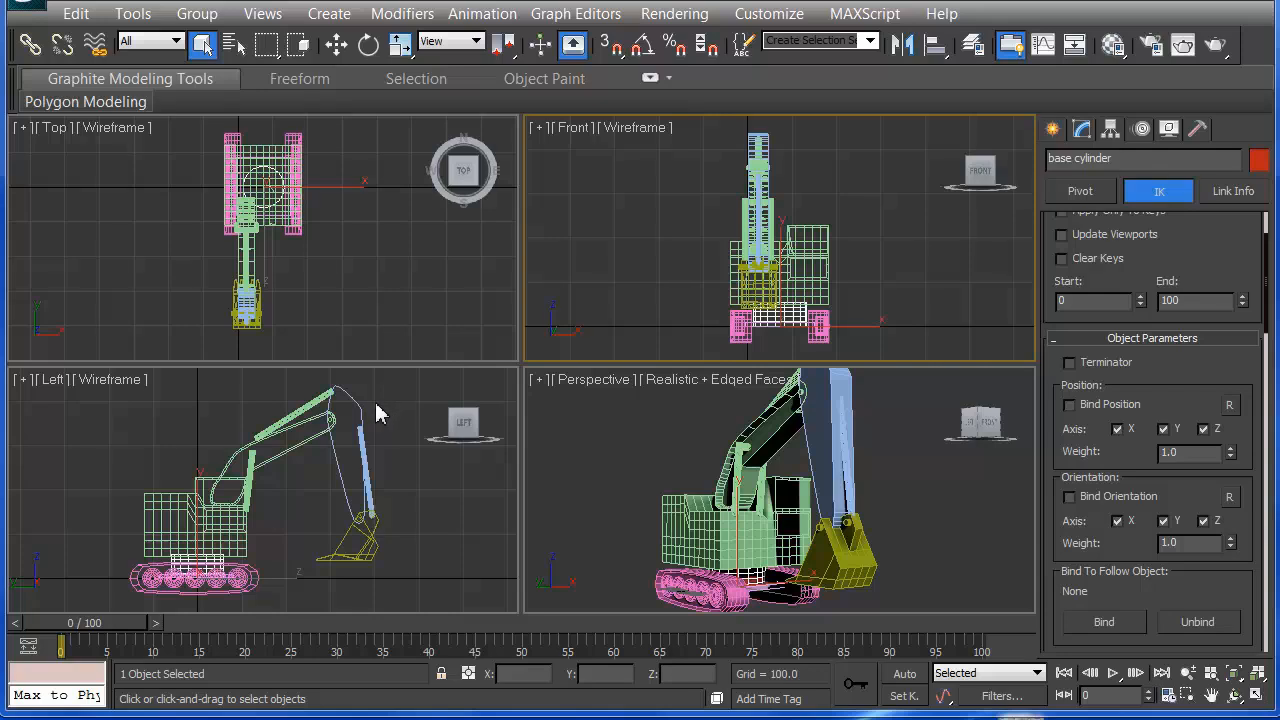
mouse_move(508, 256)
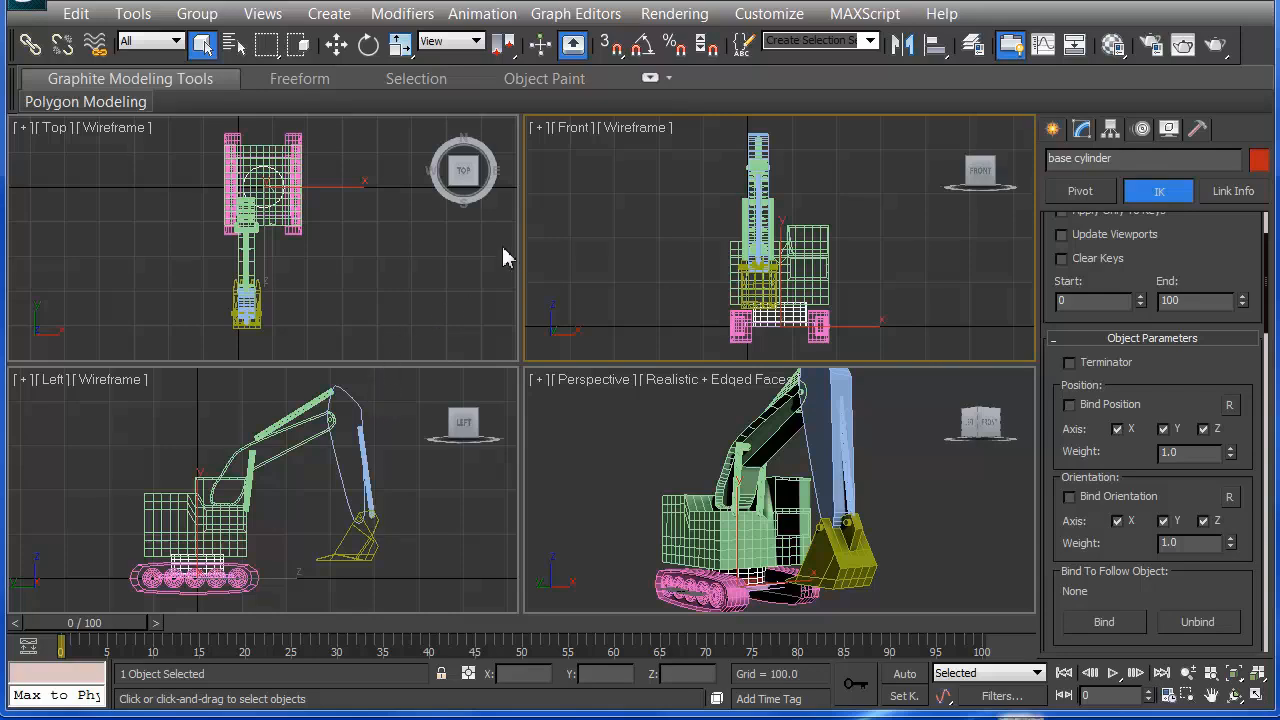
mouse_move(502, 260)
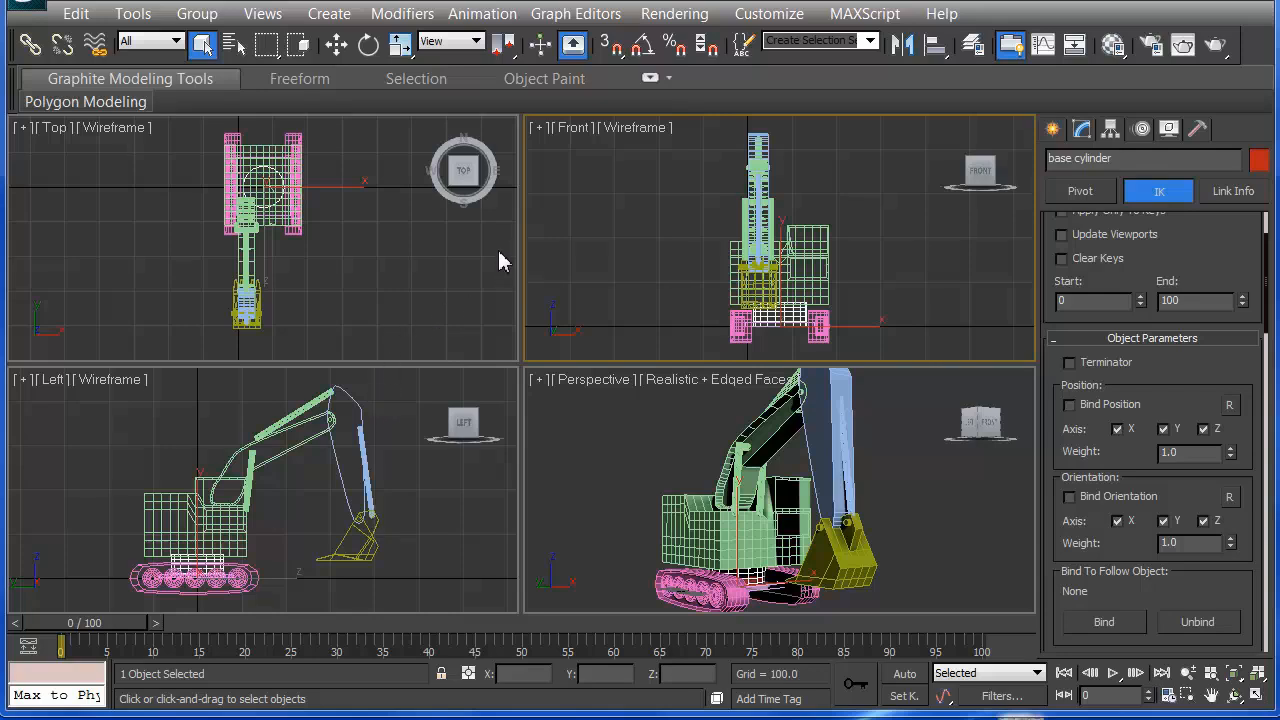
mouse_move(422, 248)
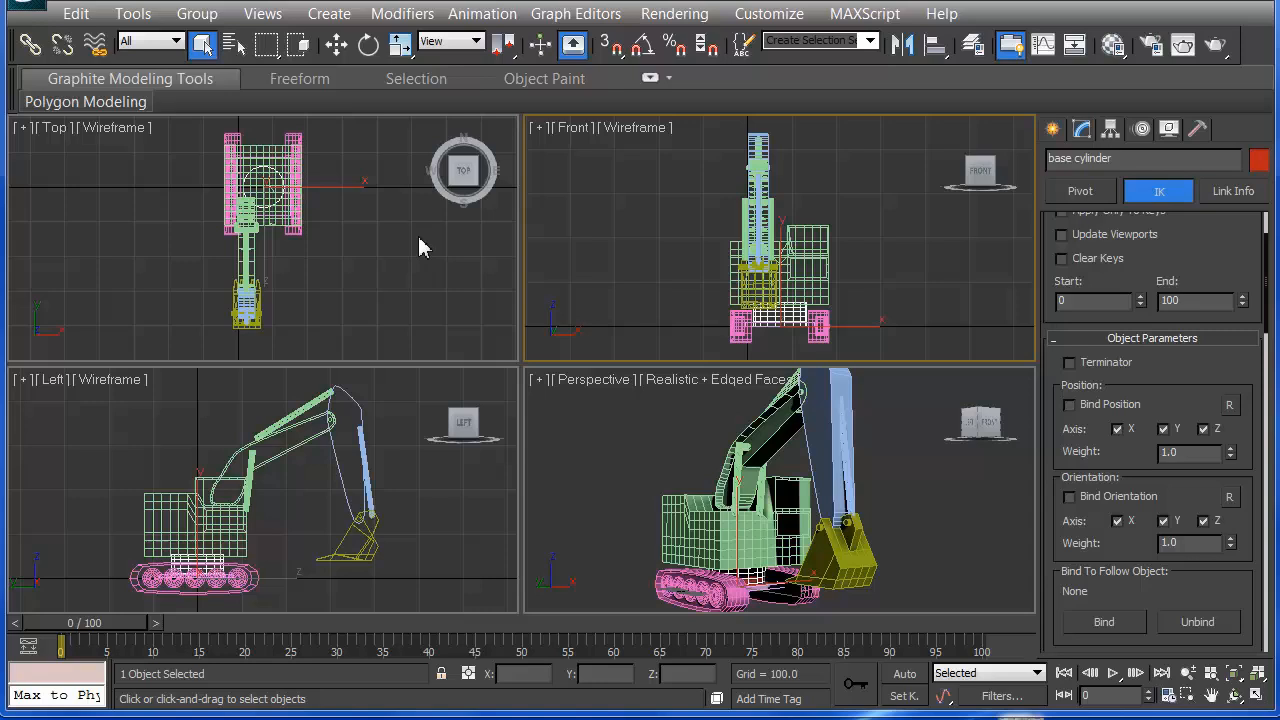
mouse_move(344, 328)
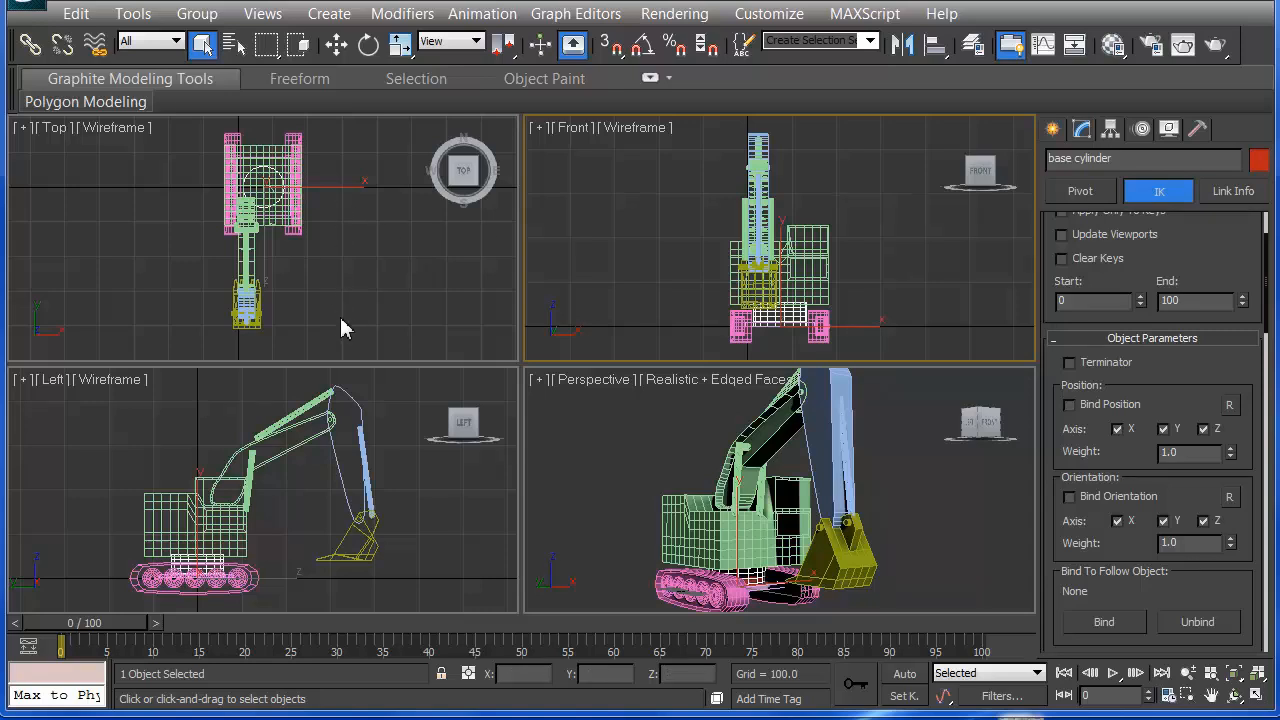
mouse_move(352, 316)
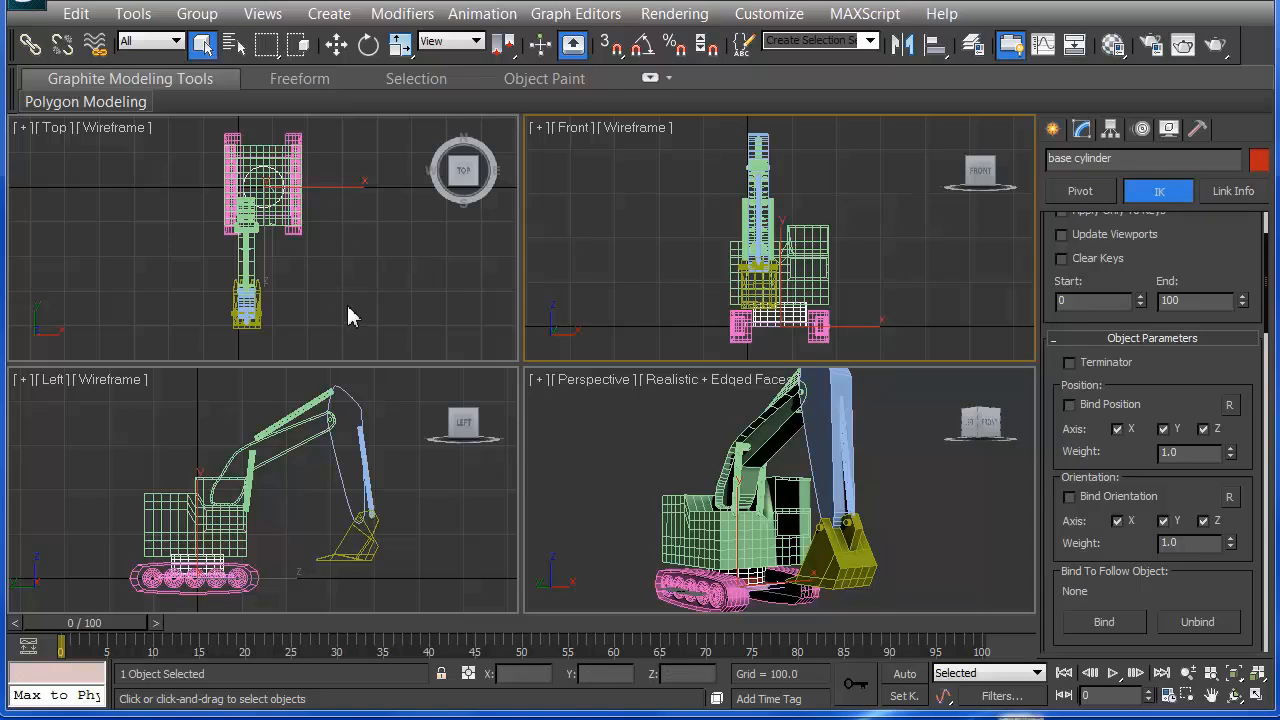
mouse_move(336, 294)
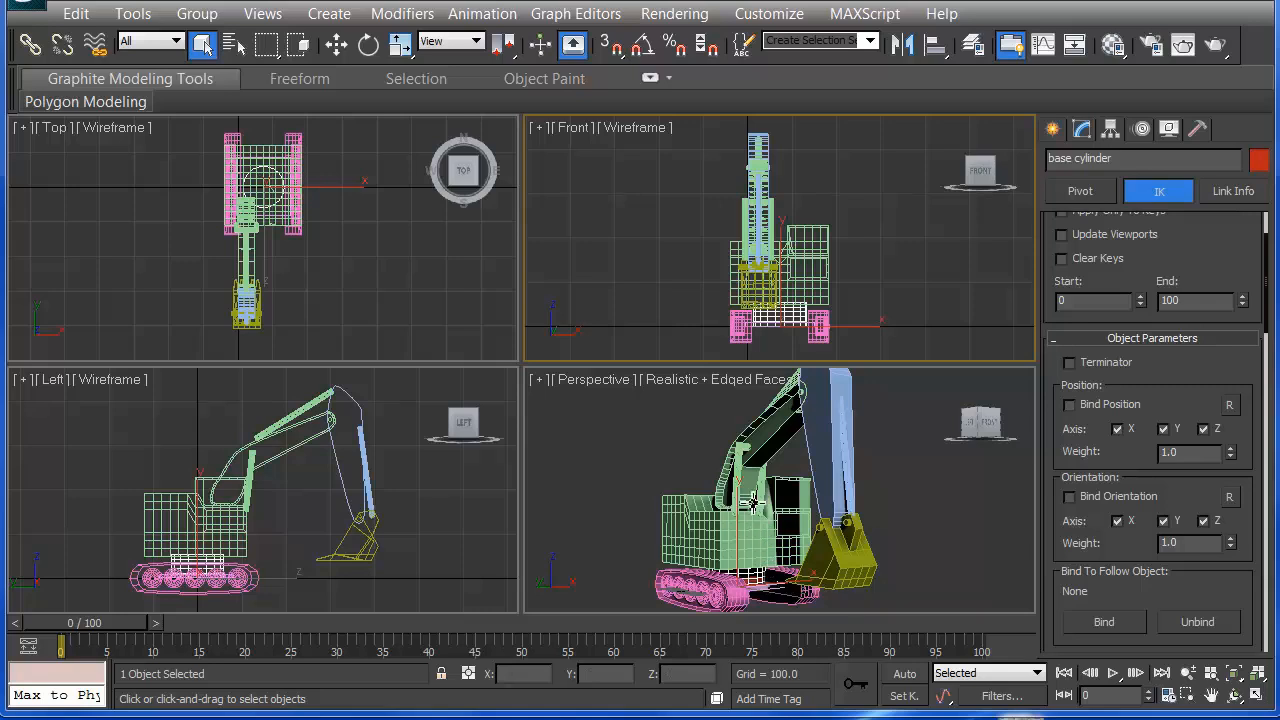
mouse_move(752, 560)
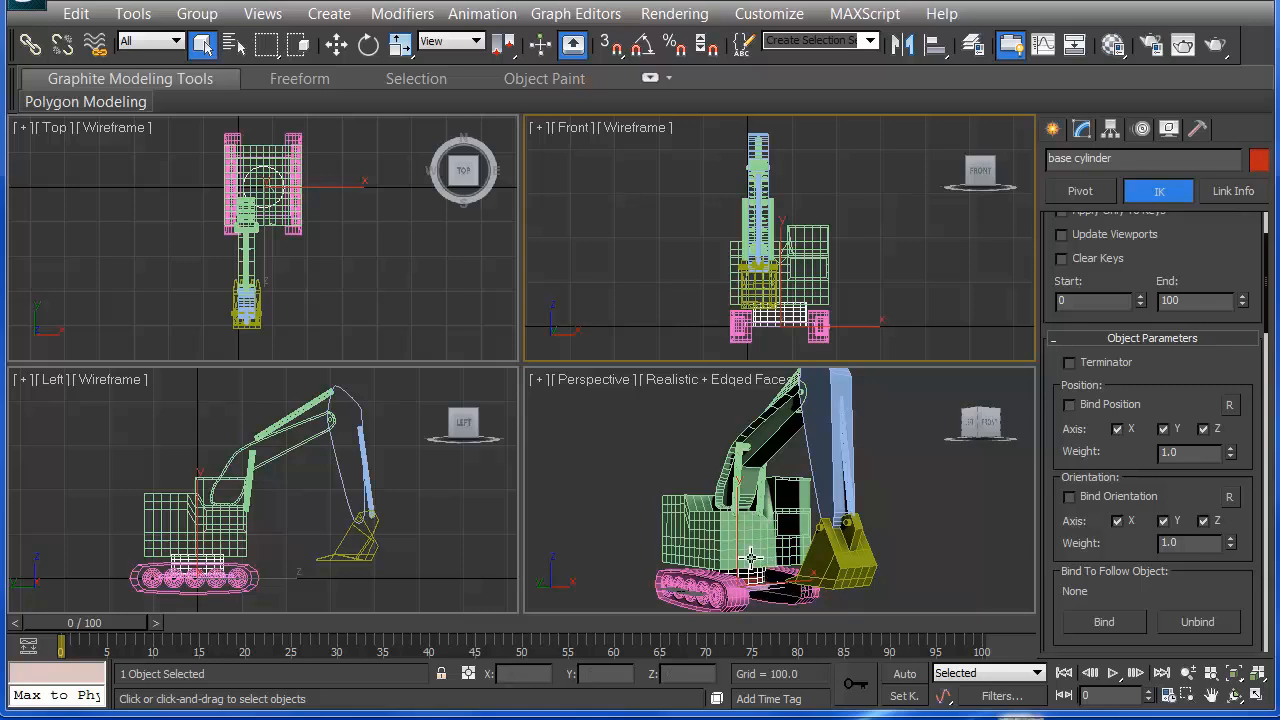
mouse_move(752, 560)
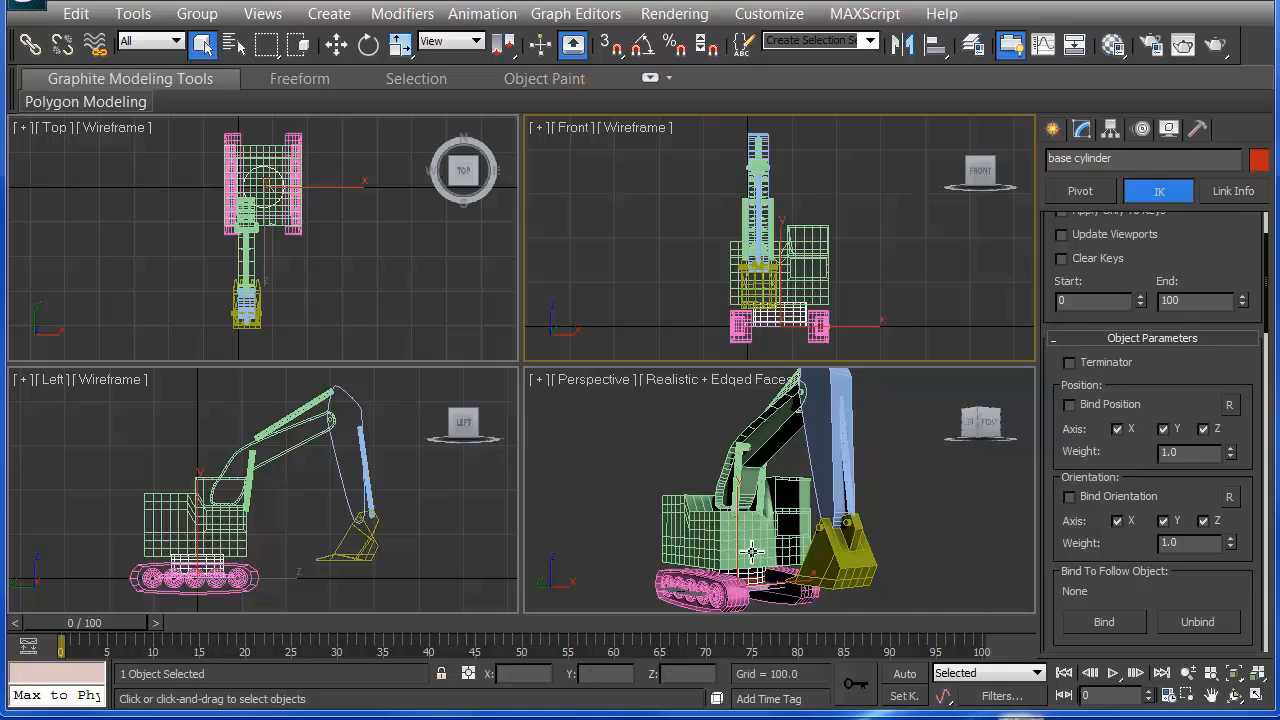
mouse_move(732, 568)
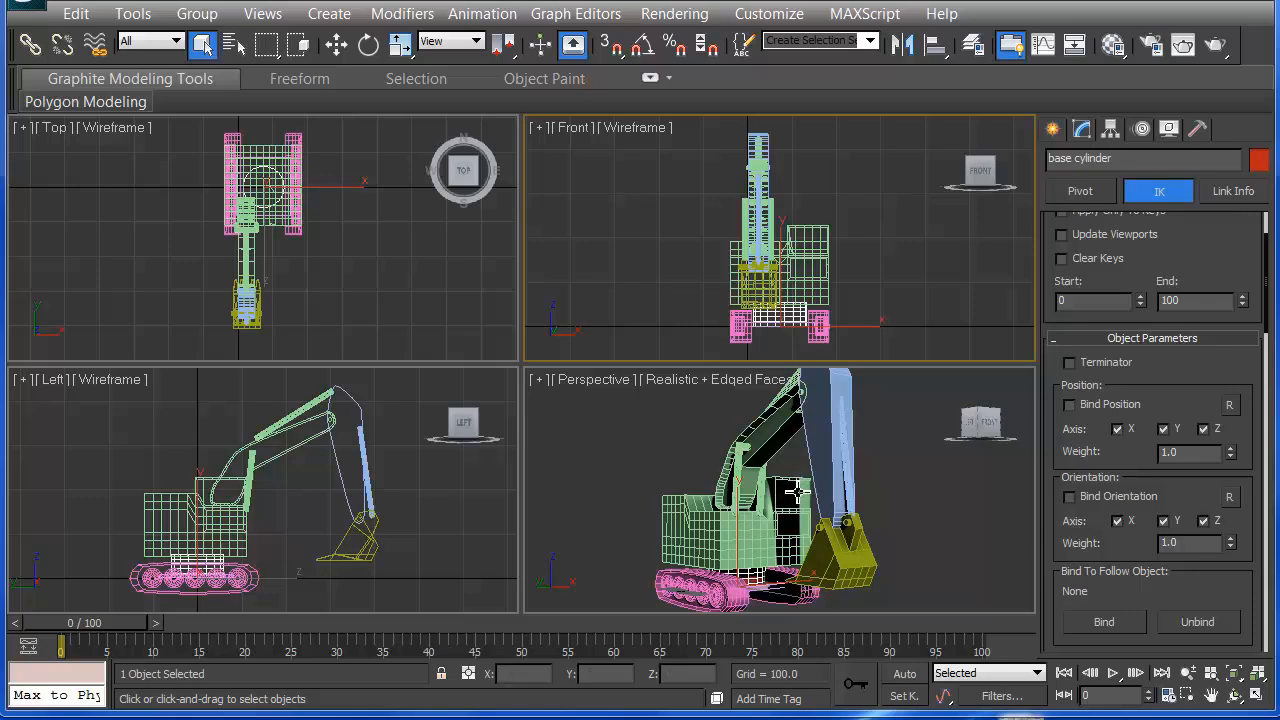
mouse_move(824, 448)
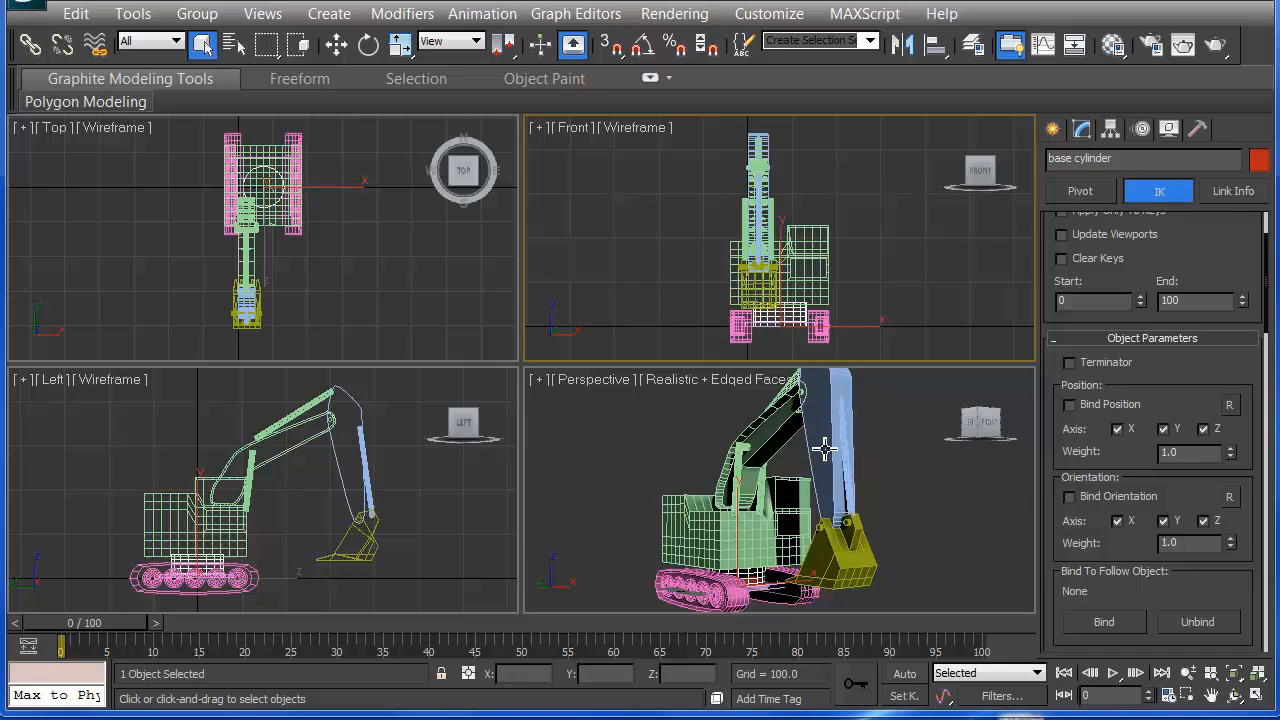
mouse_move(824, 544)
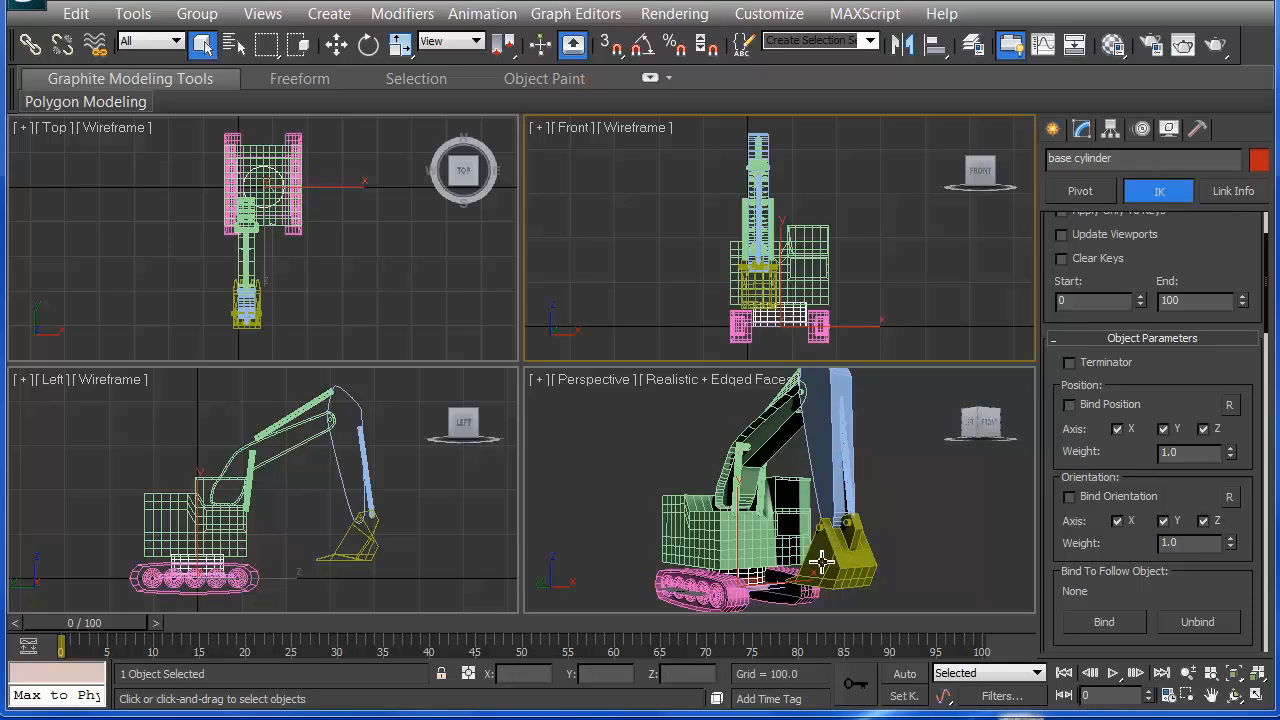
mouse_move(800, 474)
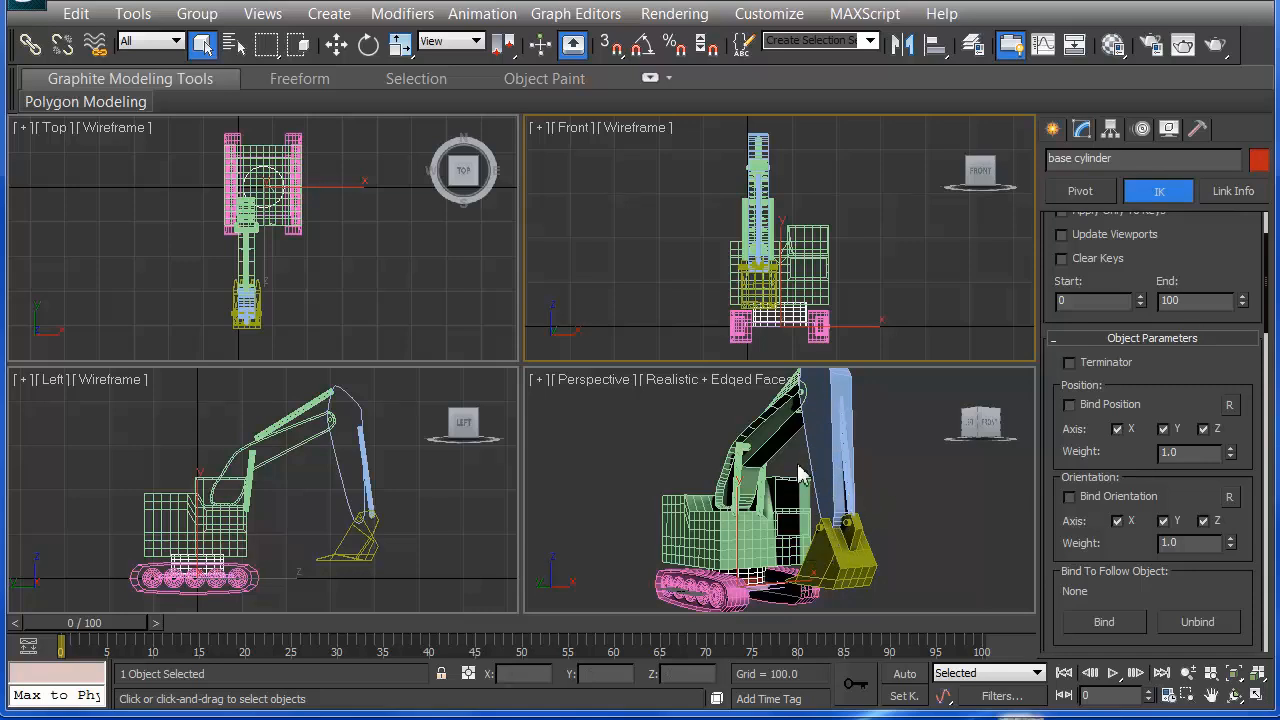
mouse_move(488, 12)
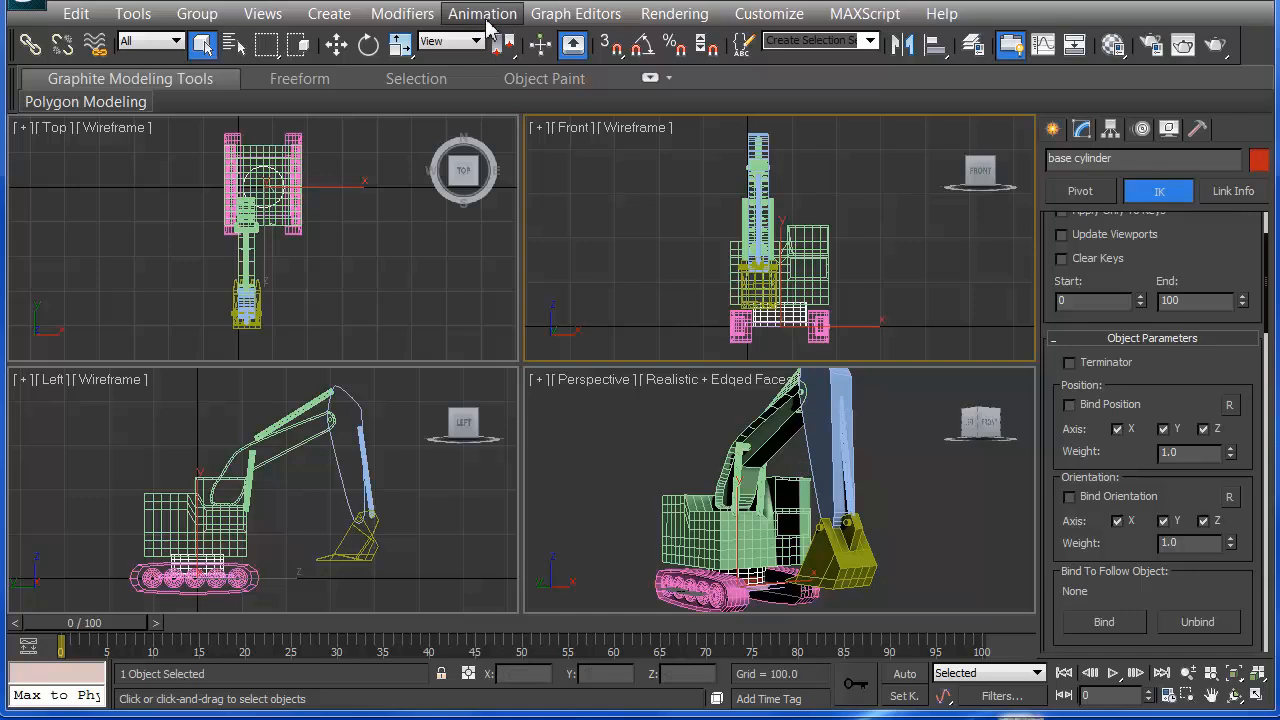
mouse_move(524, 20)
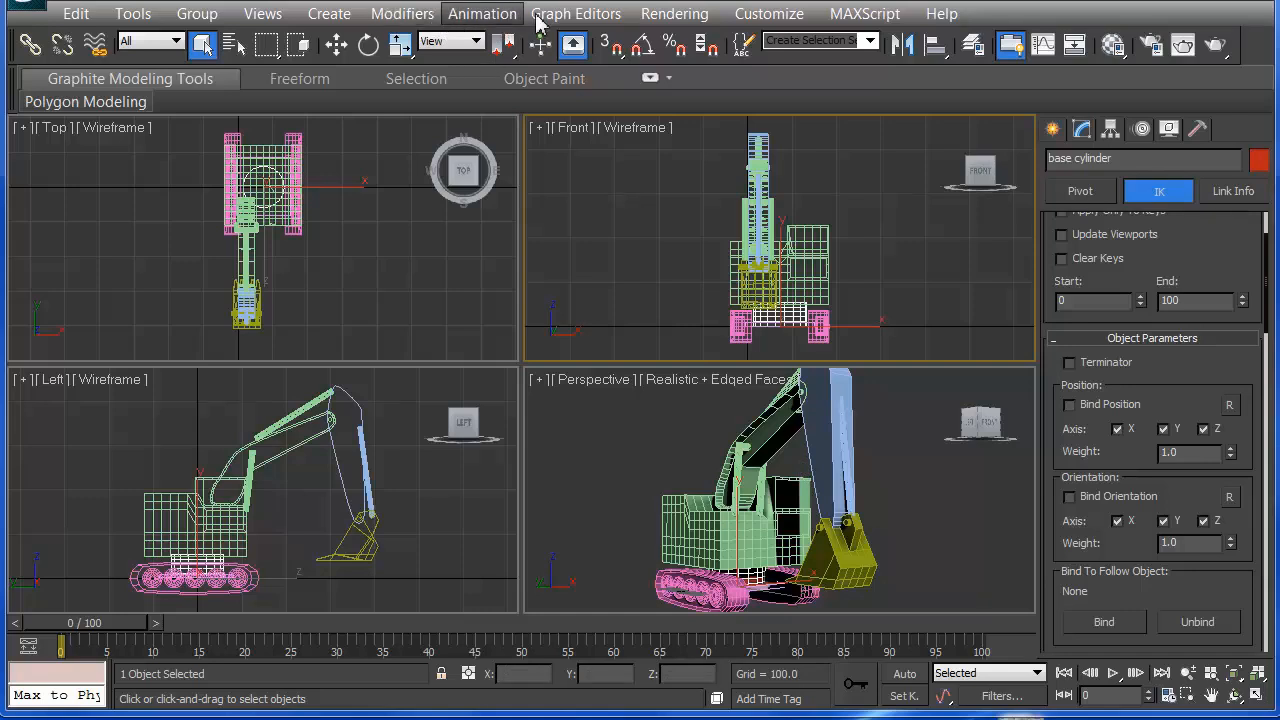
Step: Bring up a new Schematic View of the backhoe and move the Display floater aside
left_click(576, 12)
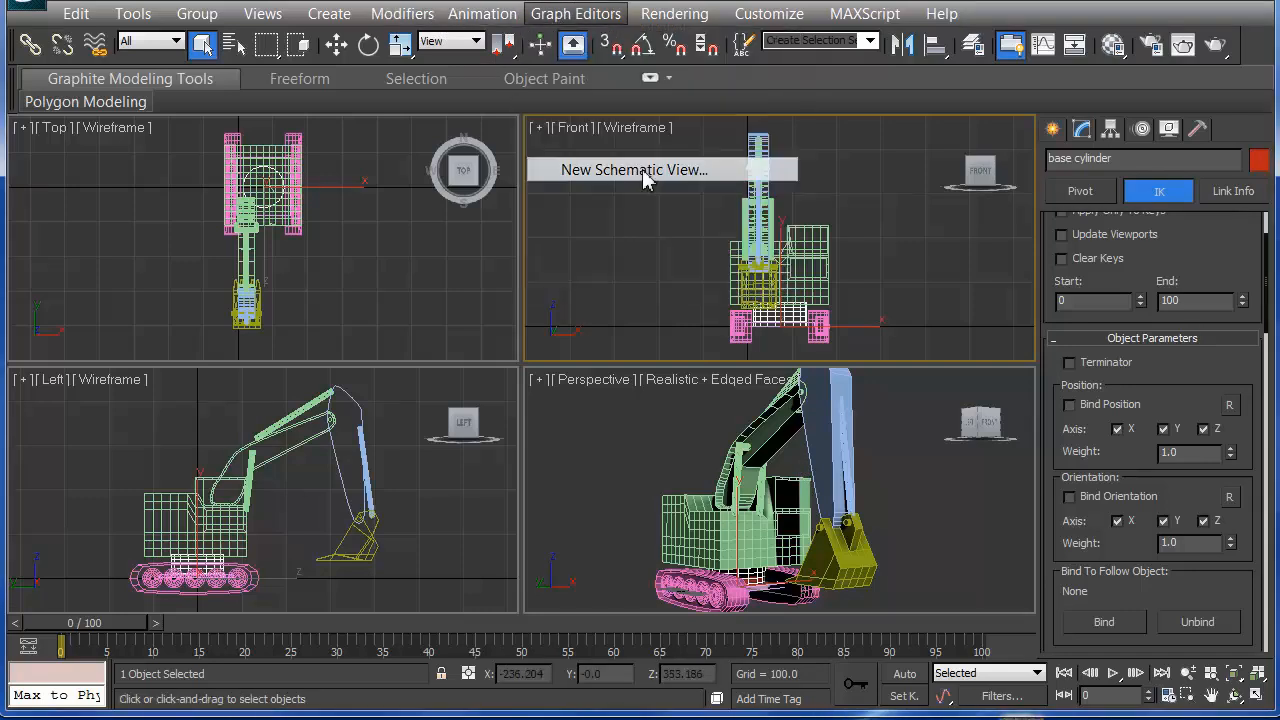
left_click(634, 168)
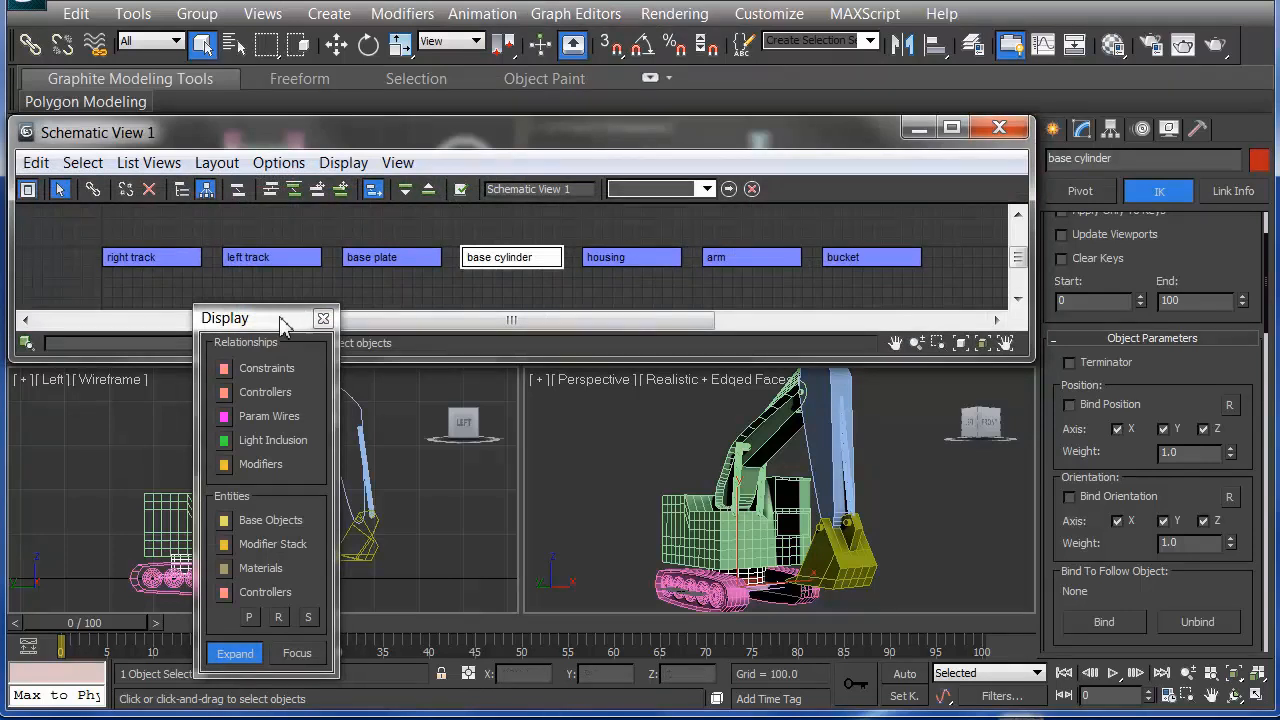
left_click_drag(284, 318, 276, 432)
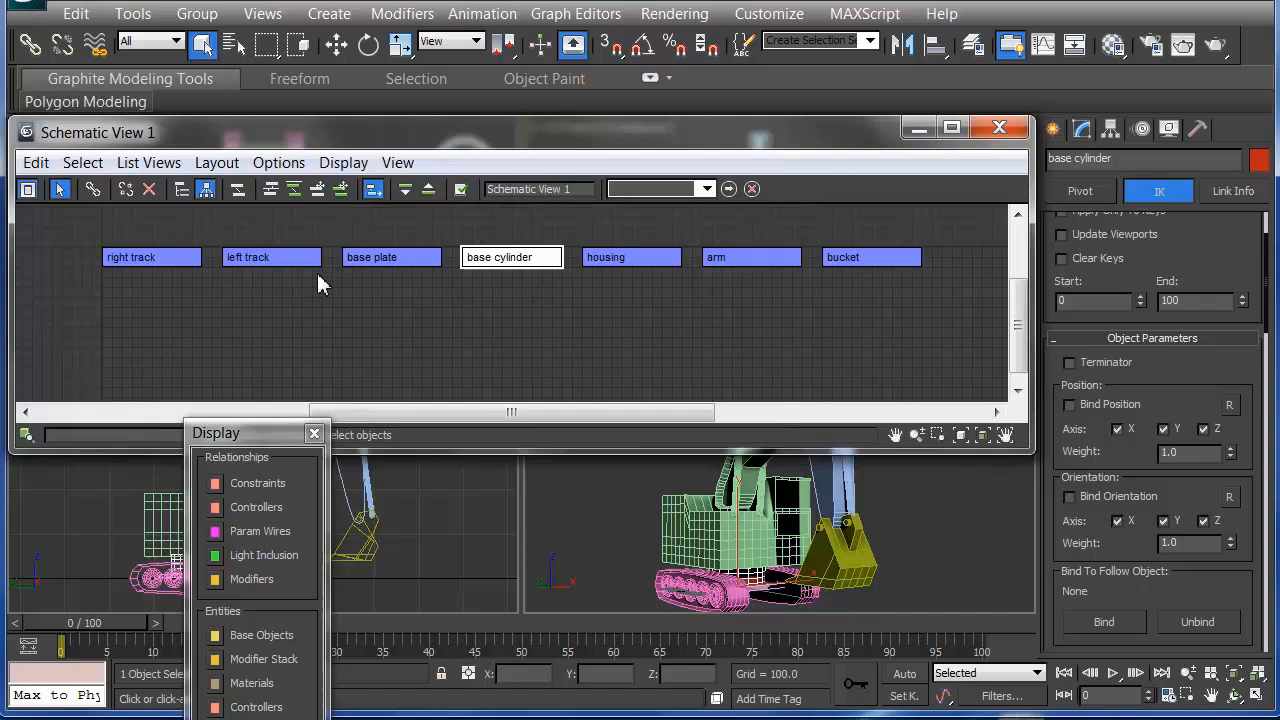
mouse_move(196, 290)
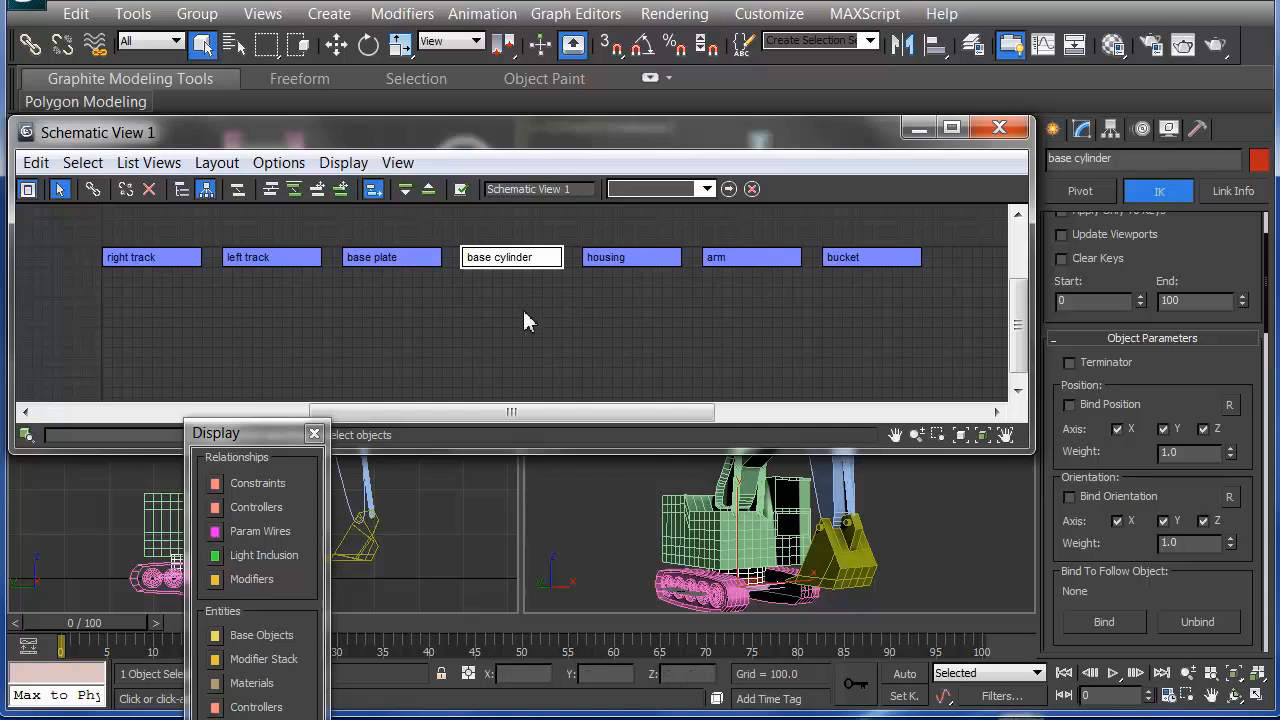
mouse_move(520, 352)
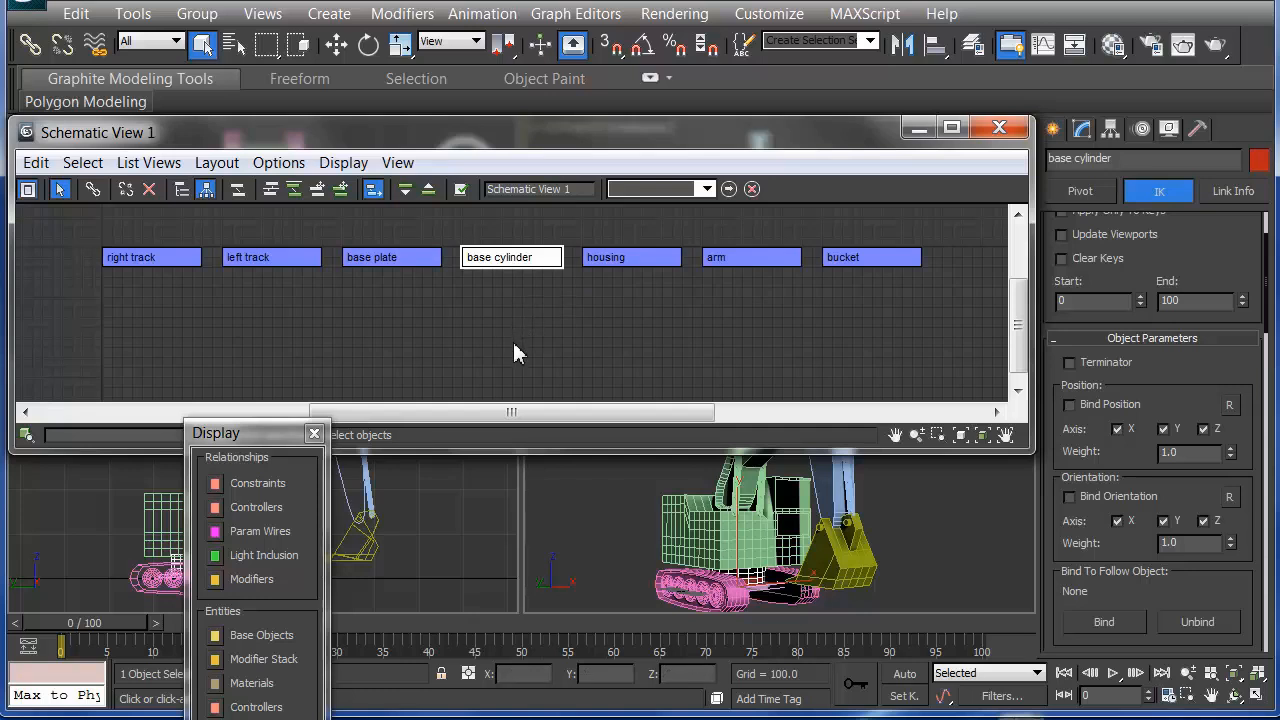
mouse_move(520, 334)
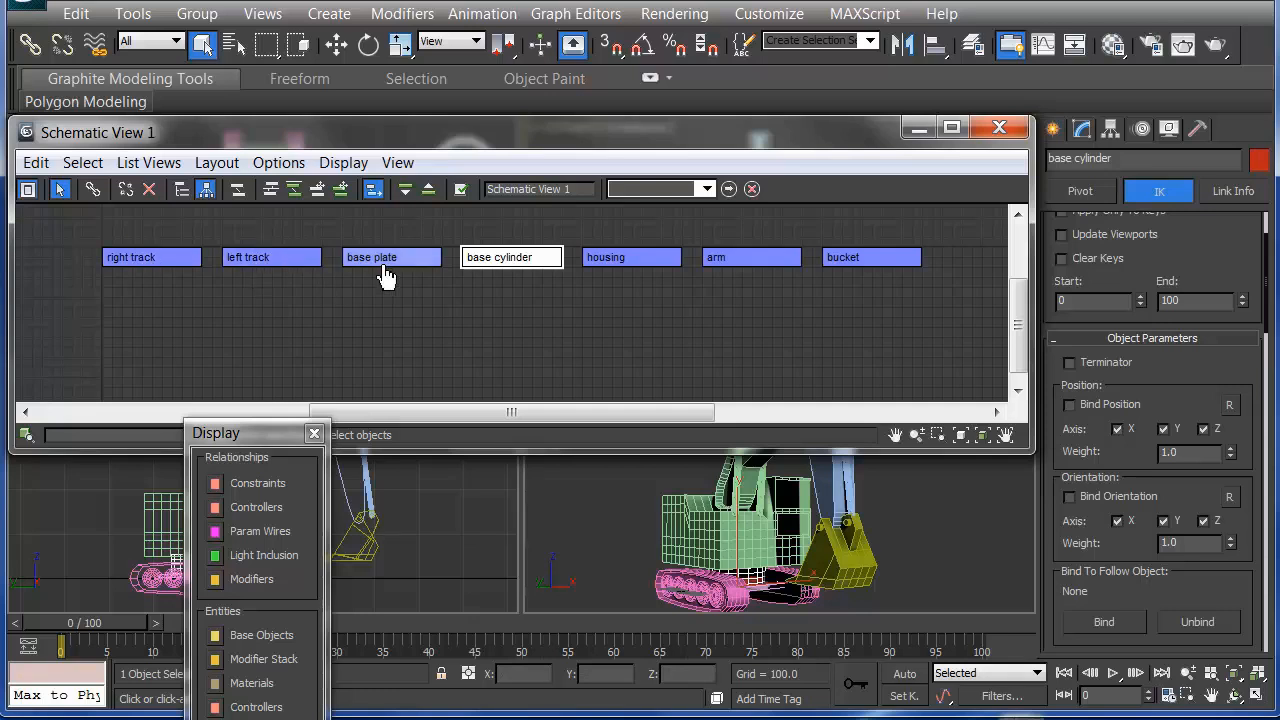
mouse_move(422, 270)
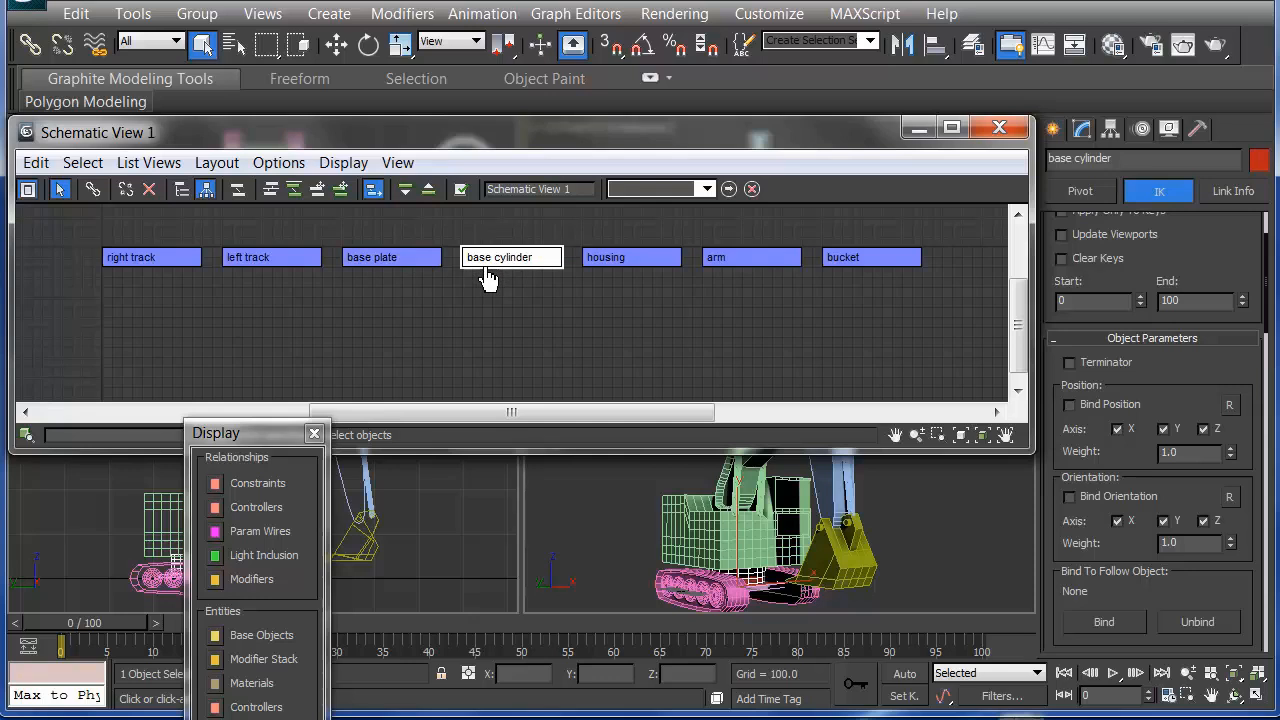
mouse_move(92, 190)
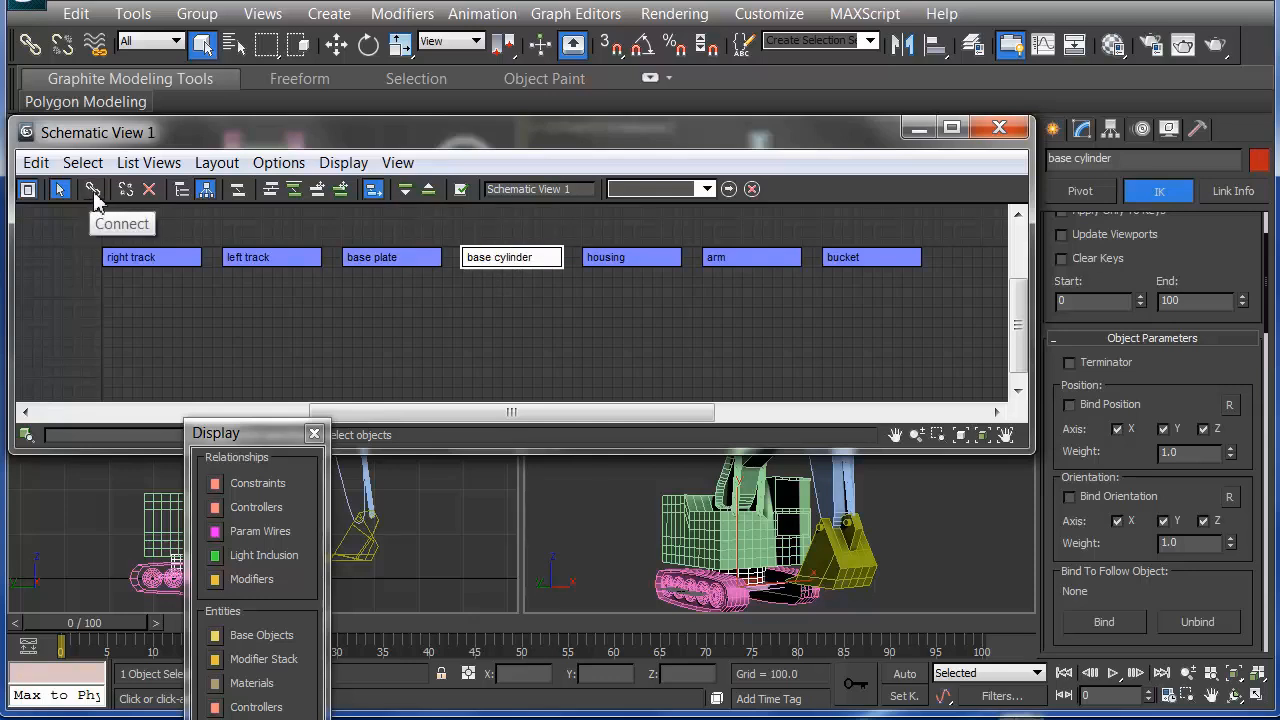
Step: With the Connect tool, link tracks under base plate and bucket under arm in the hierarchy
left_click(92, 188)
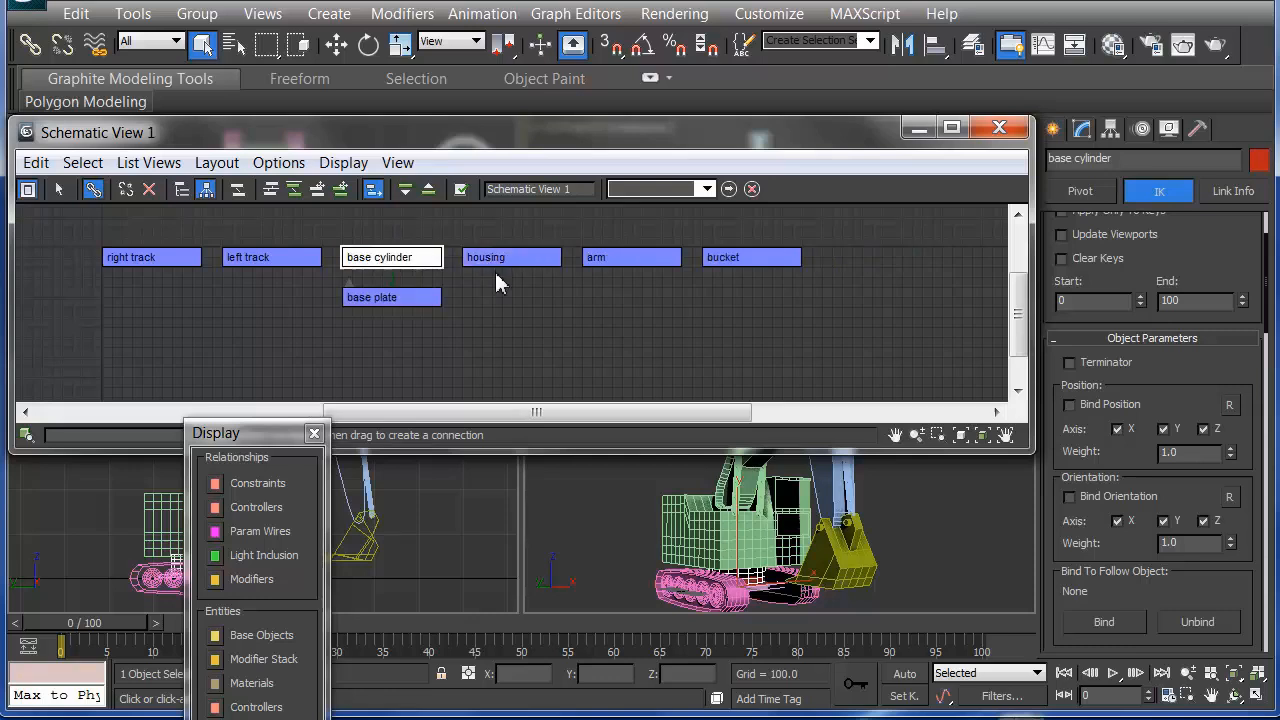
left_click_drag(270, 264, 290, 360)
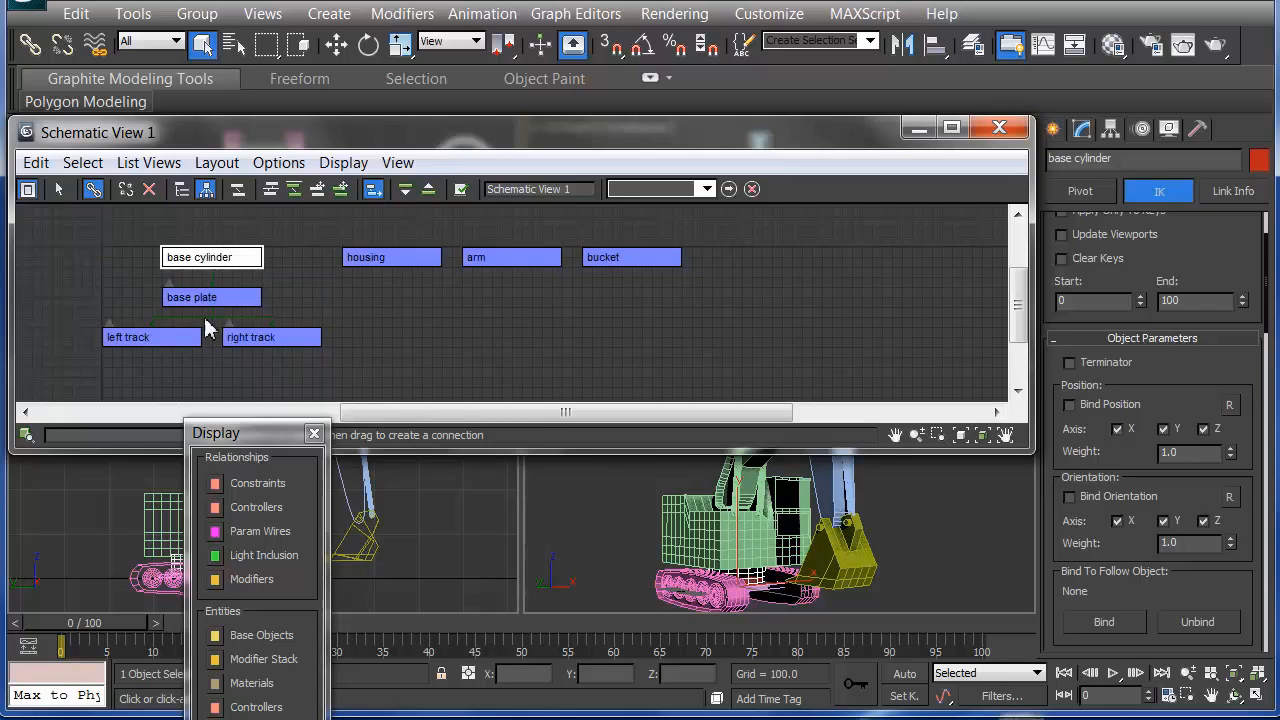
mouse_move(232, 284)
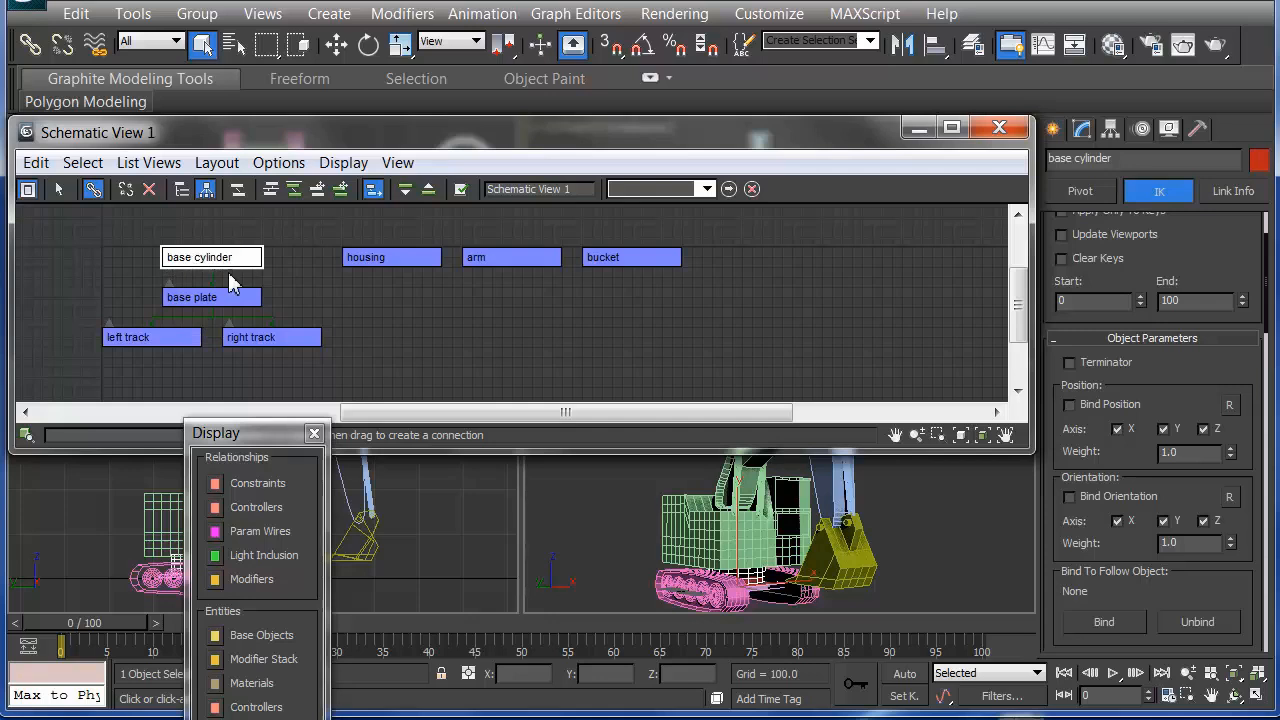
left_click(212, 256)
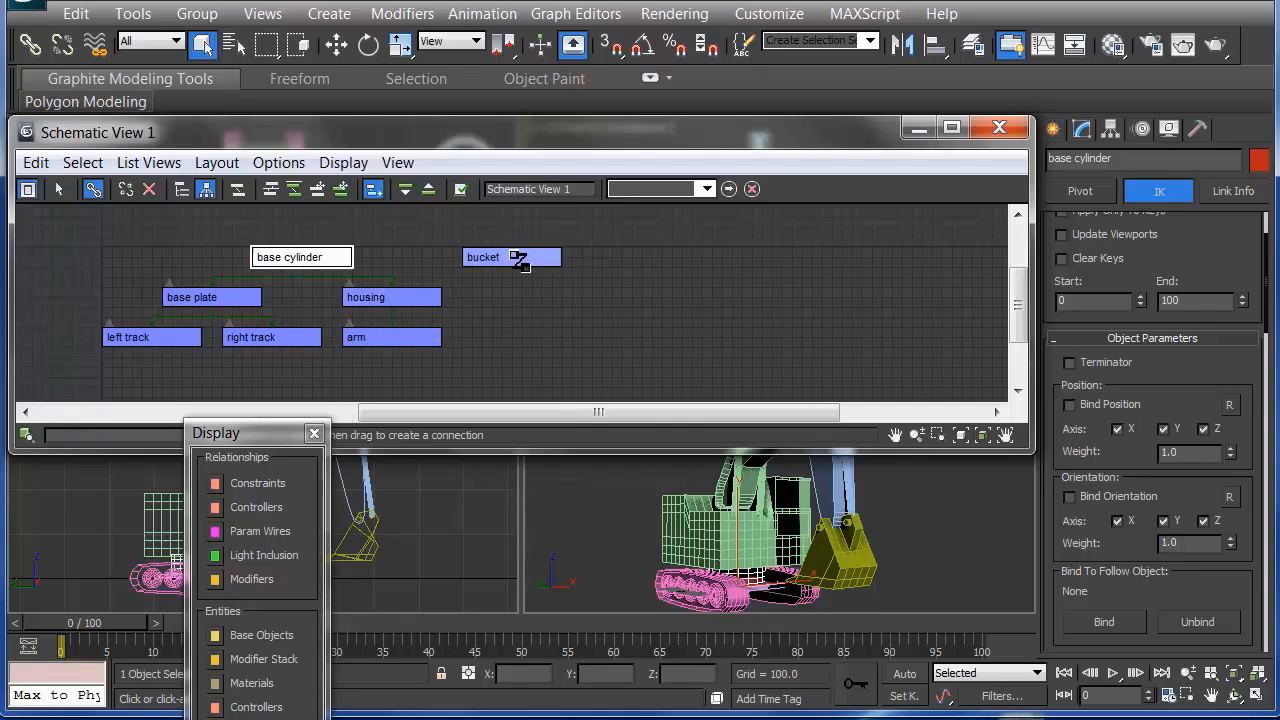
left_click_drag(512, 256, 392, 376)
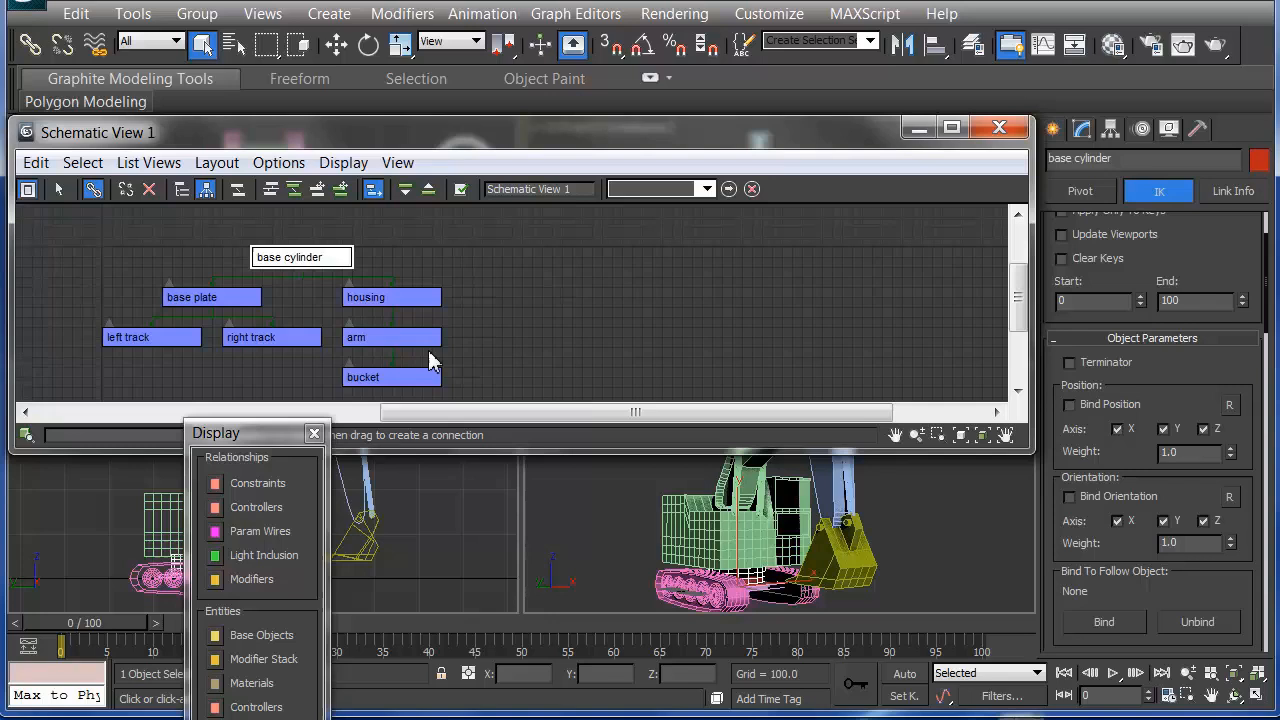
mouse_move(284, 300)
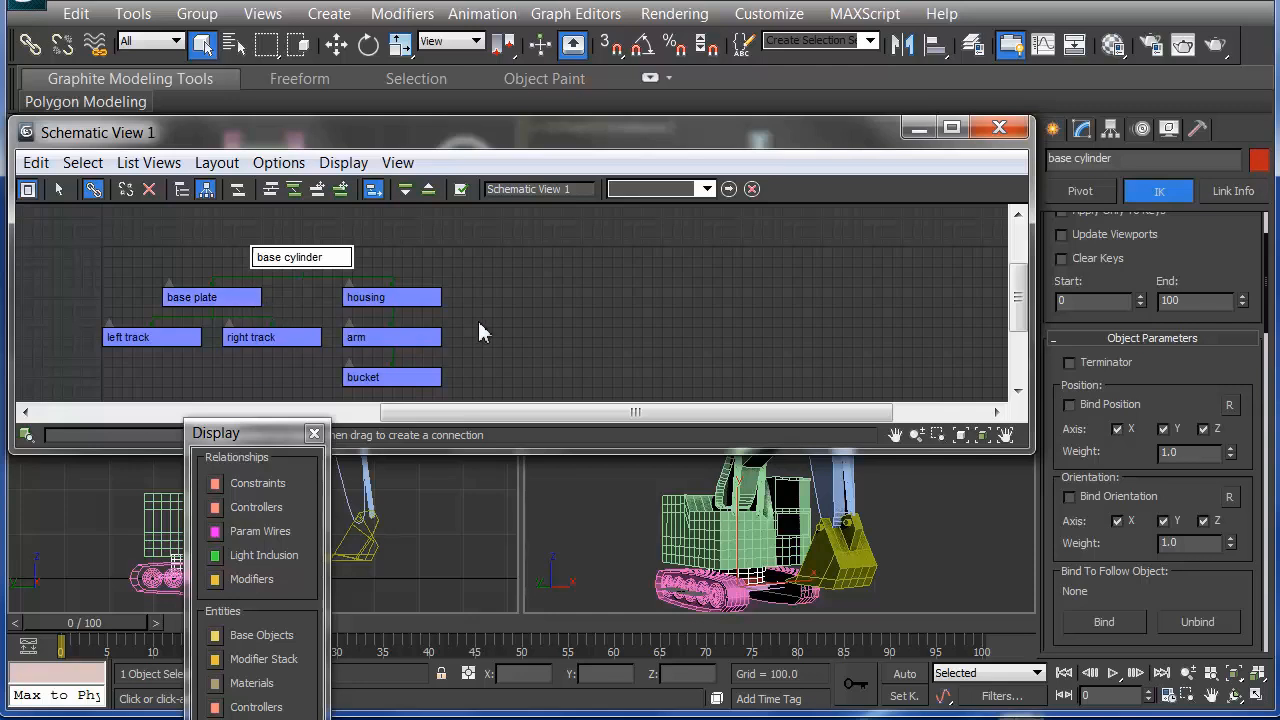
mouse_move(670, 324)
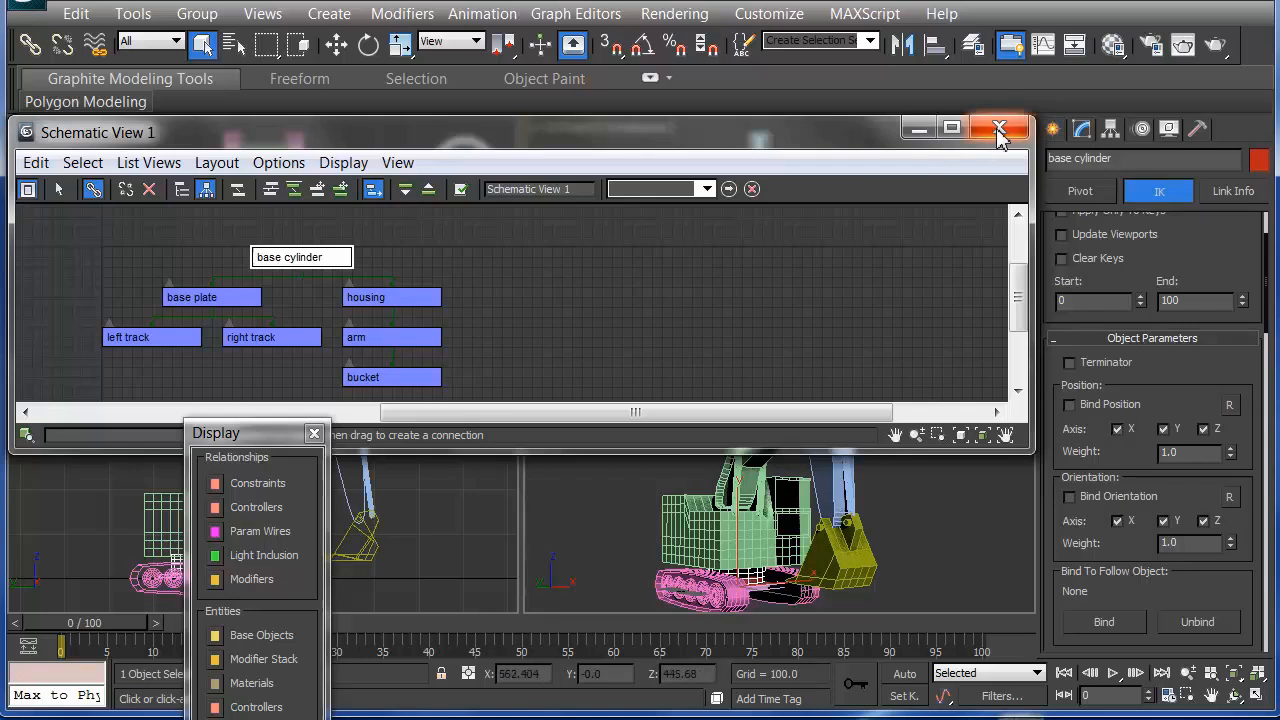
left_click(998, 128)
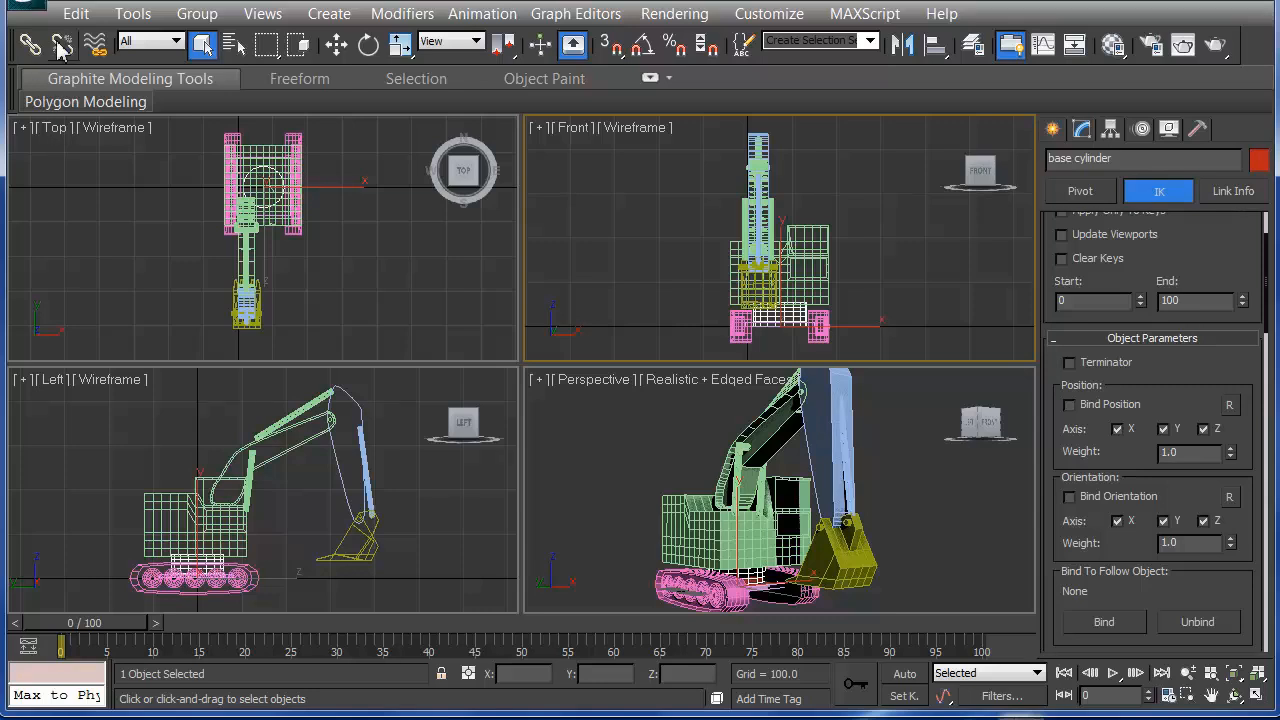
mouse_move(38, 8)
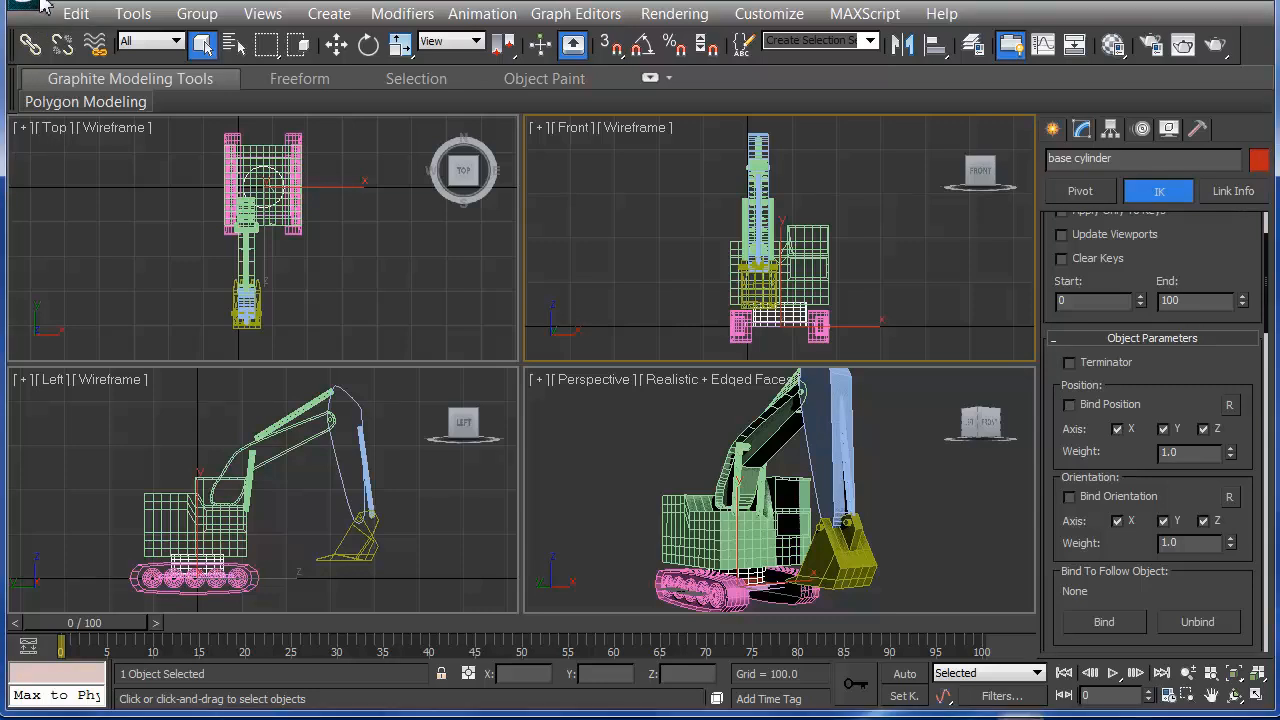
left_click(40, 8)
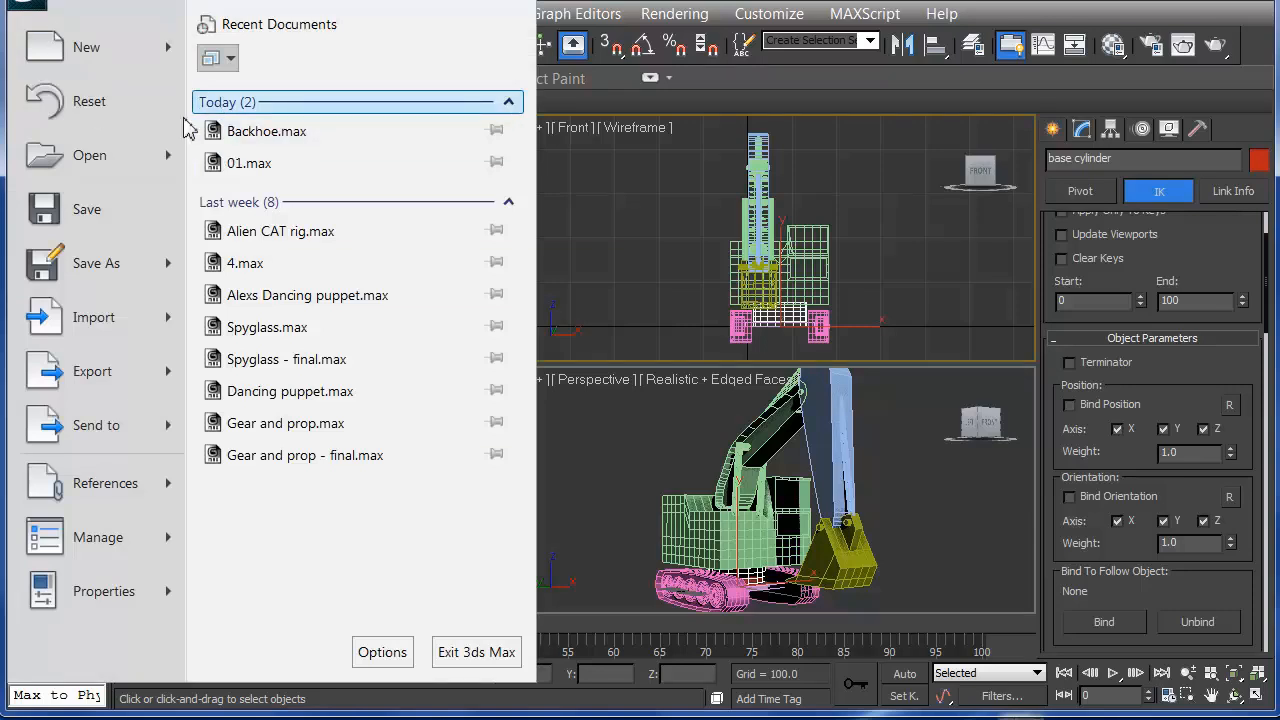
left_click(96, 264)
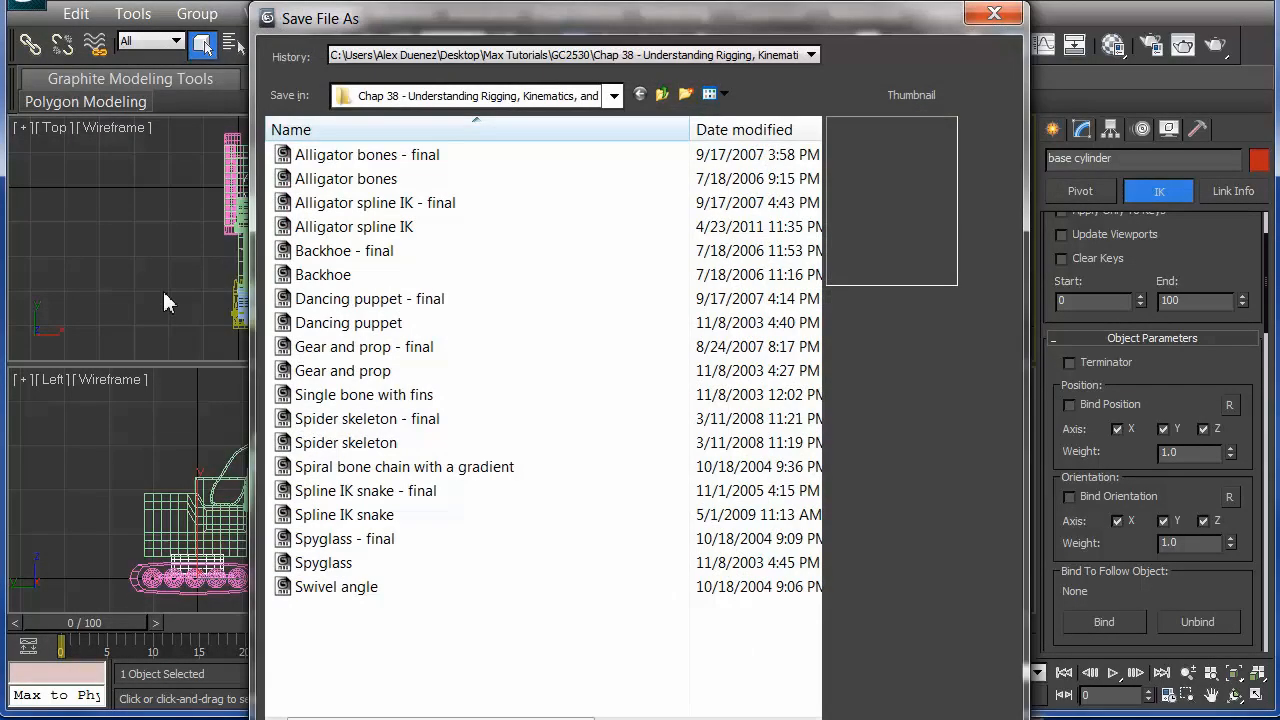
mouse_move(460, 692)
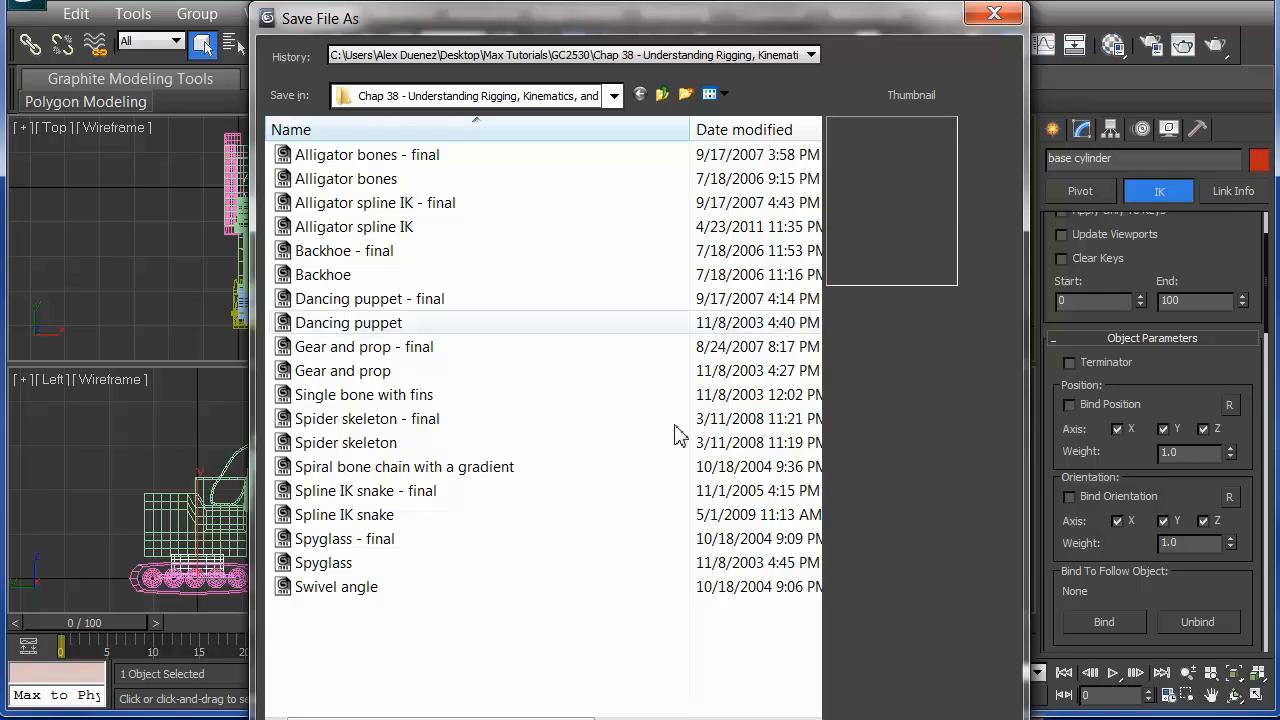
left_click(994, 12)
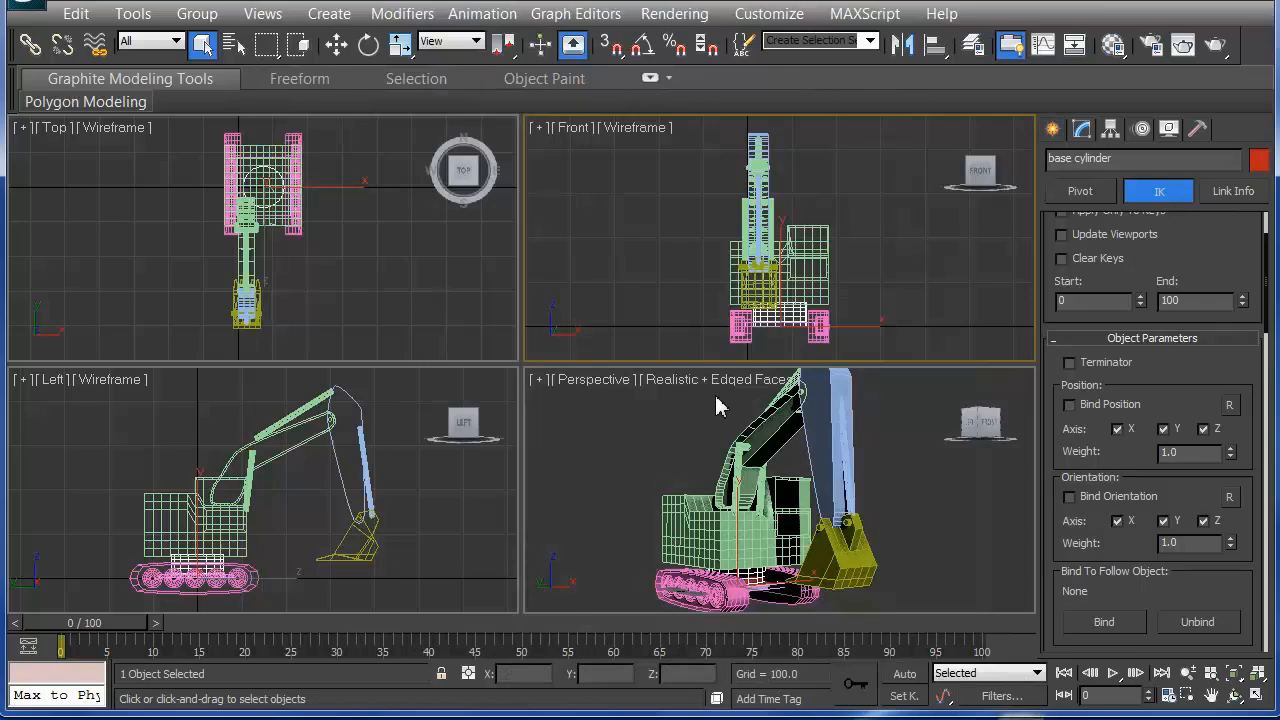
mouse_move(686, 418)
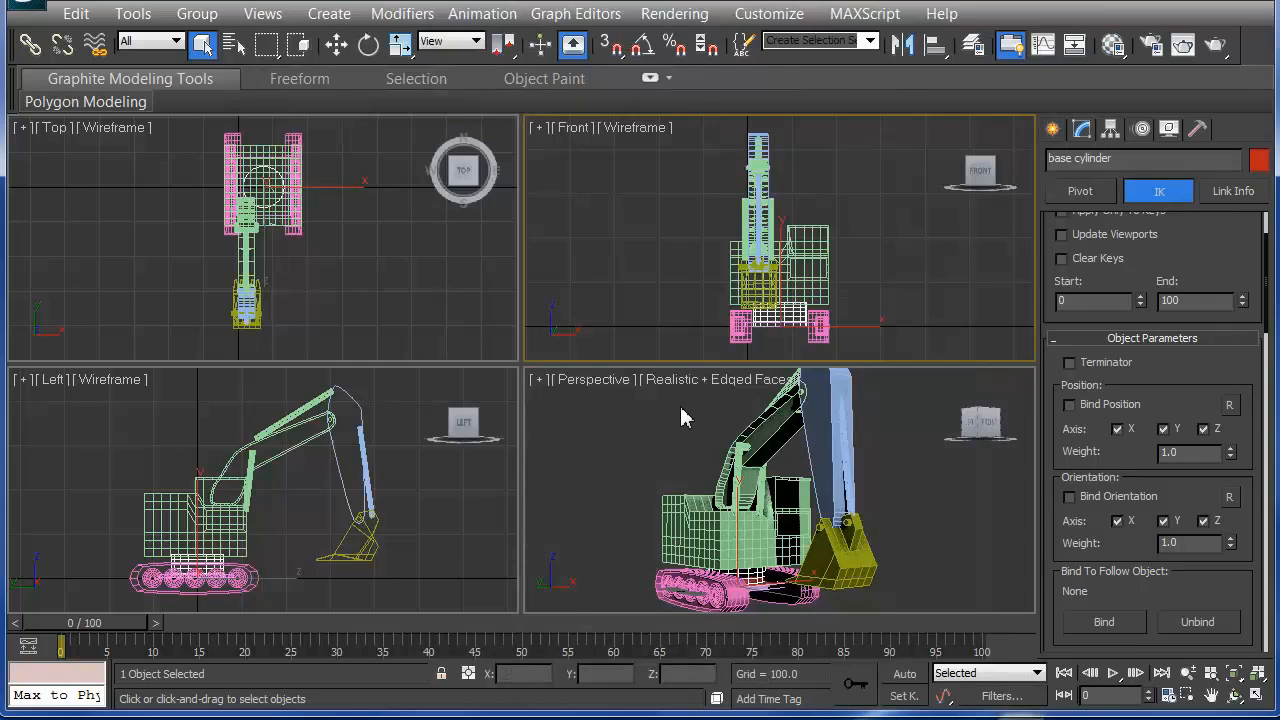
mouse_move(684, 416)
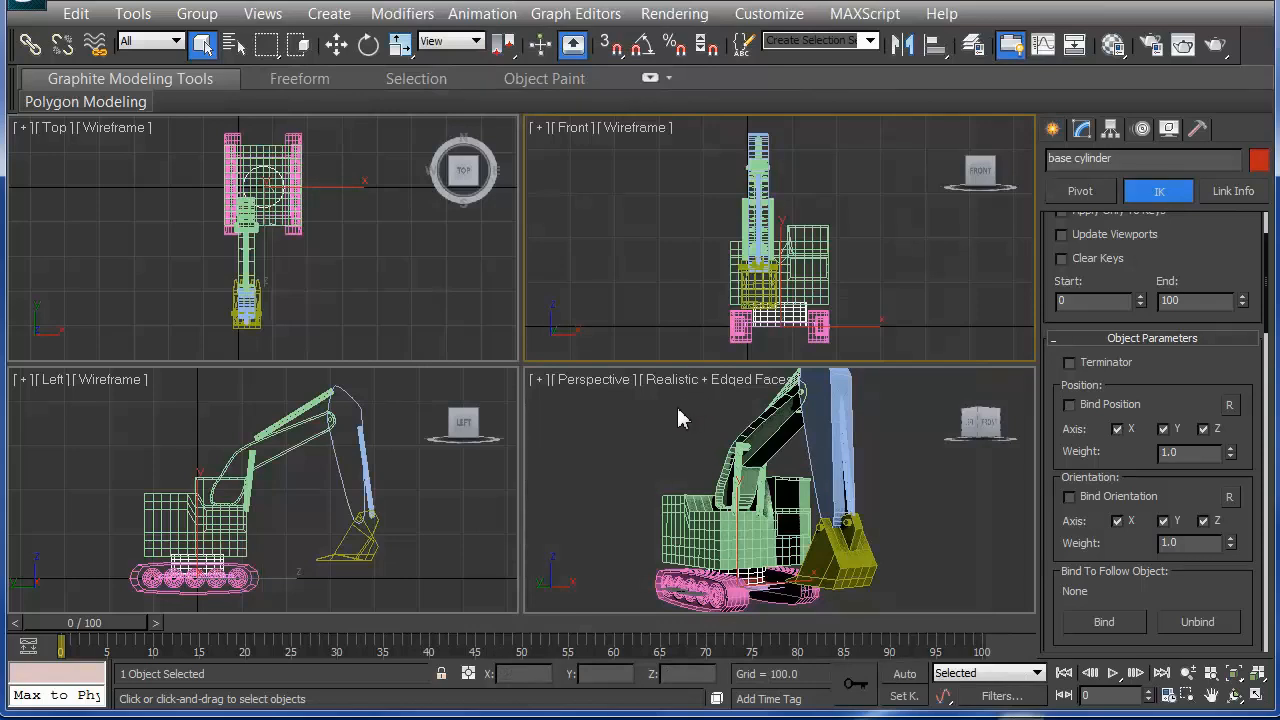
mouse_move(674, 436)
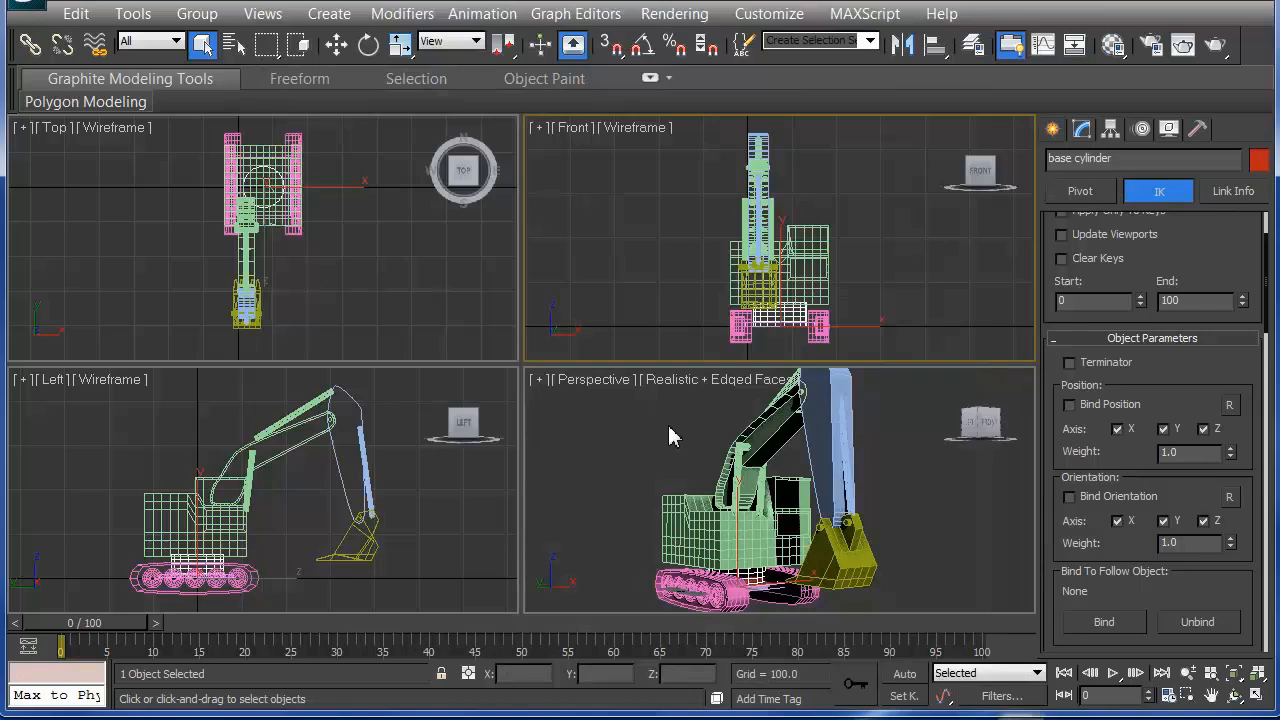
mouse_move(670, 464)
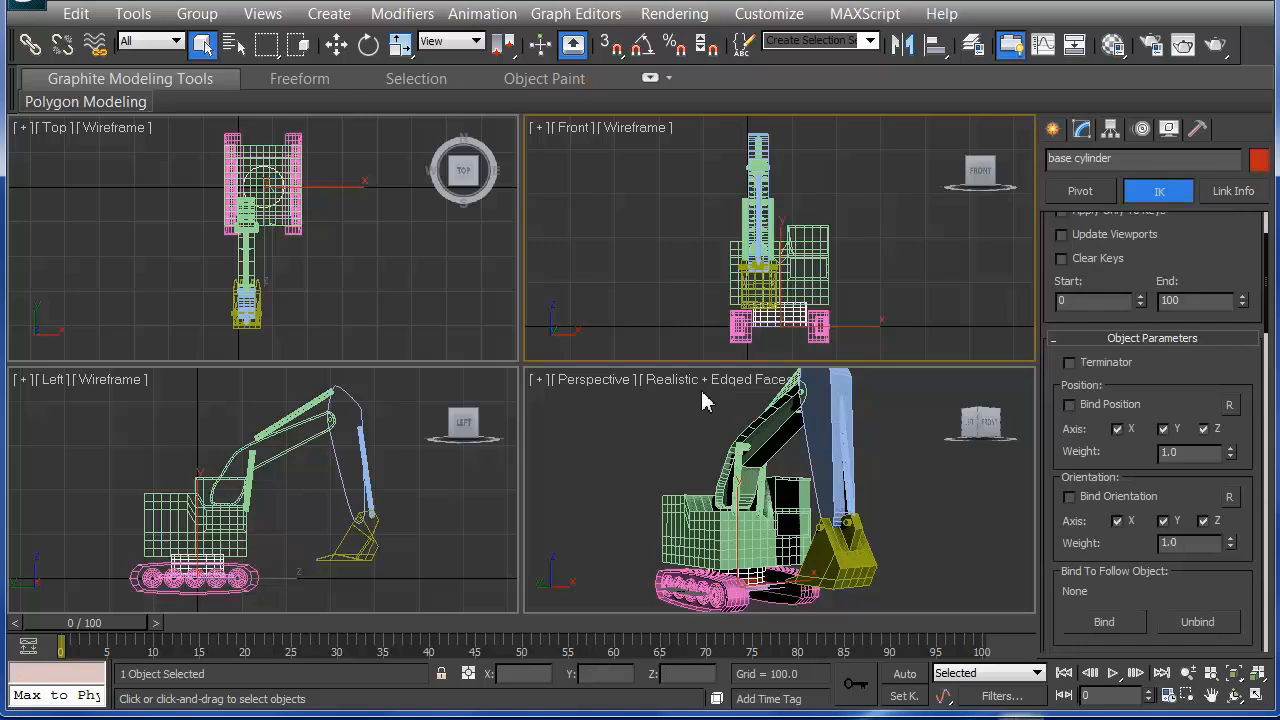
mouse_move(692, 408)
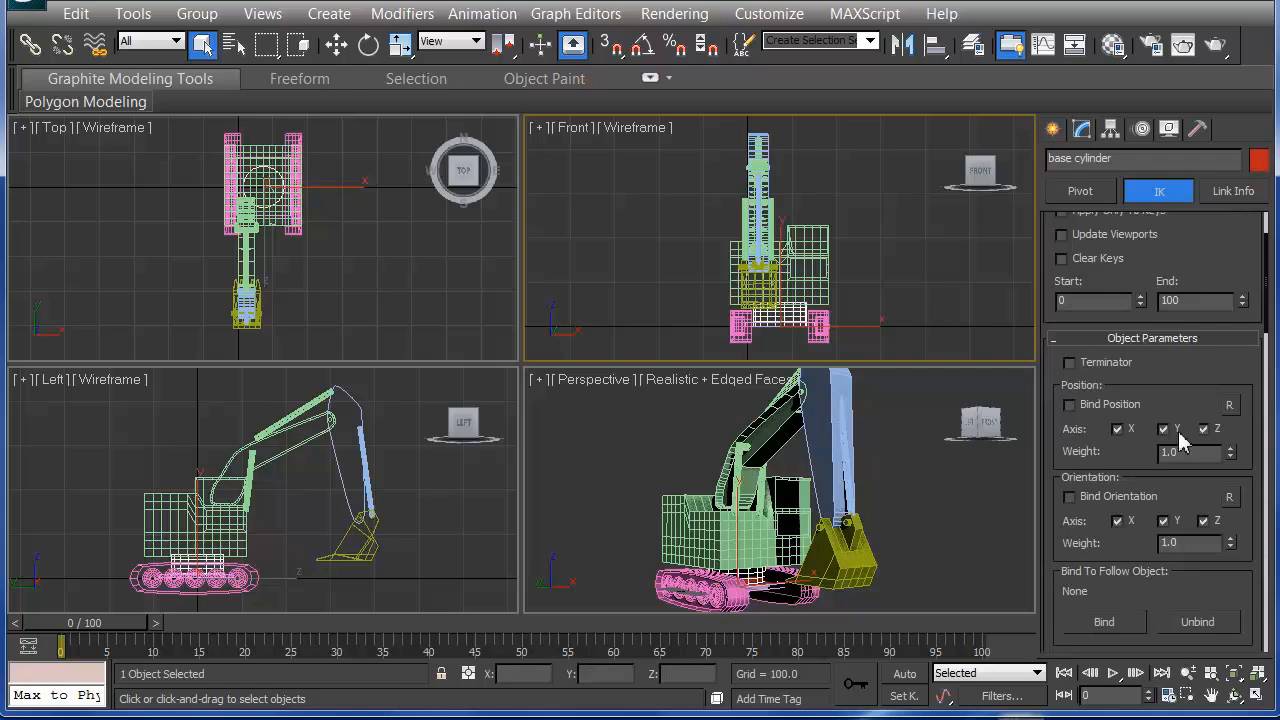
mouse_move(1172, 338)
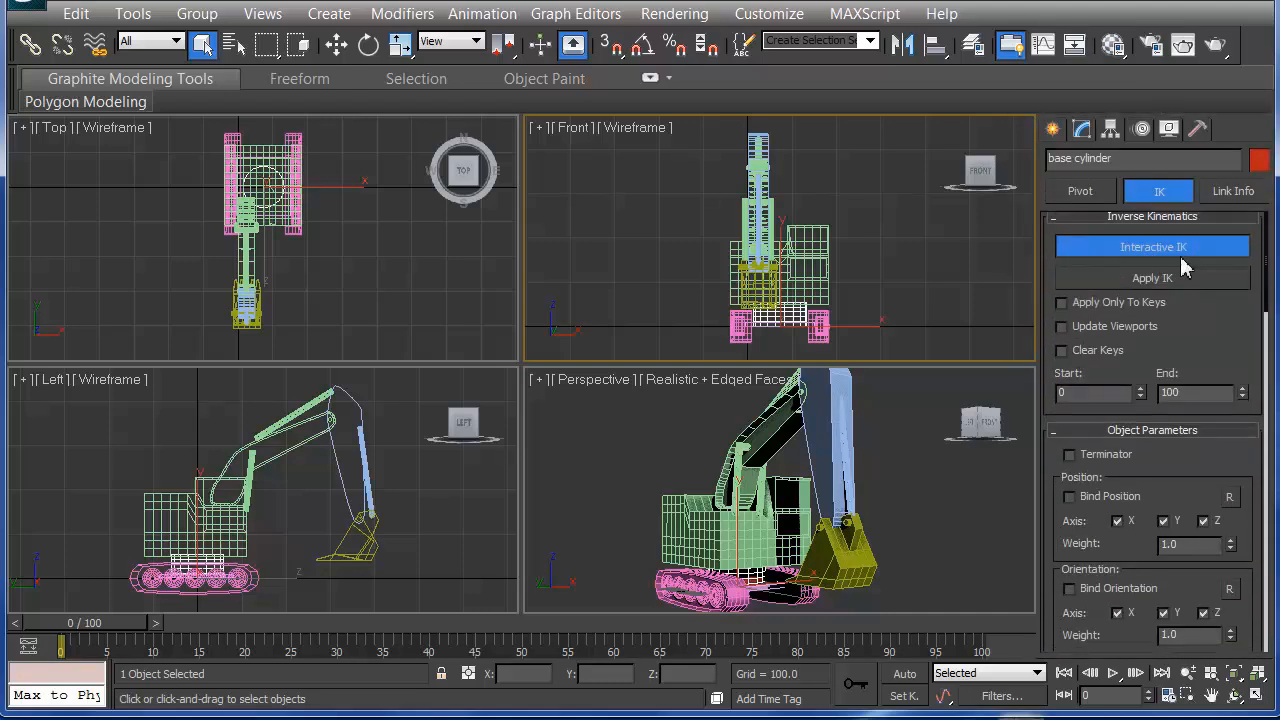
Step: Mark the base cylinder as IK Terminator with Bind Position and Bind Orientation checked
scroll("down", 3)
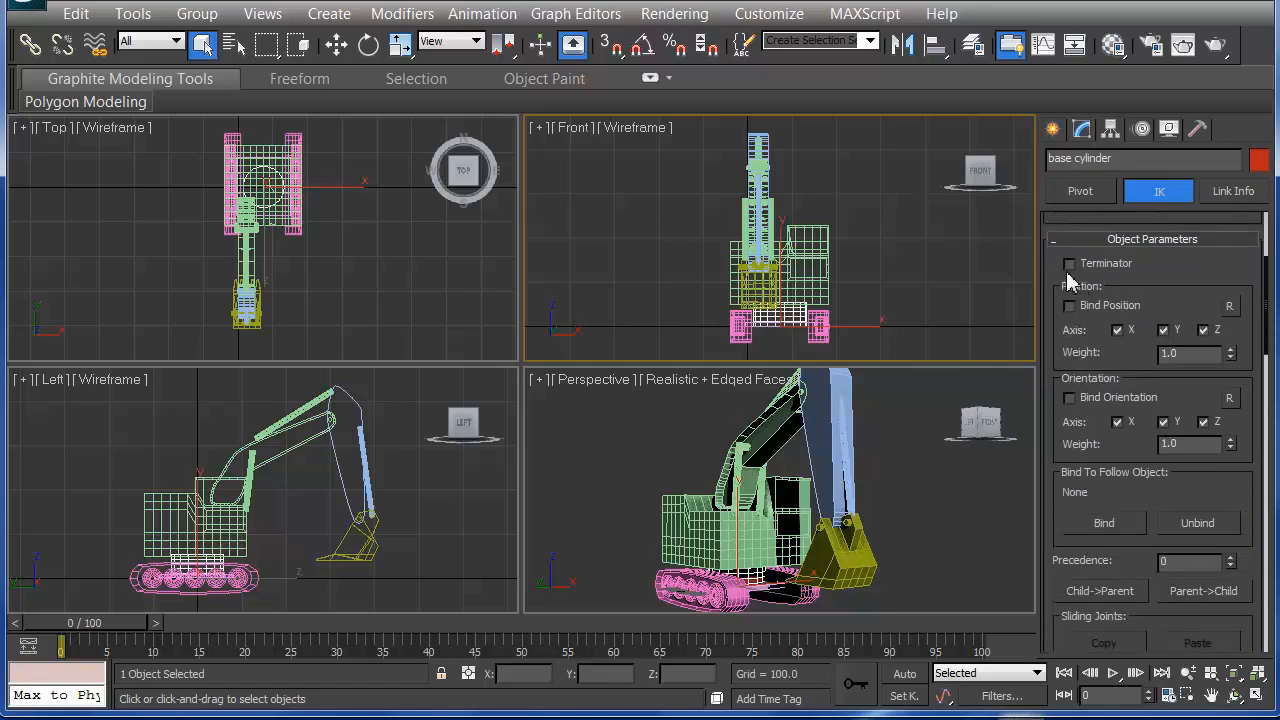
mouse_move(1078, 276)
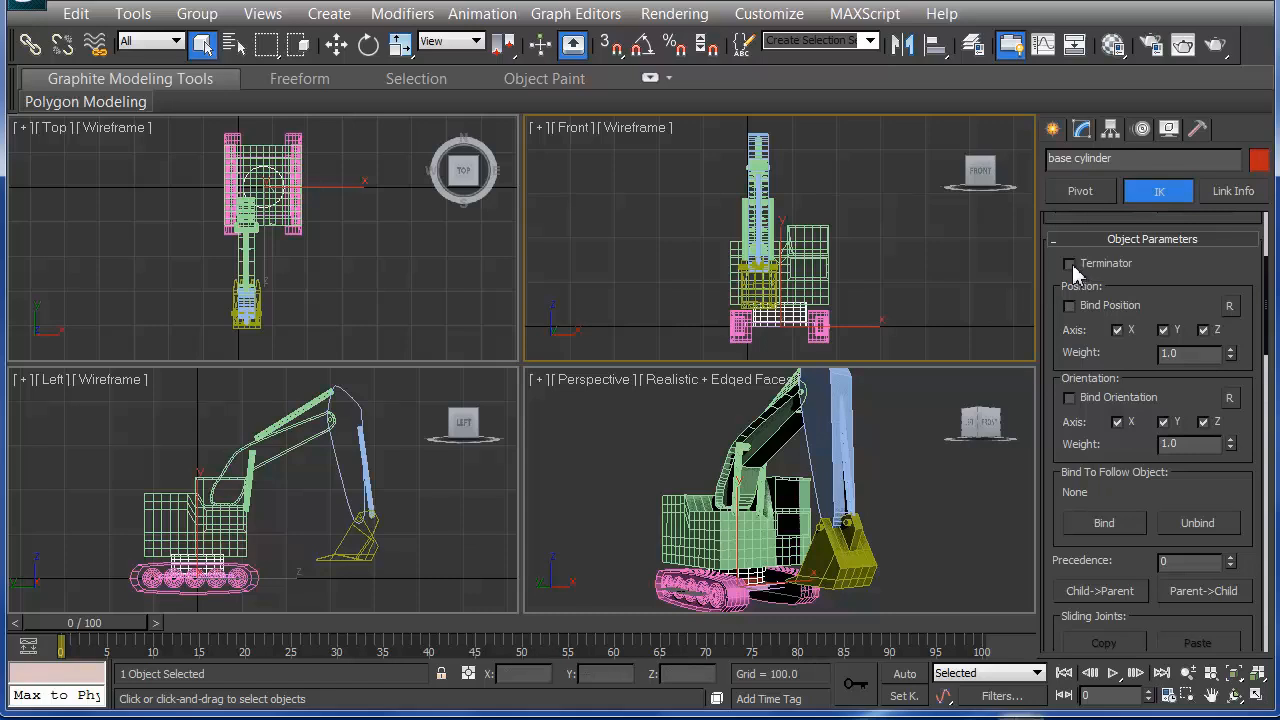
left_click(1068, 264)
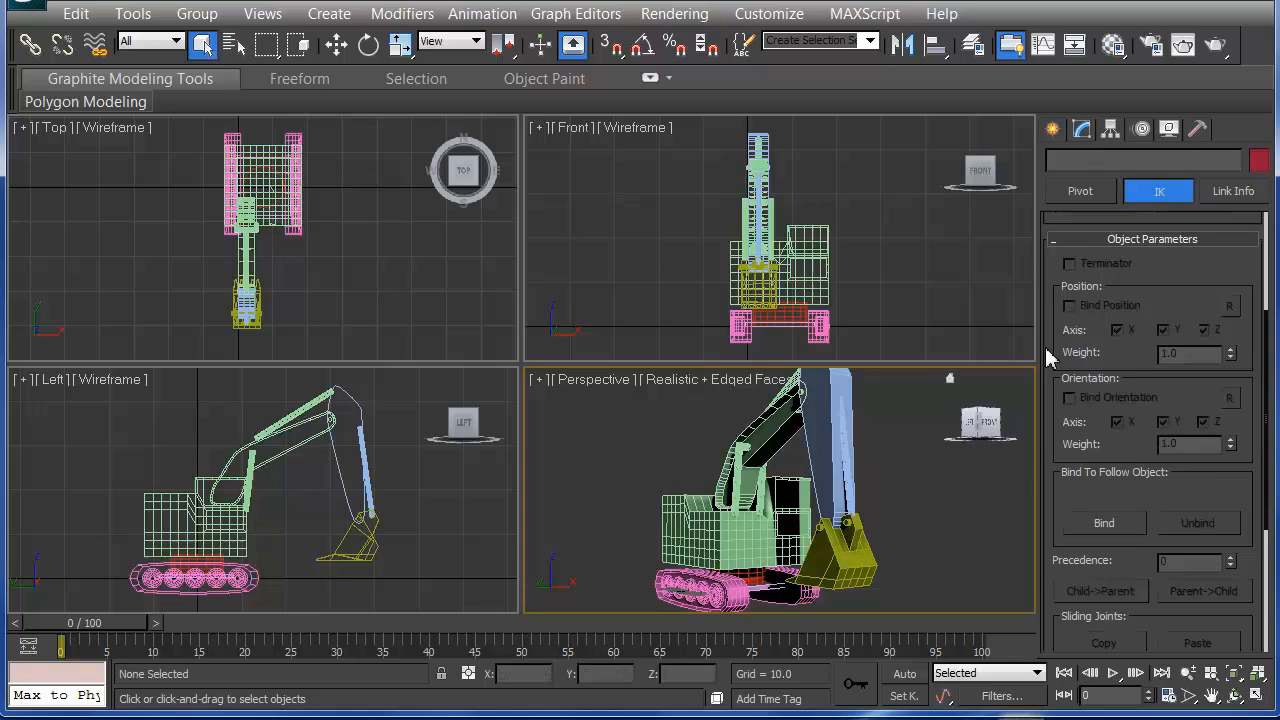
left_click(870, 488)
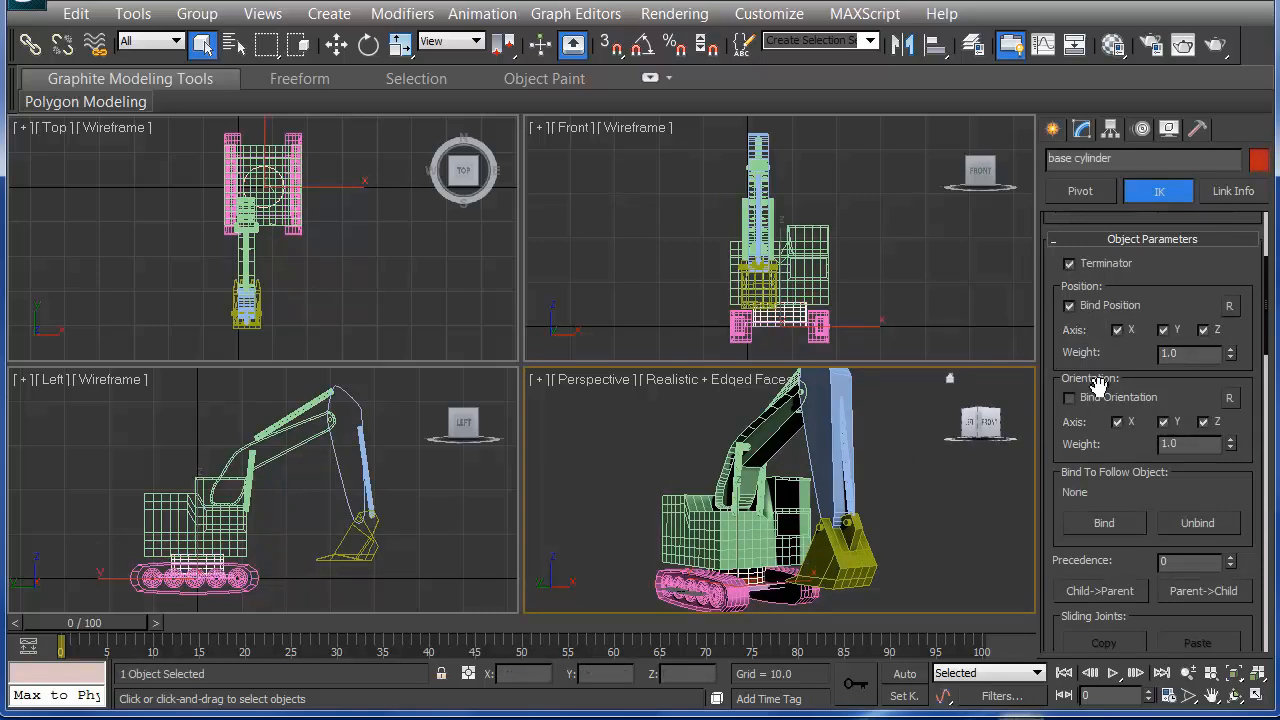
left_click(1068, 396)
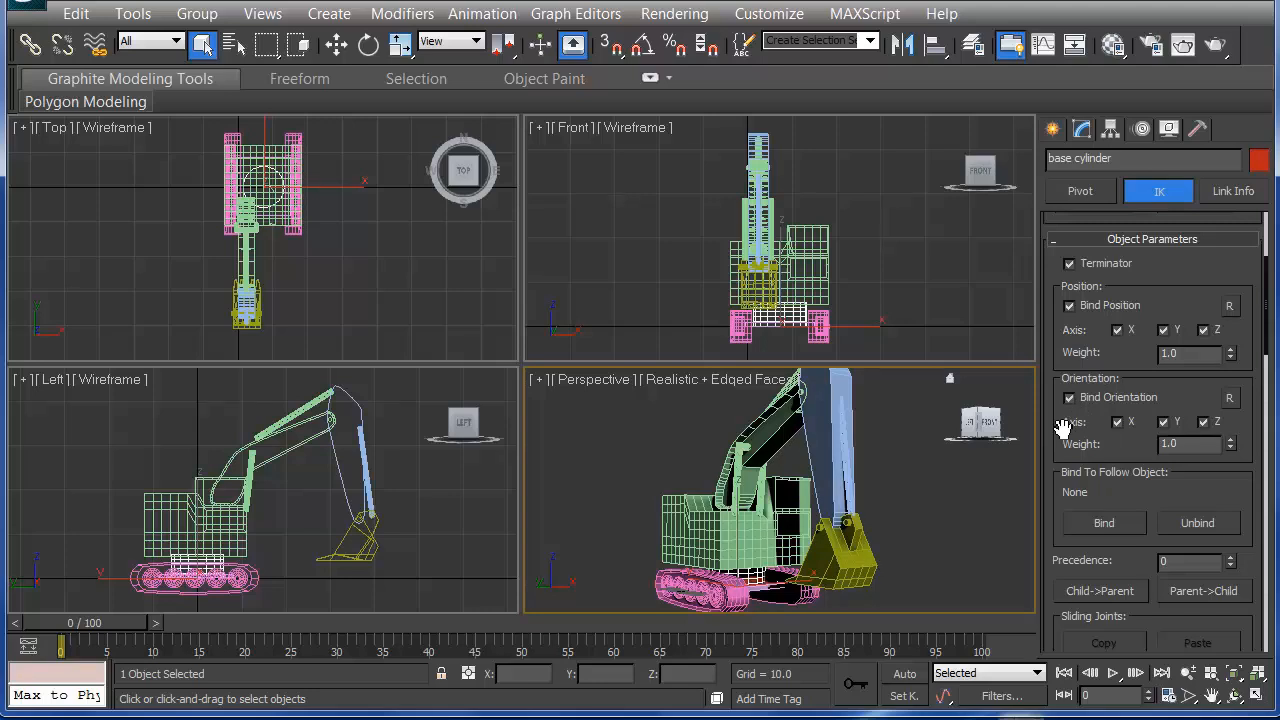
mouse_move(1044, 410)
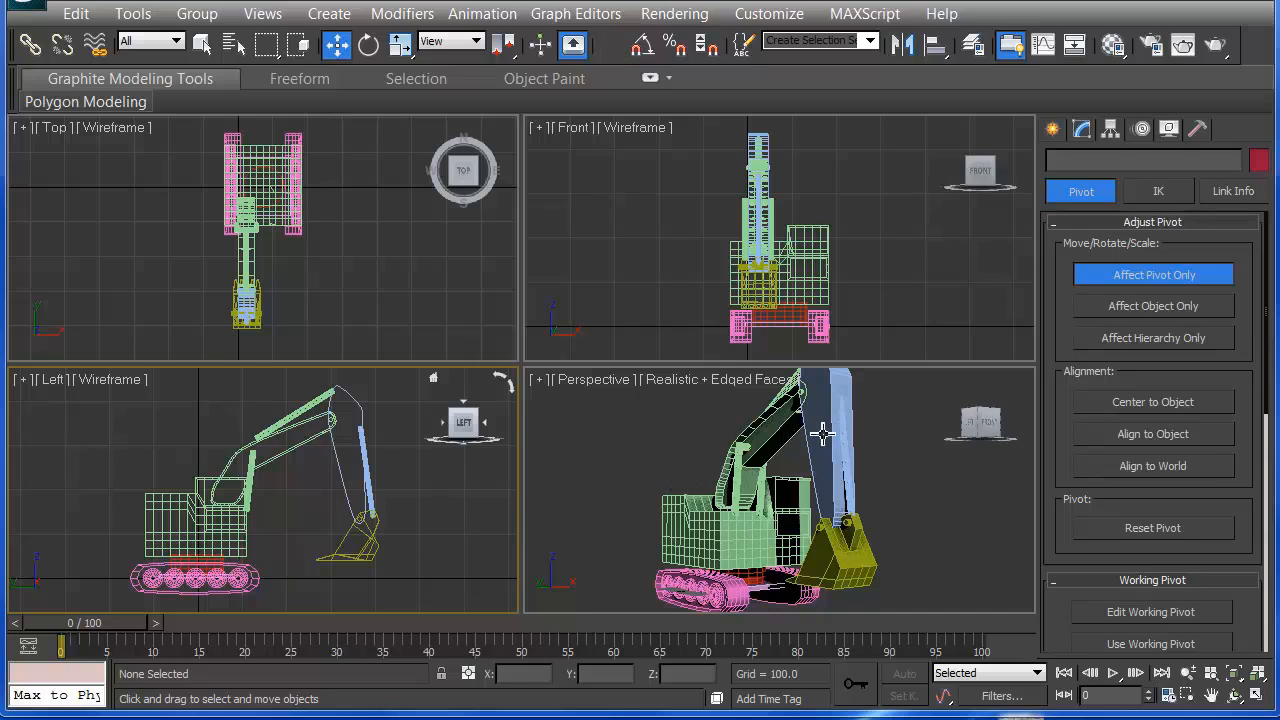
mouse_move(832, 432)
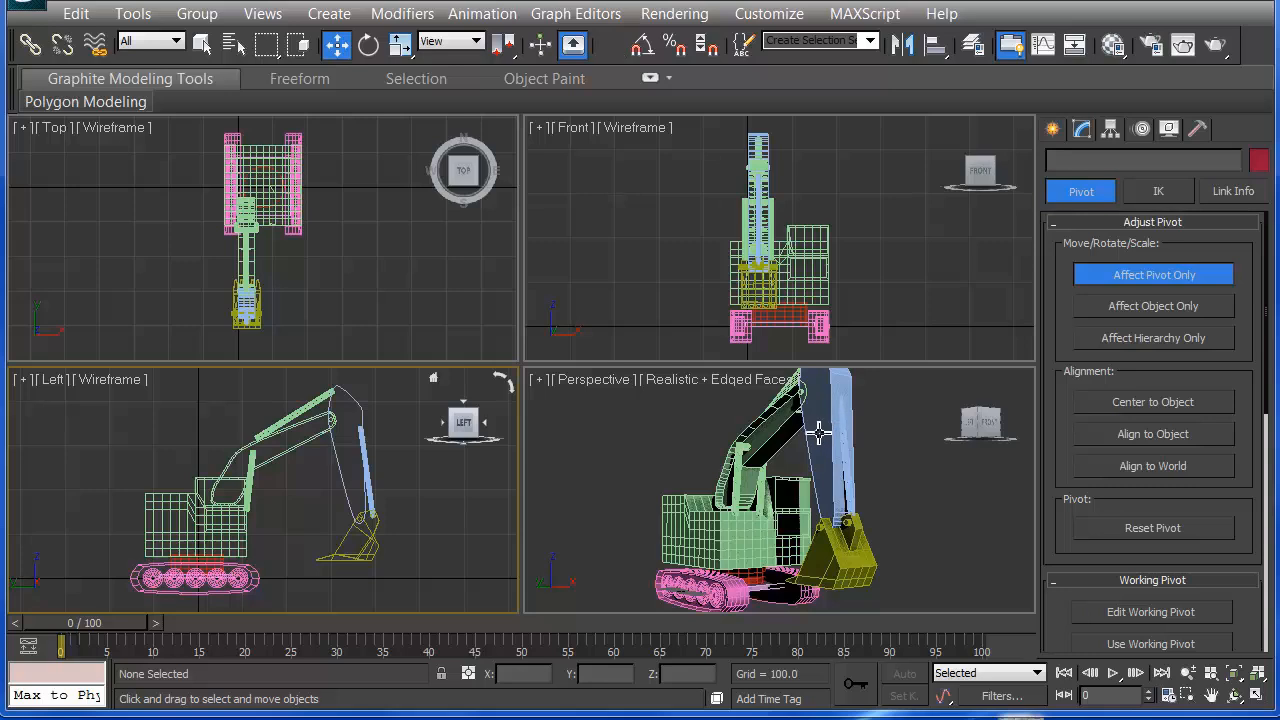
mouse_move(818, 448)
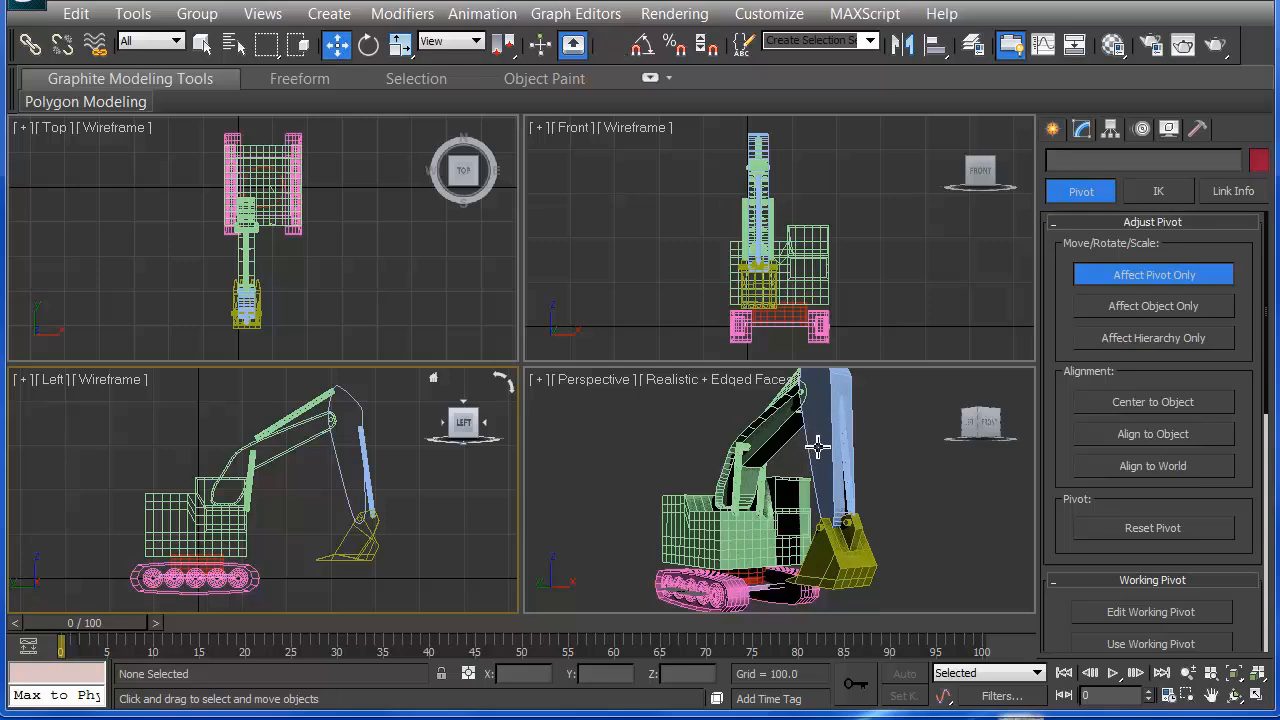
Step: Select the arm and show its IK object parameters in the Hierarchy panel
left_click(816, 450)
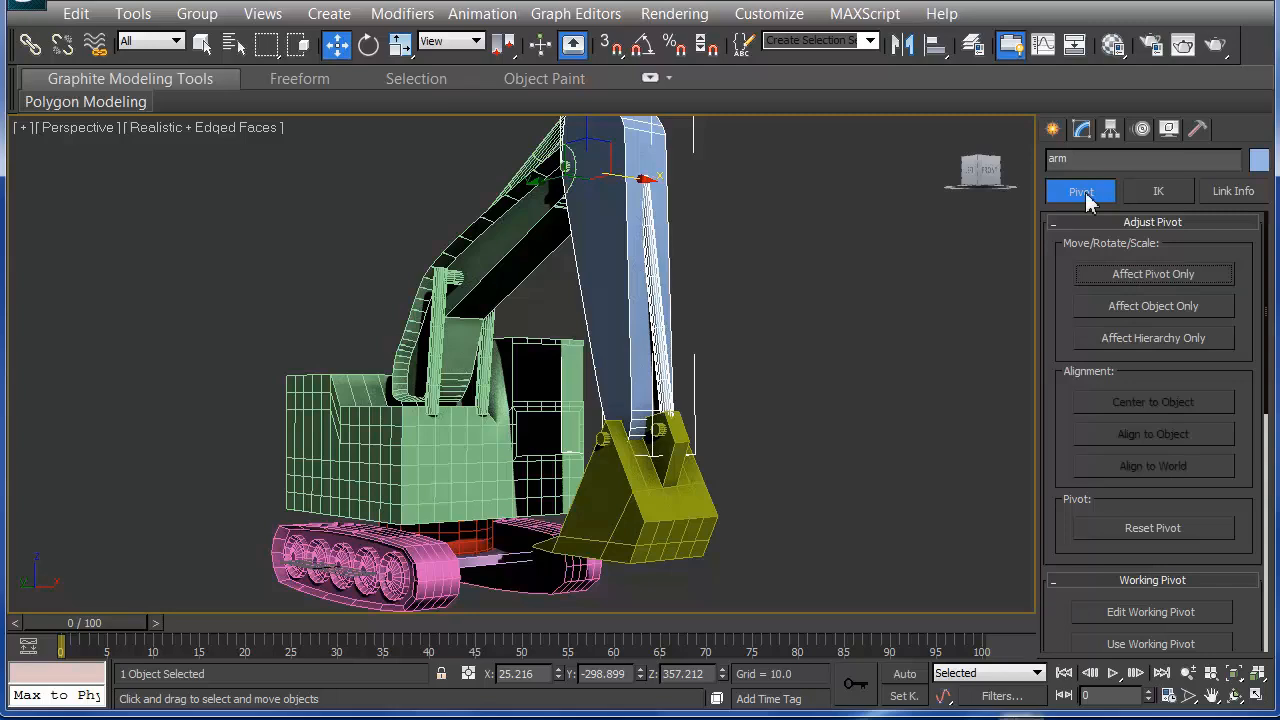
left_click(1156, 192)
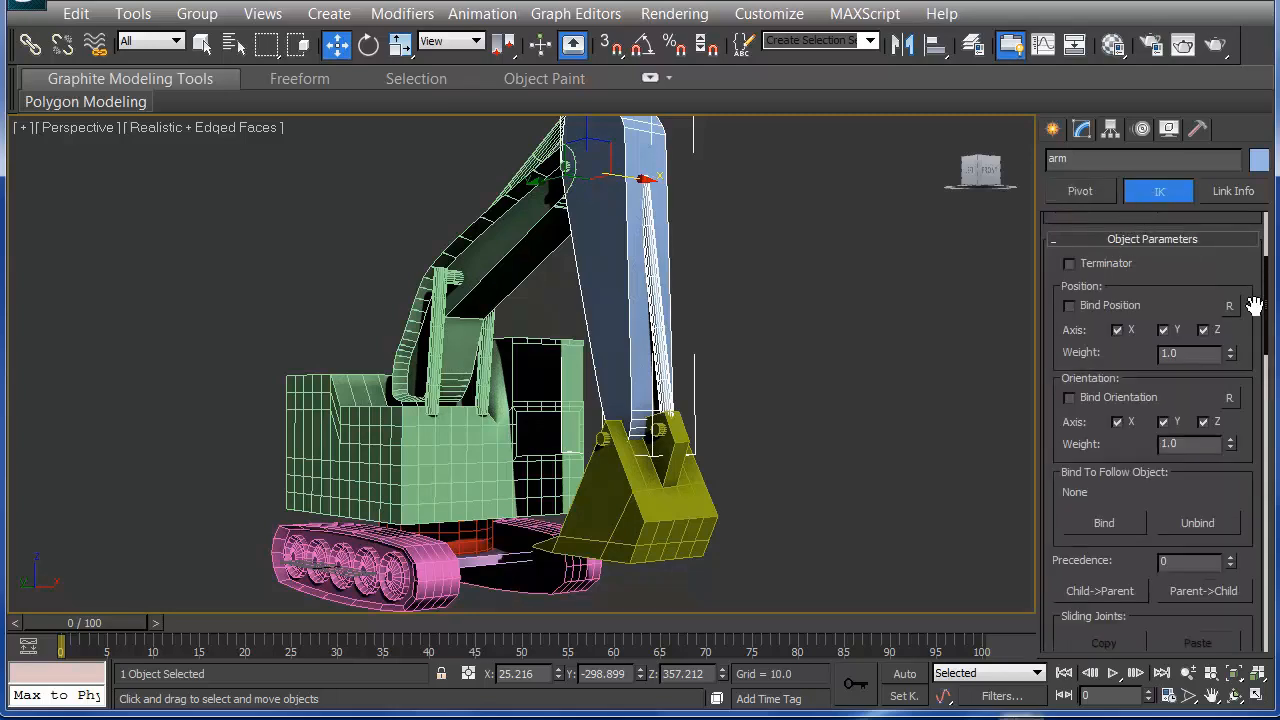
mouse_move(1200, 316)
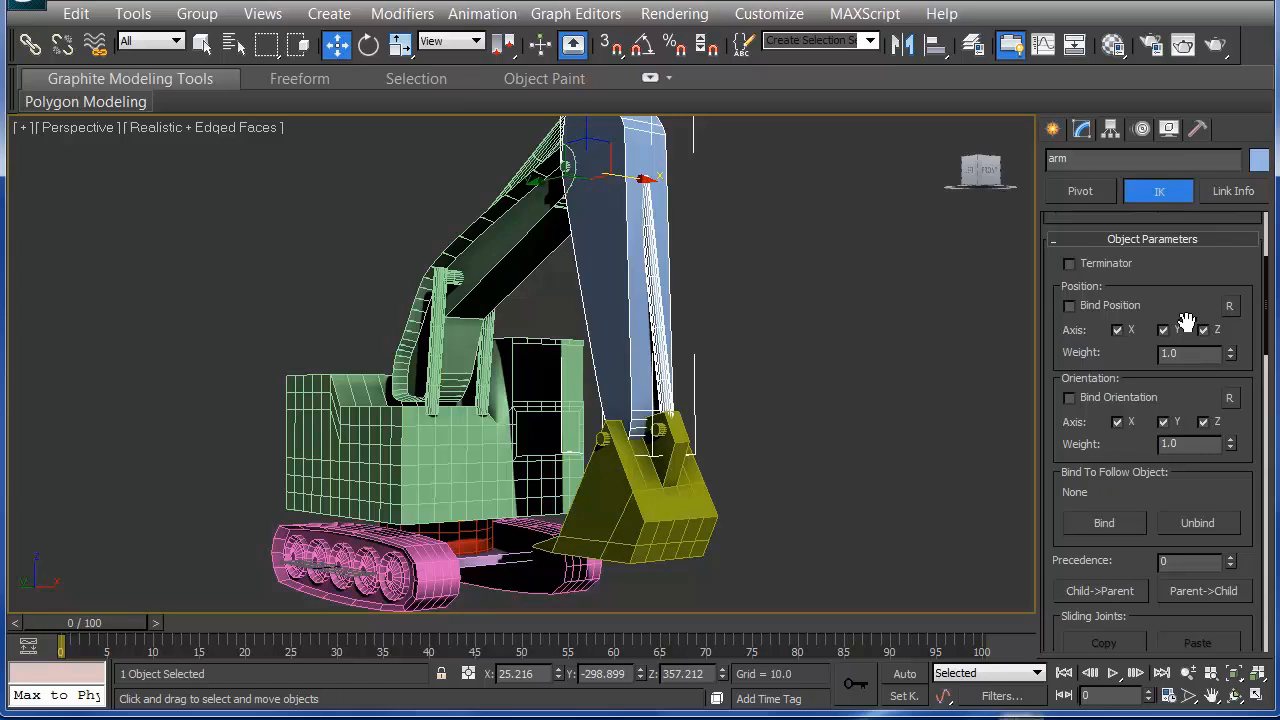
mouse_move(522, 334)
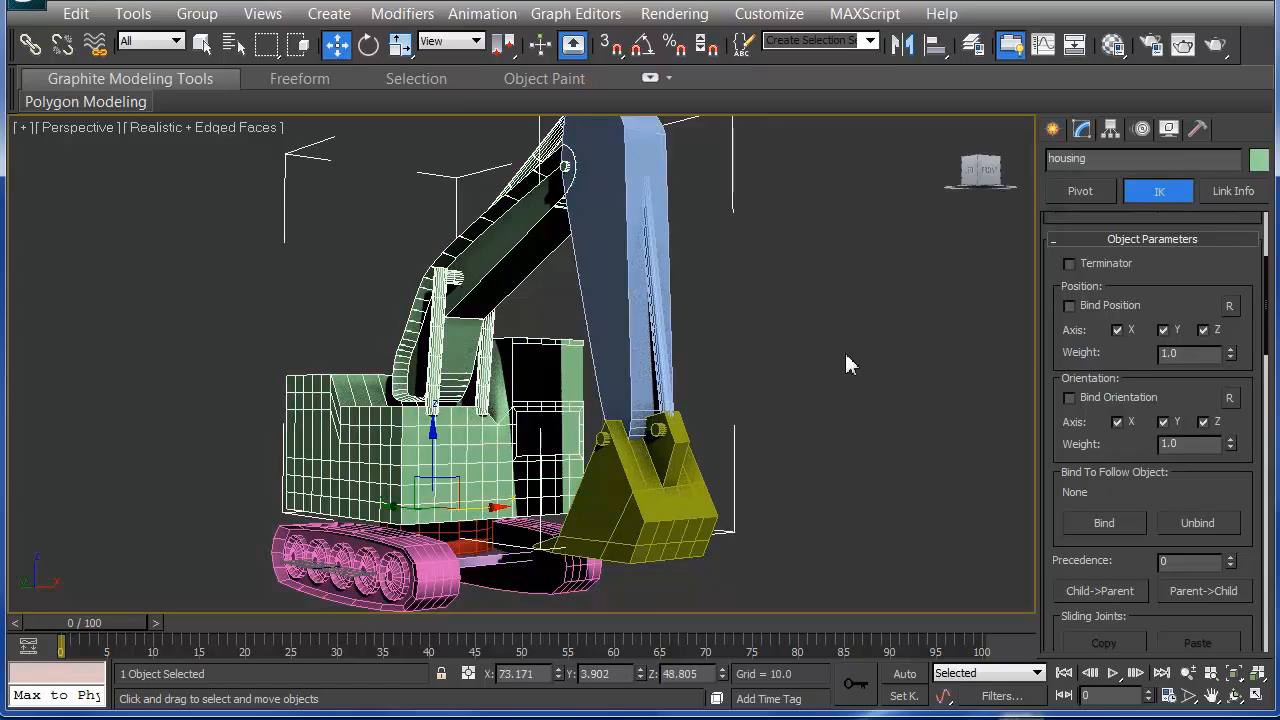
mouse_move(1090, 322)
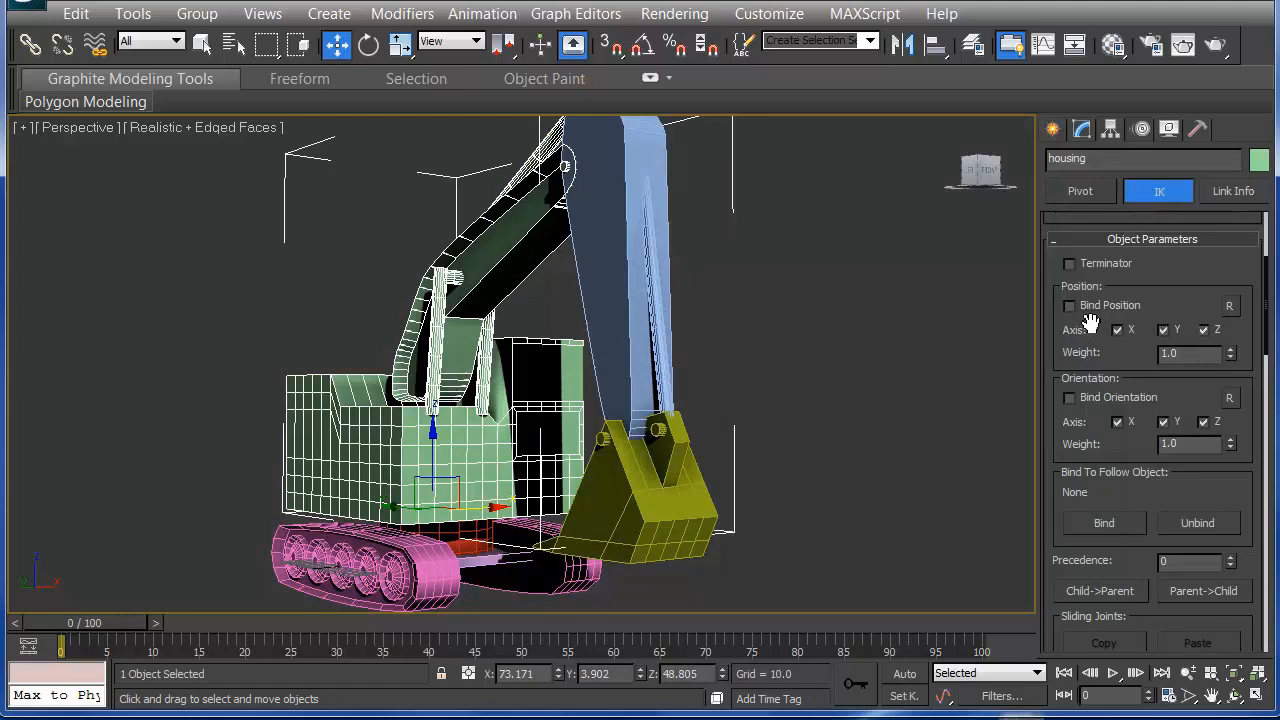
mouse_move(1084, 348)
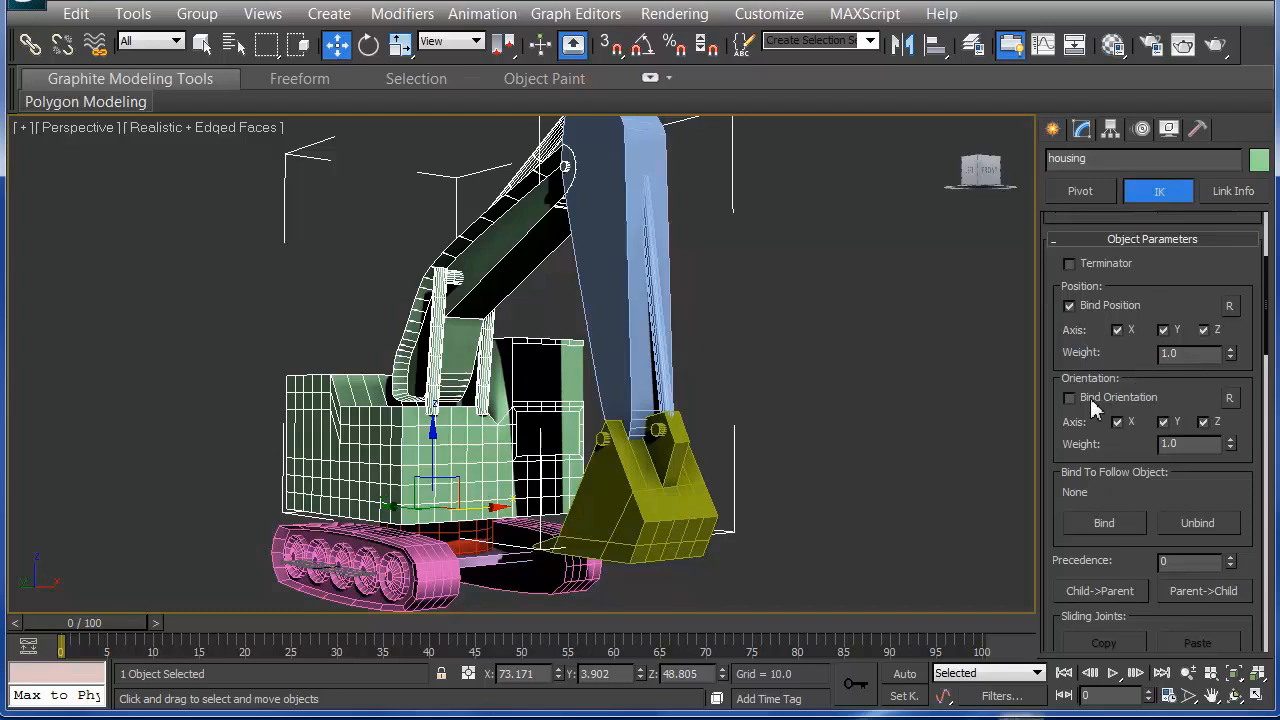
Step: Bind the housing's position and reach its Rotational Joints, leaving only Z Axis Active
left_click(1068, 396)
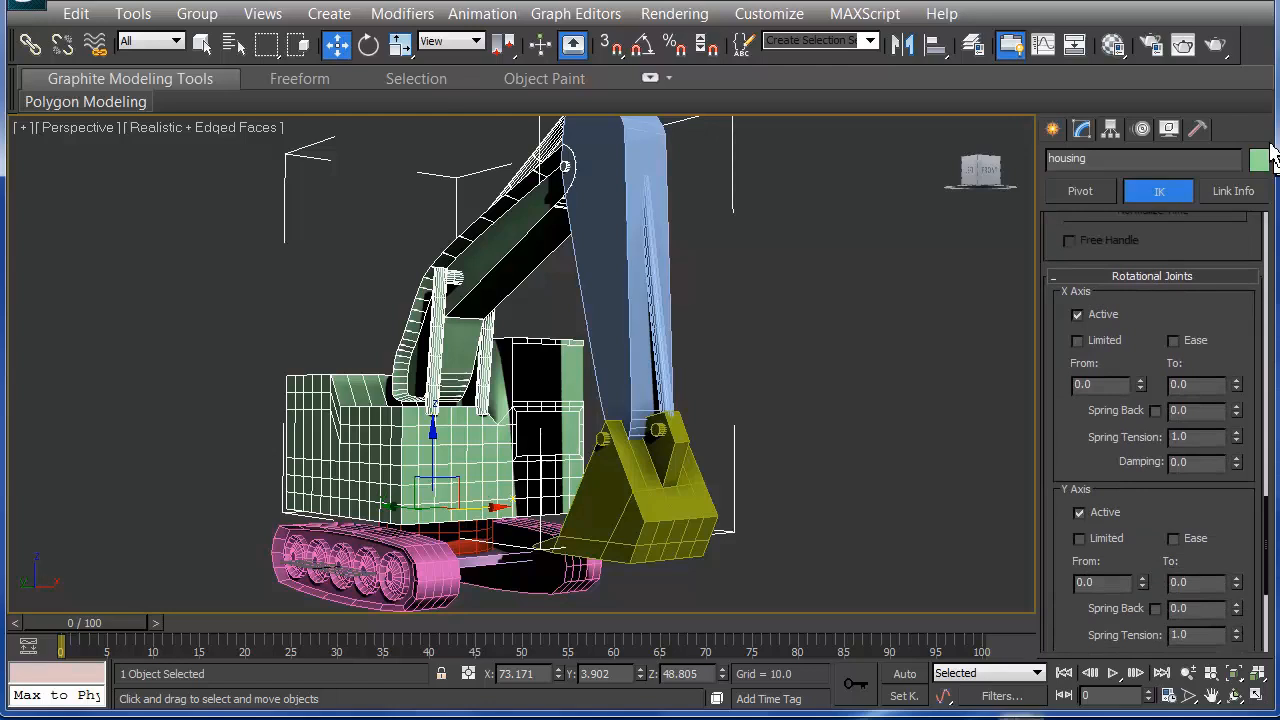
scroll("down", 3)
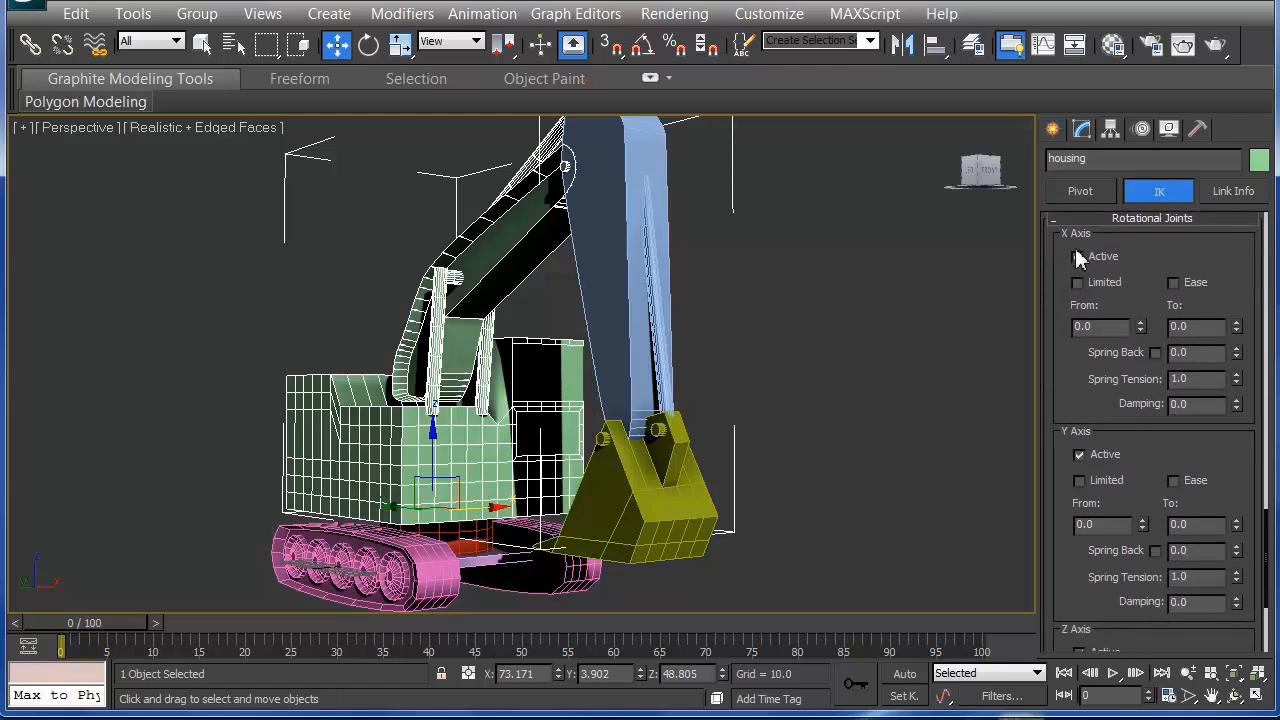
scroll("down", 3)
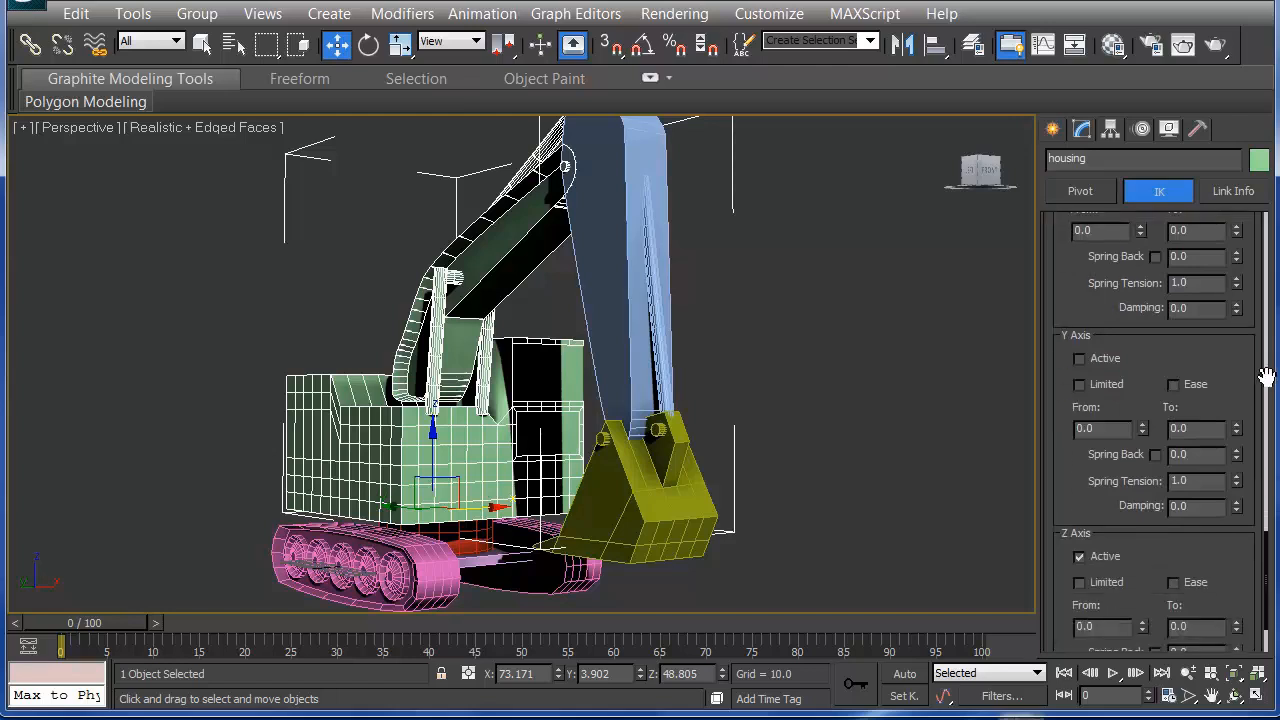
scroll("down", 3)
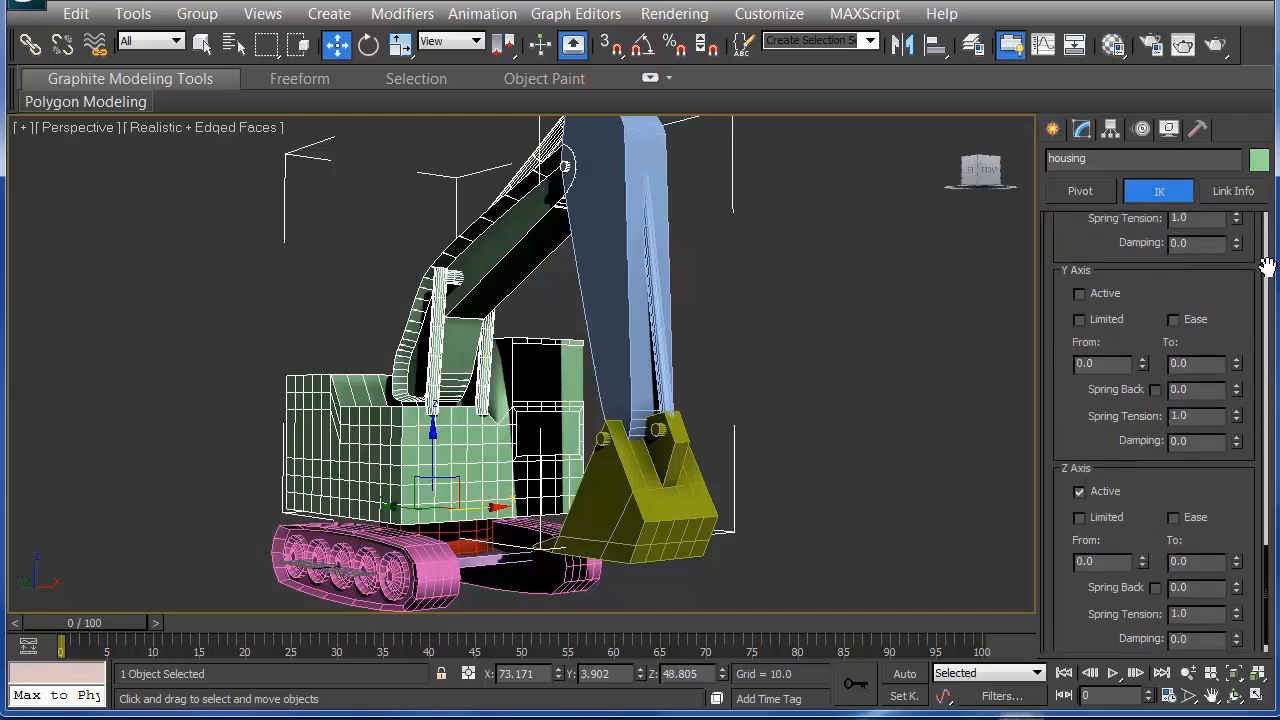
scroll("down", 3)
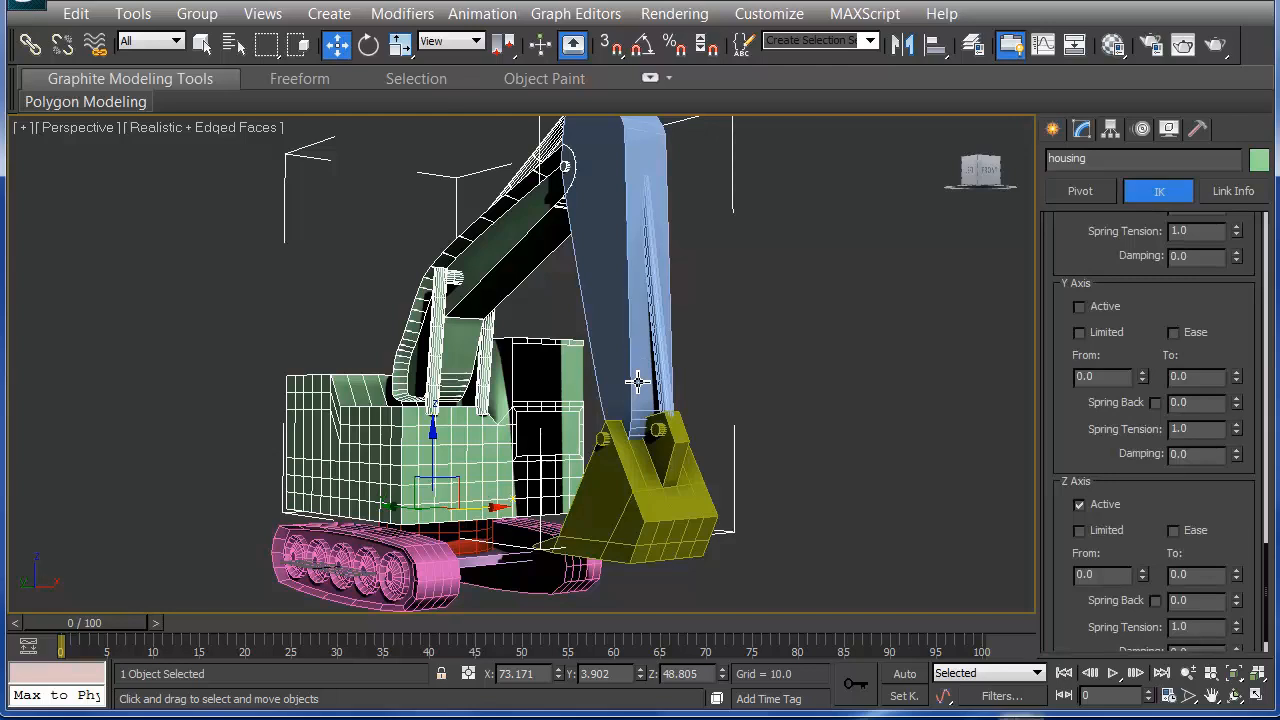
mouse_move(588, 330)
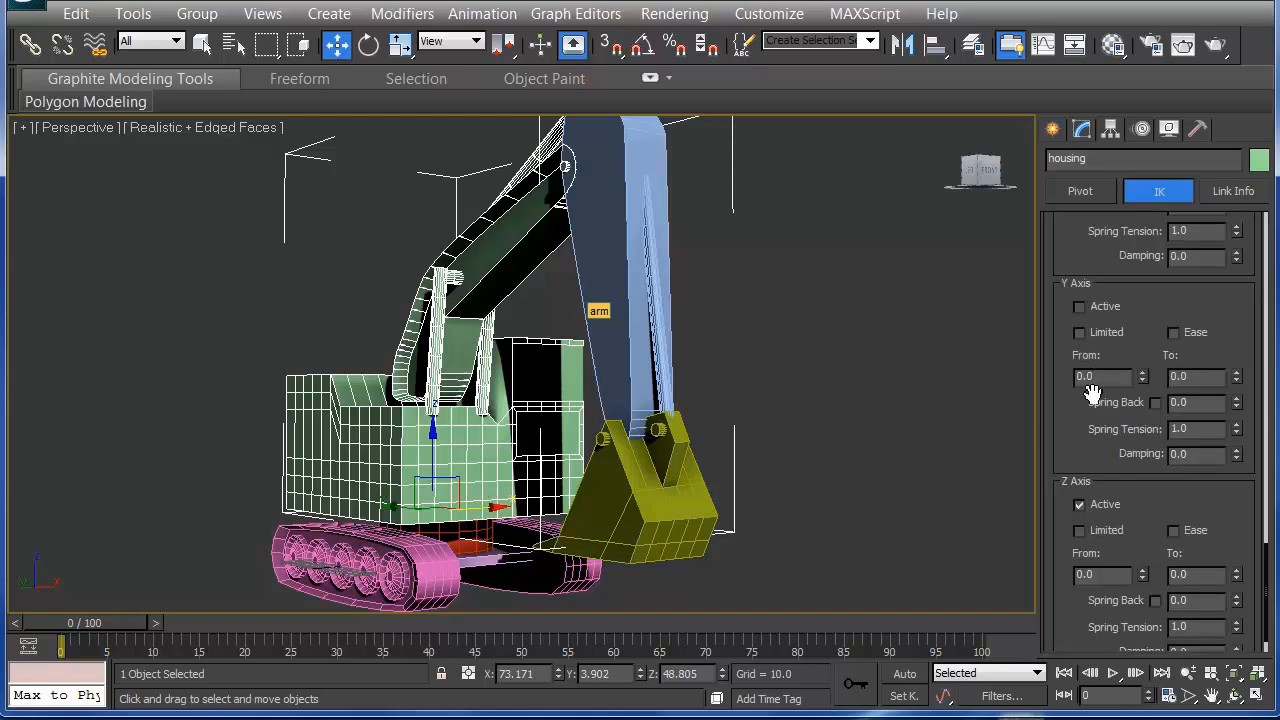
mouse_move(736, 366)
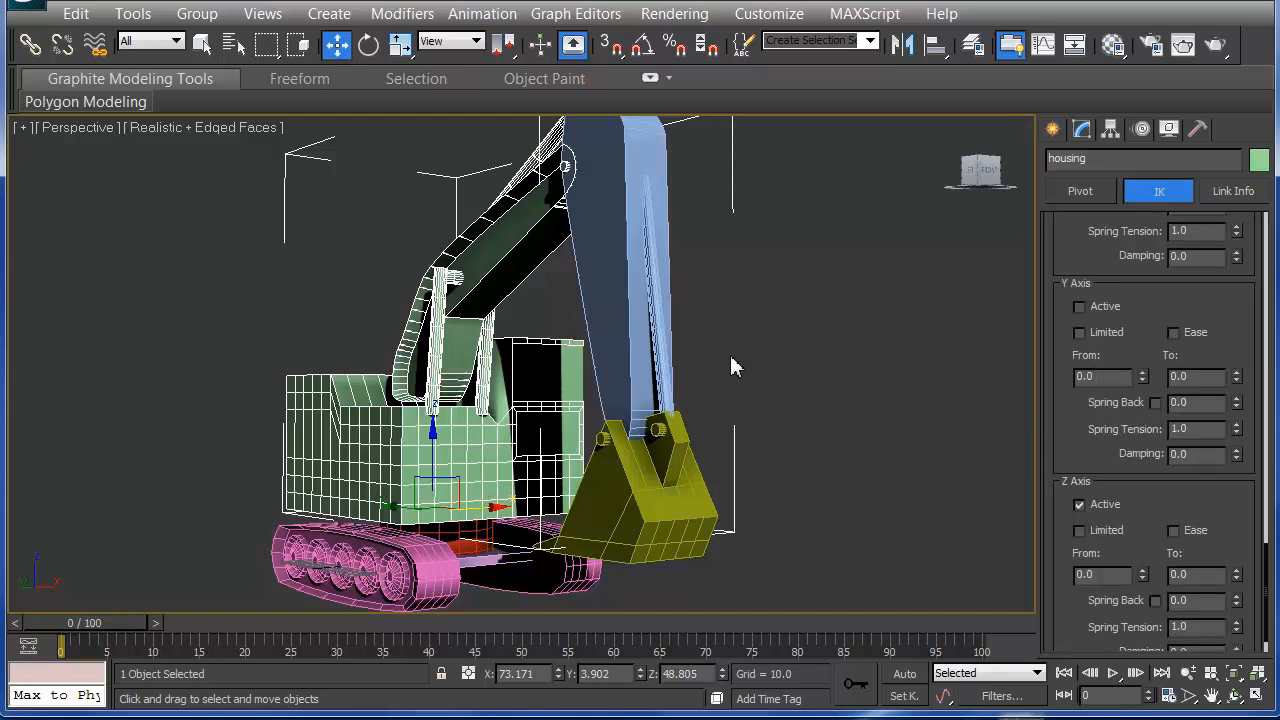
mouse_move(748, 436)
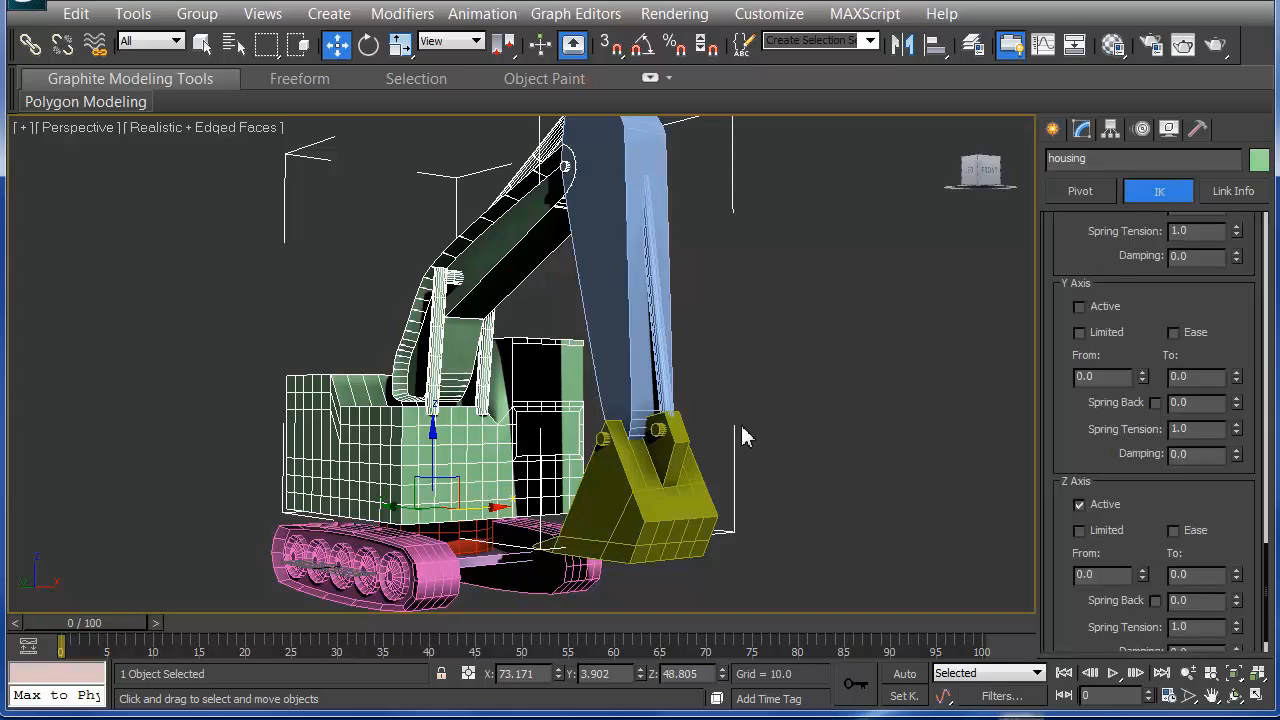
mouse_move(748, 434)
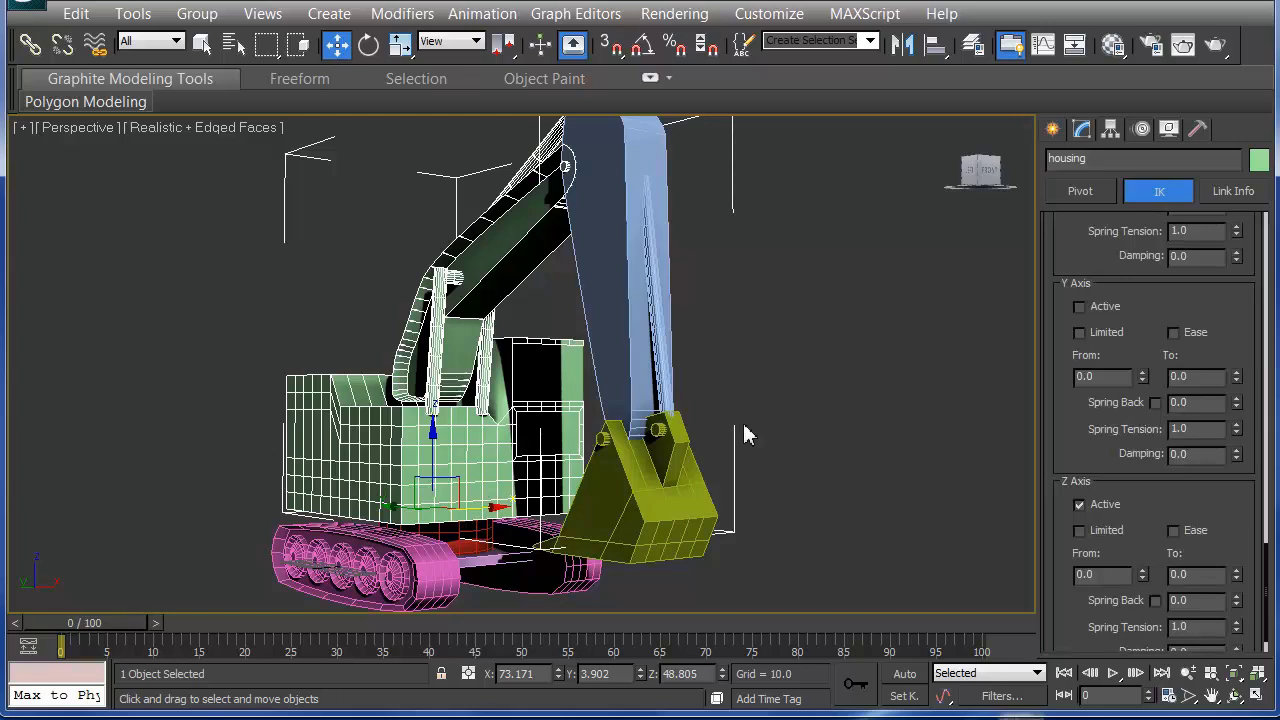
mouse_move(644, 372)
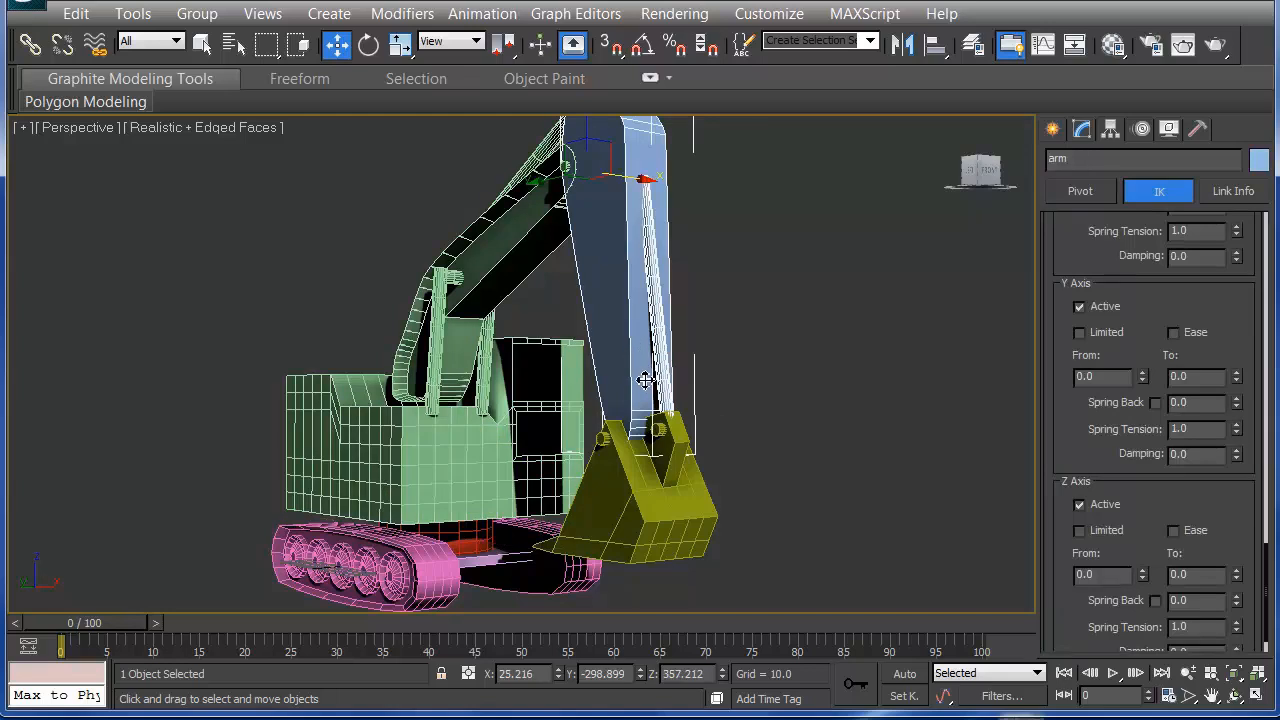
mouse_move(642, 388)
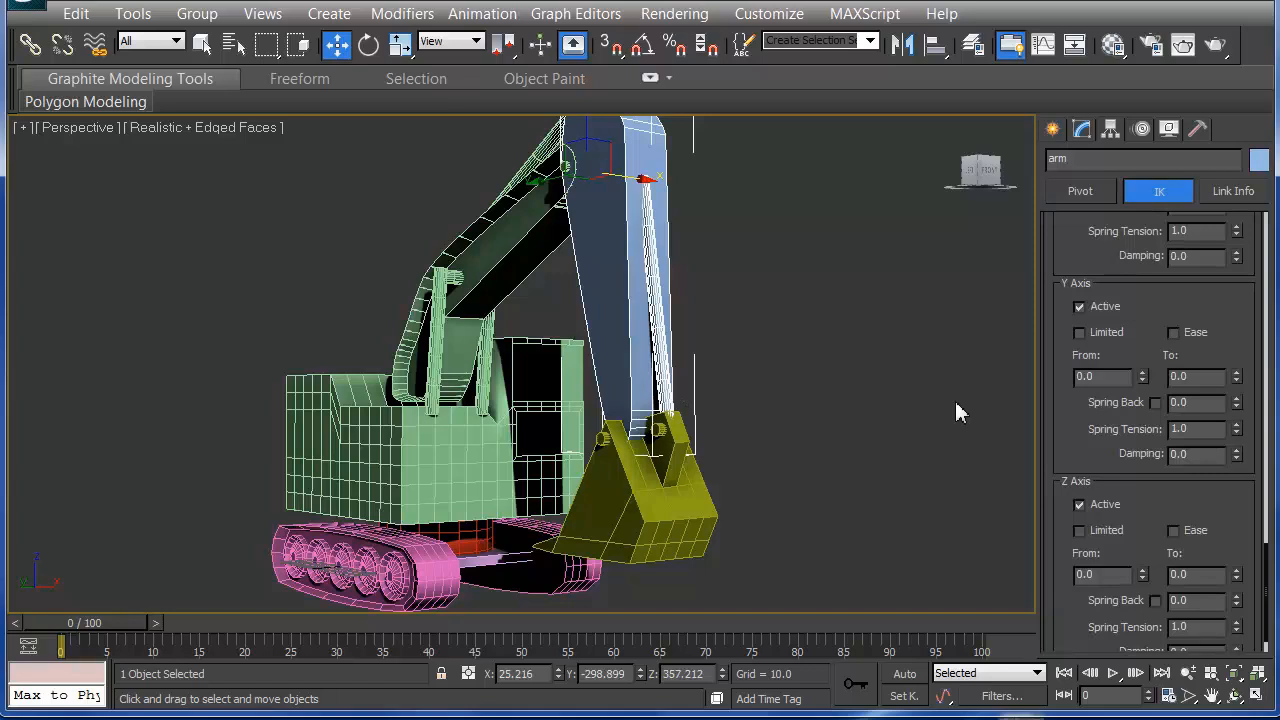
Step: Turn on Bind Position and Bind Orientation for the arm
scroll("down", 3)
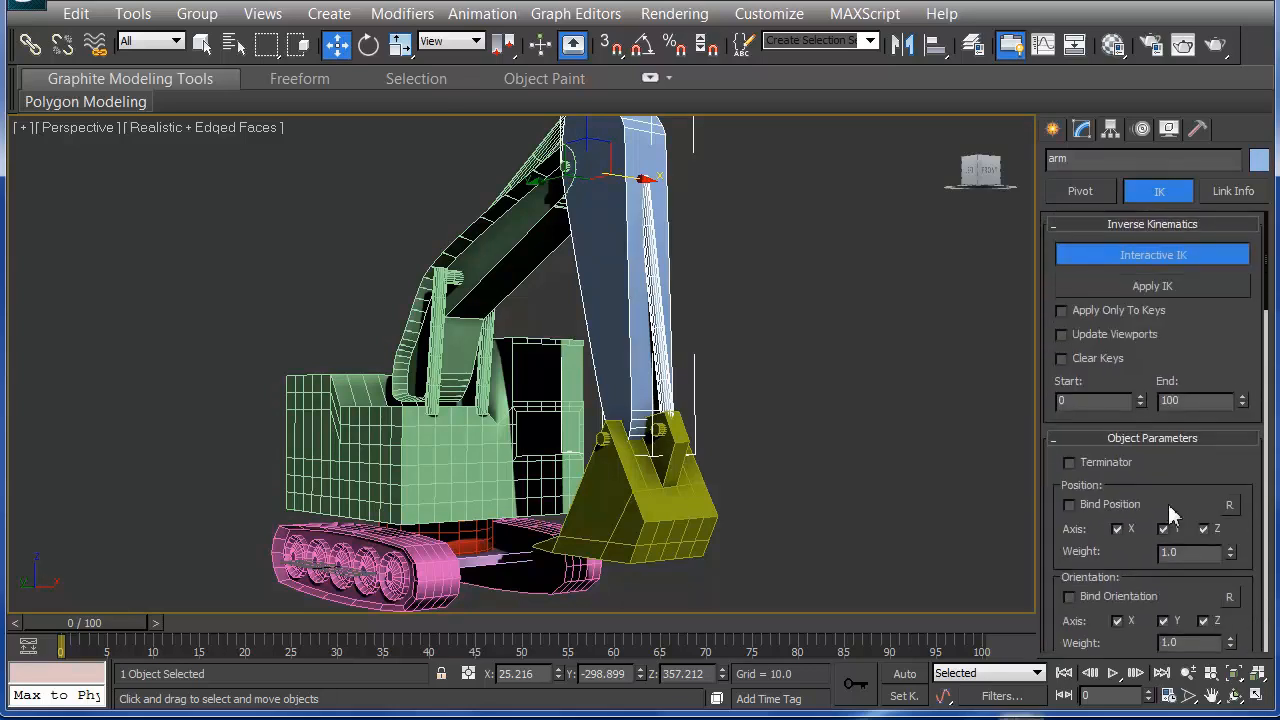
left_click(1068, 504)
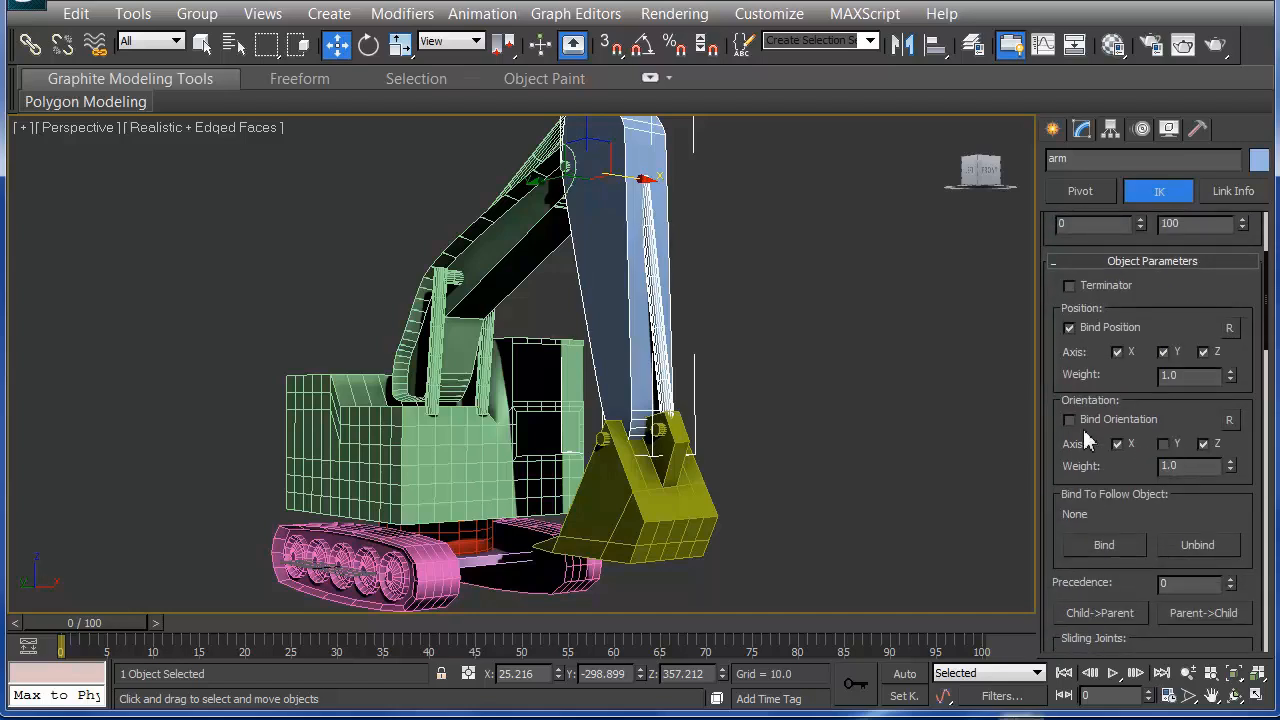
left_click(1068, 420)
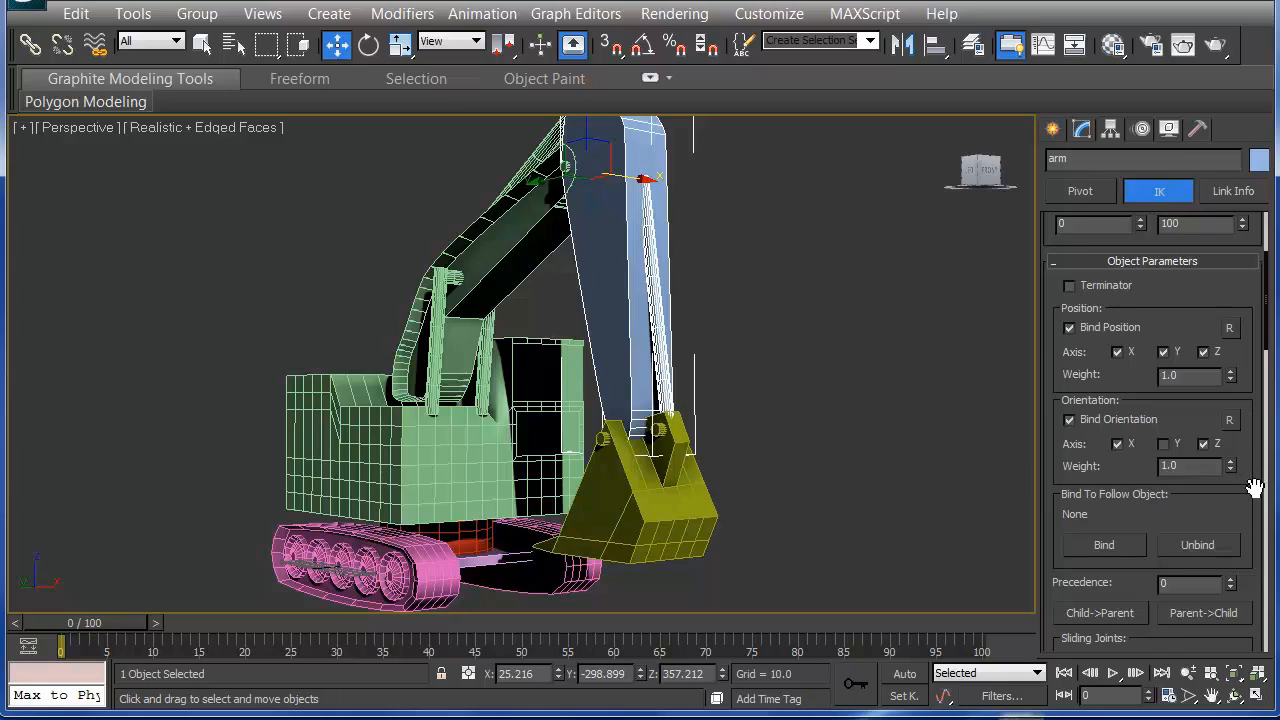
Step: In the arm's Rotational Joints, deactivate the Z axis so only Y Axis stays active
scroll("down", 3)
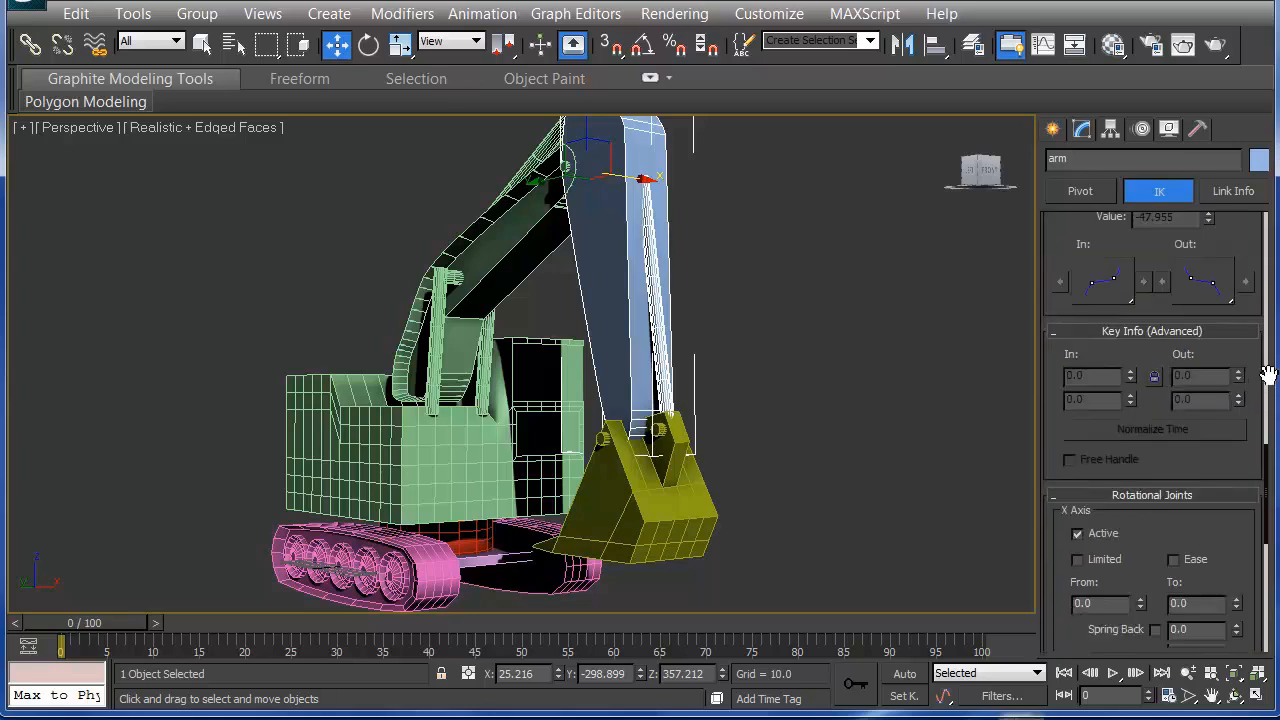
scroll("down", 3)
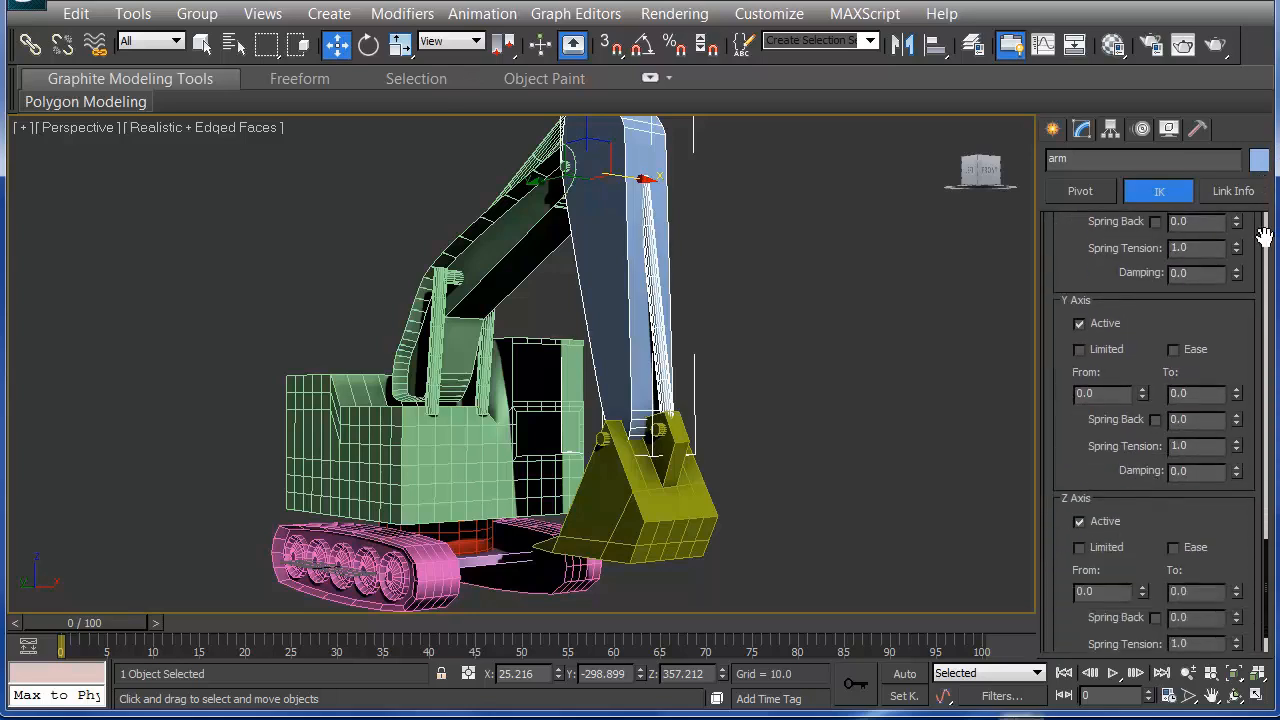
scroll("down", 3)
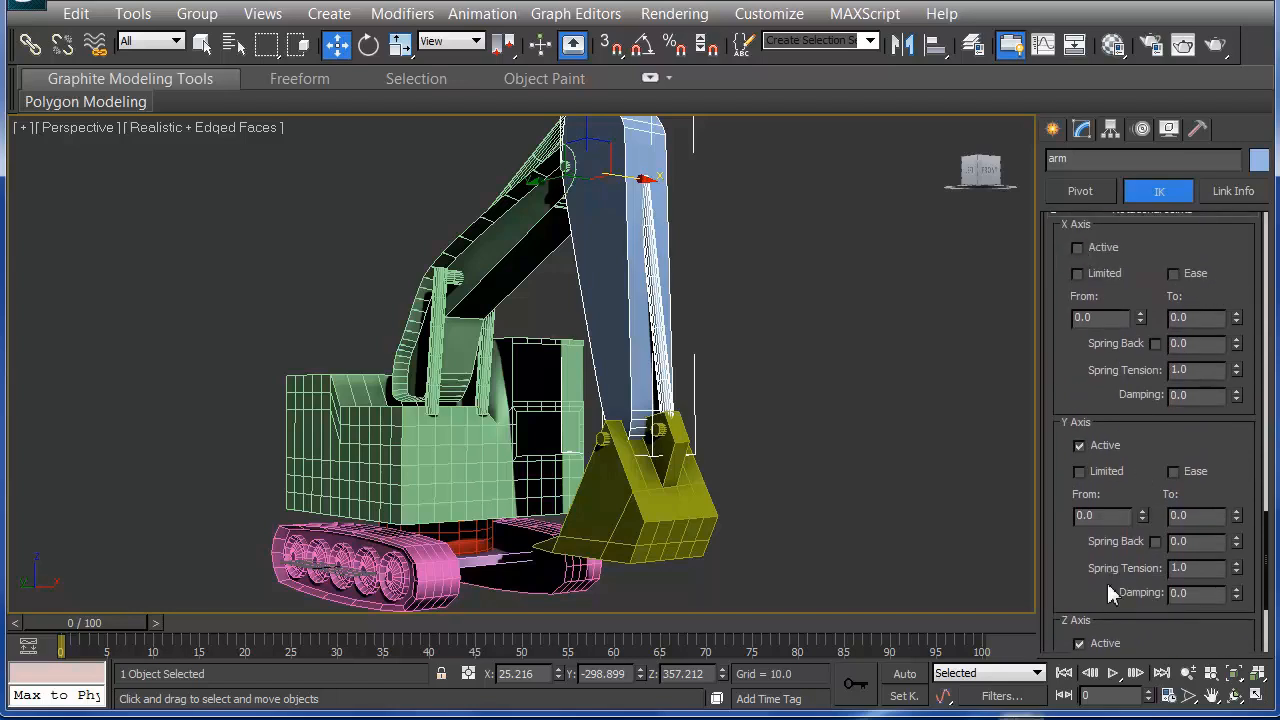
scroll("down", 3)
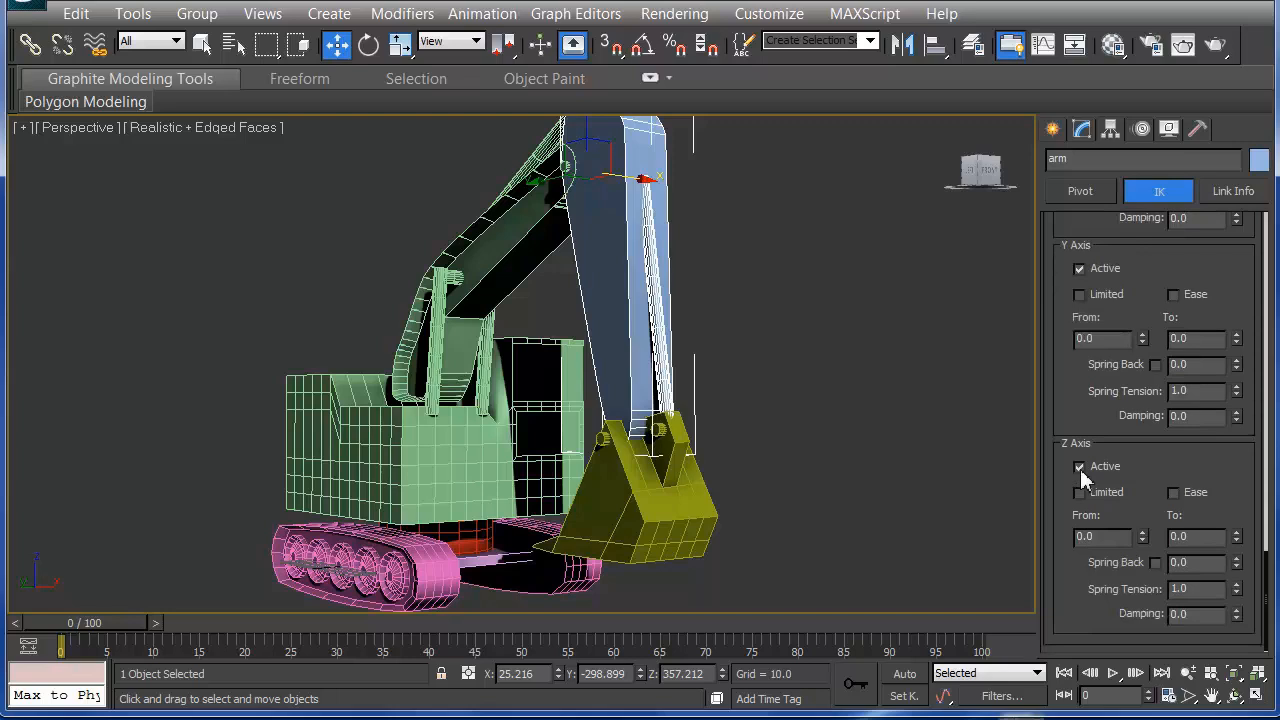
left_click(1080, 466)
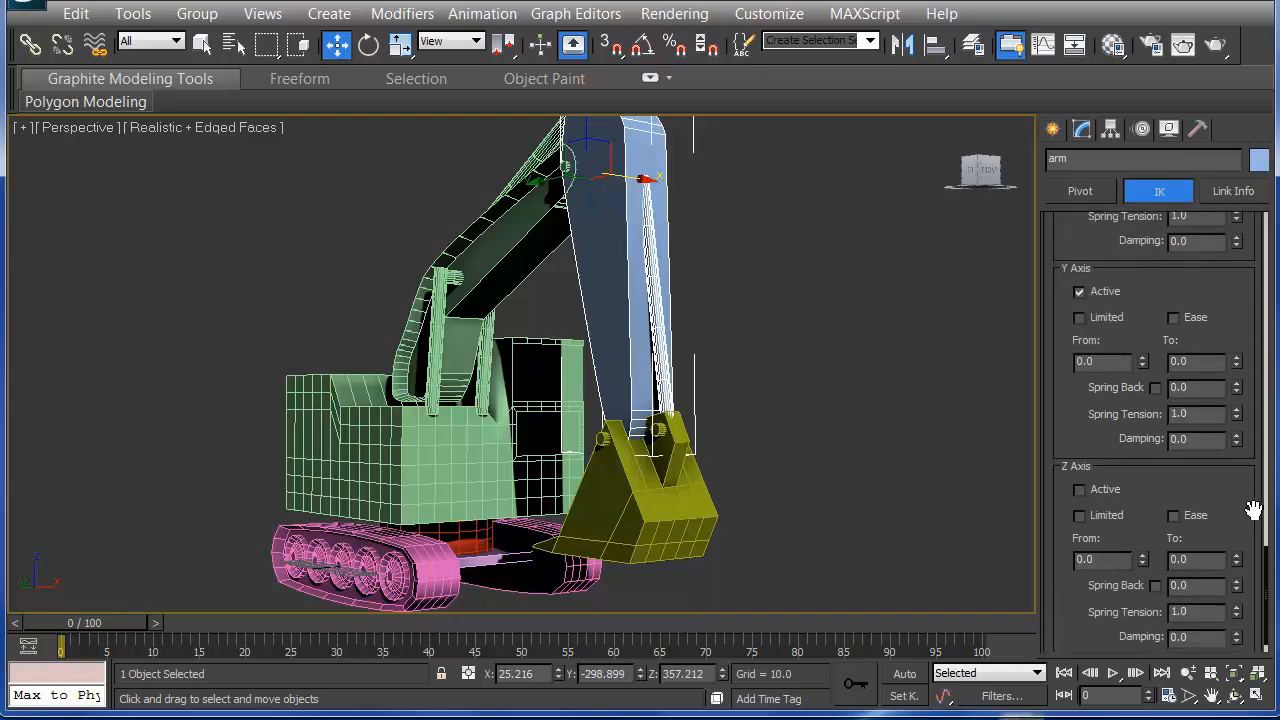
scroll("down", 3)
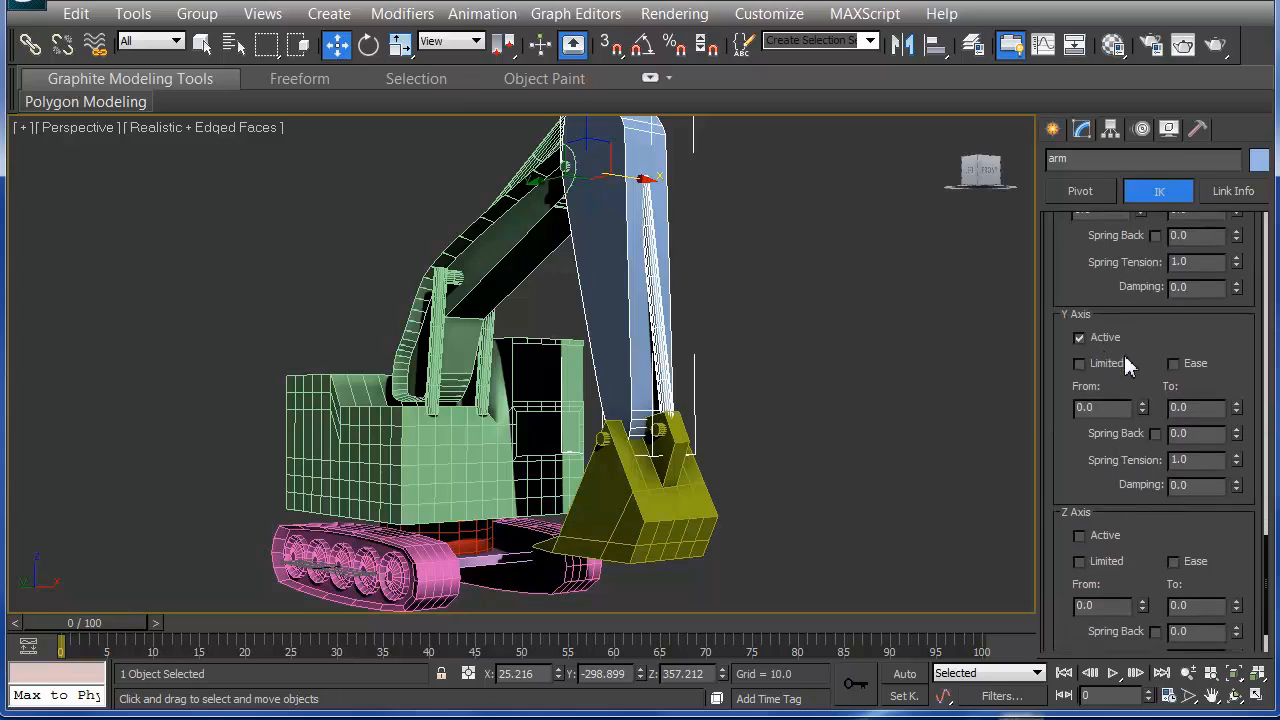
mouse_move(1244, 400)
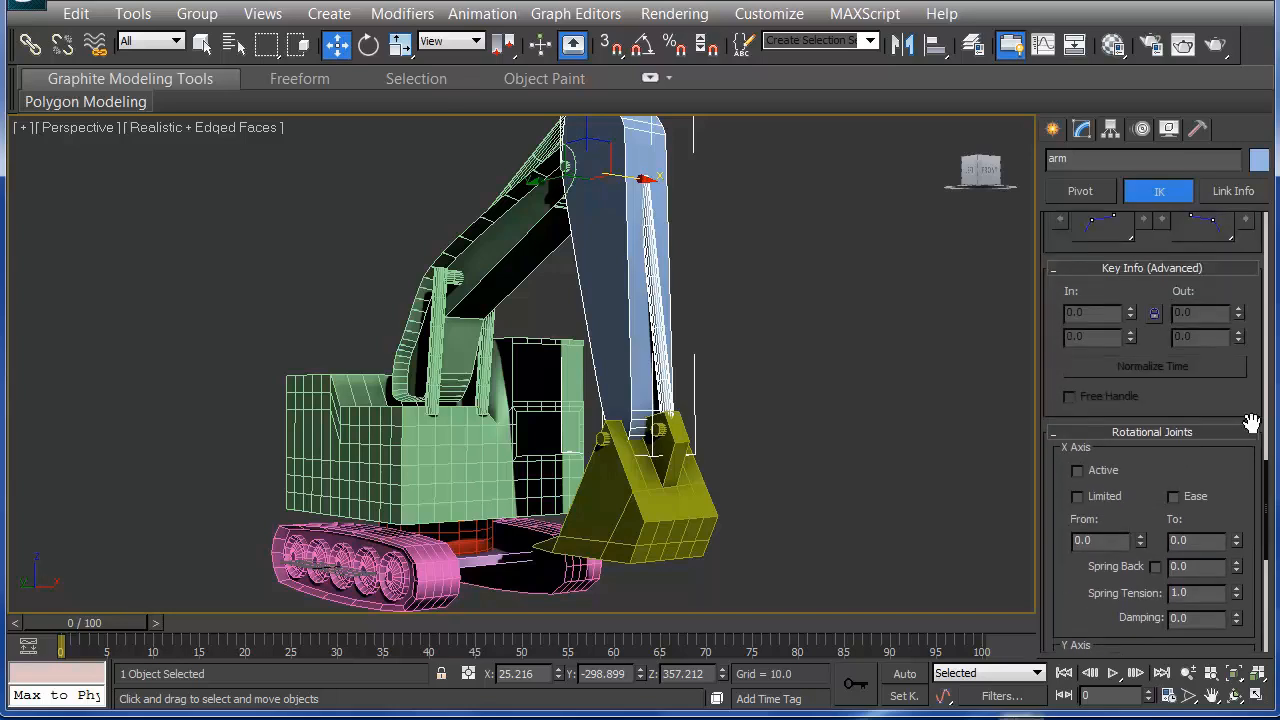
Step: Scroll through the IK rollouts before moving on to the bucket
scroll("down", 3)
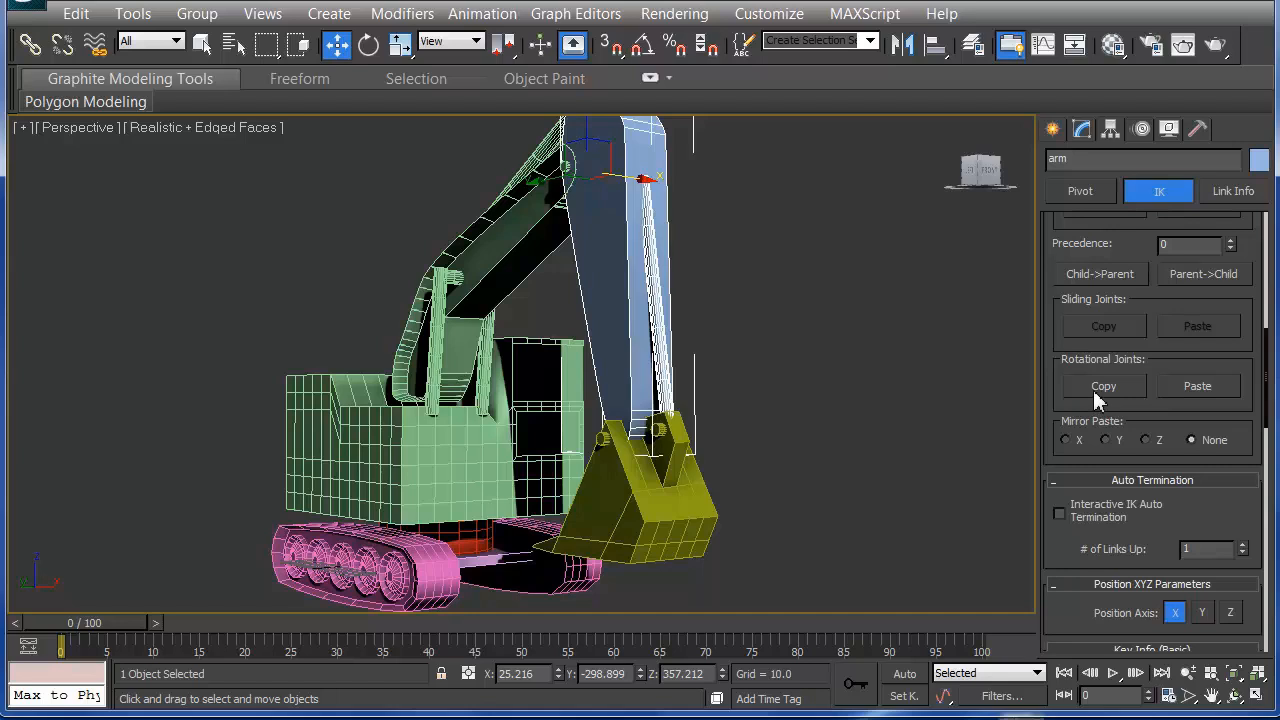
mouse_move(594, 288)
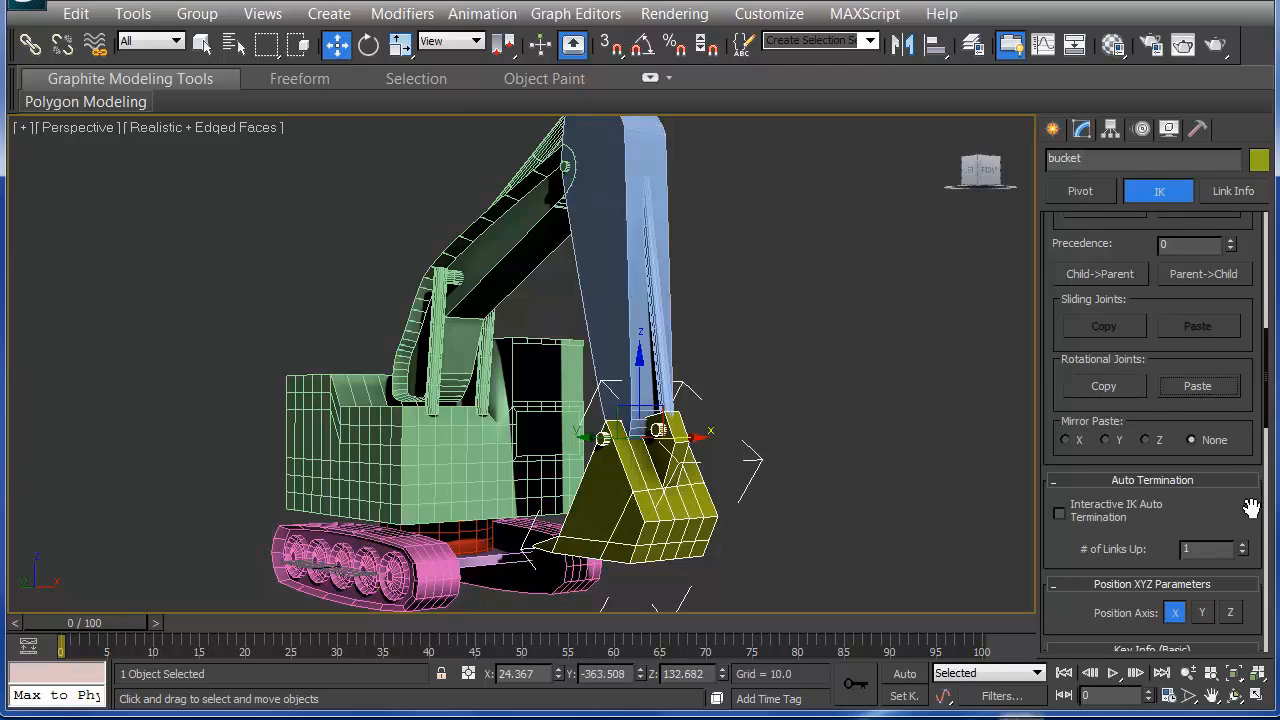
scroll("down", 3)
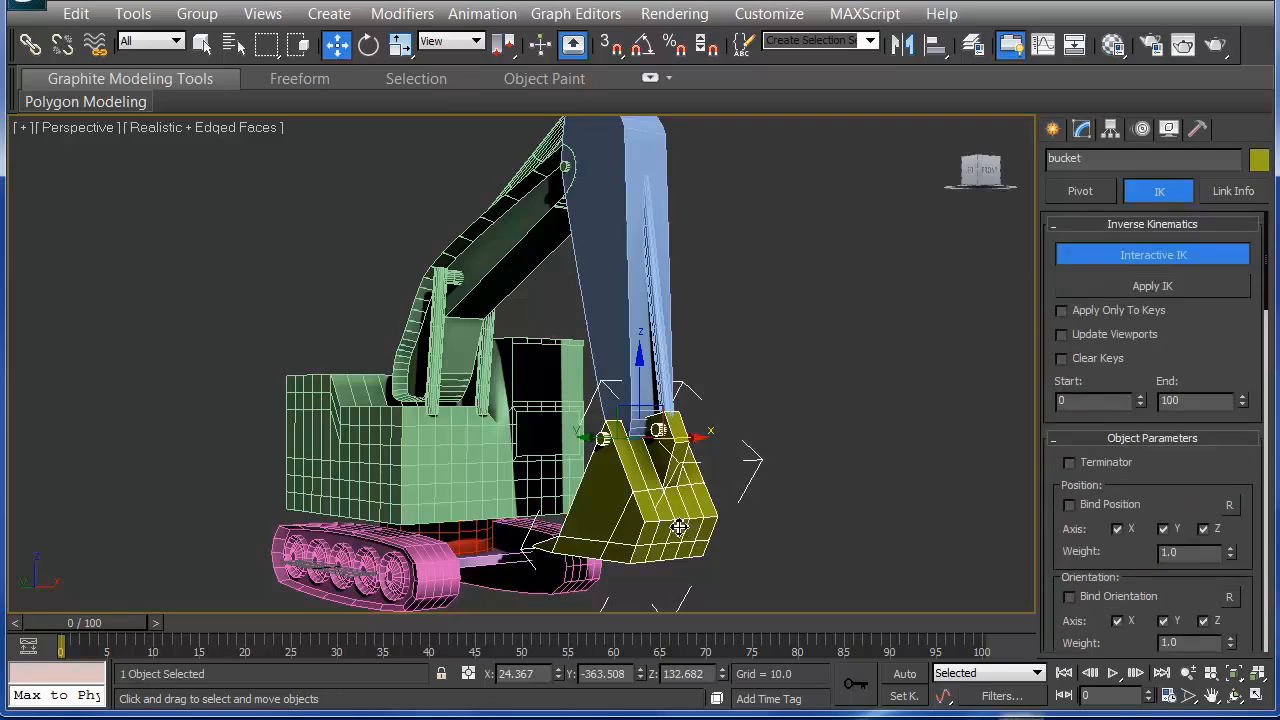
Step: Drag the bucket out, down and away from the cab so the arm and boom follow into an extended pose
left_click_drag(680, 528, 652, 520)
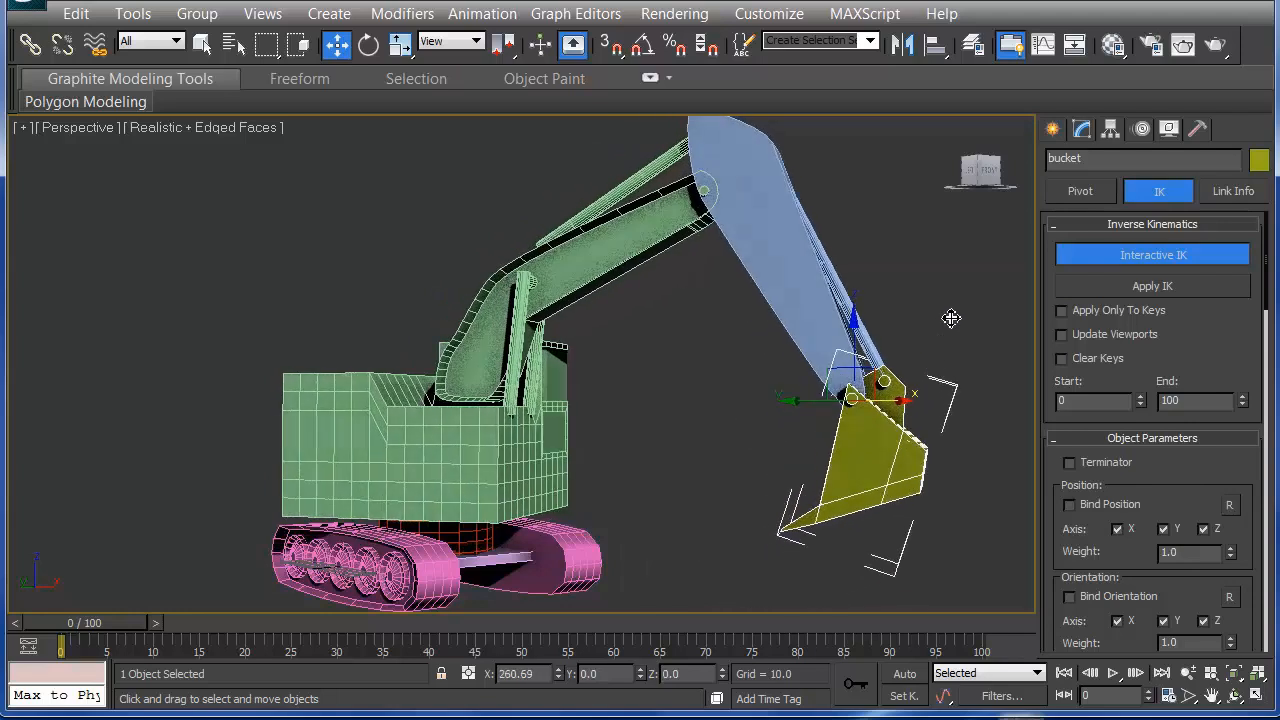
left_click_drag(850, 390, 708, 490)
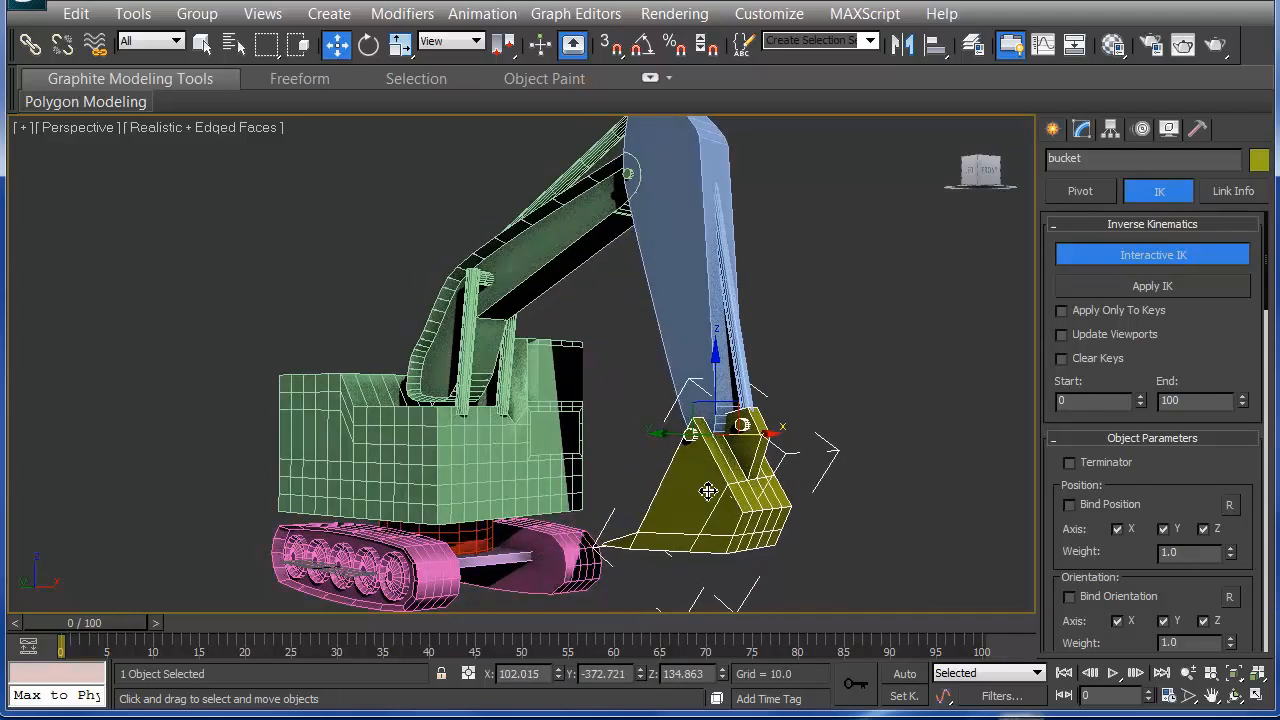
left_click_drag(708, 490, 180, 550)
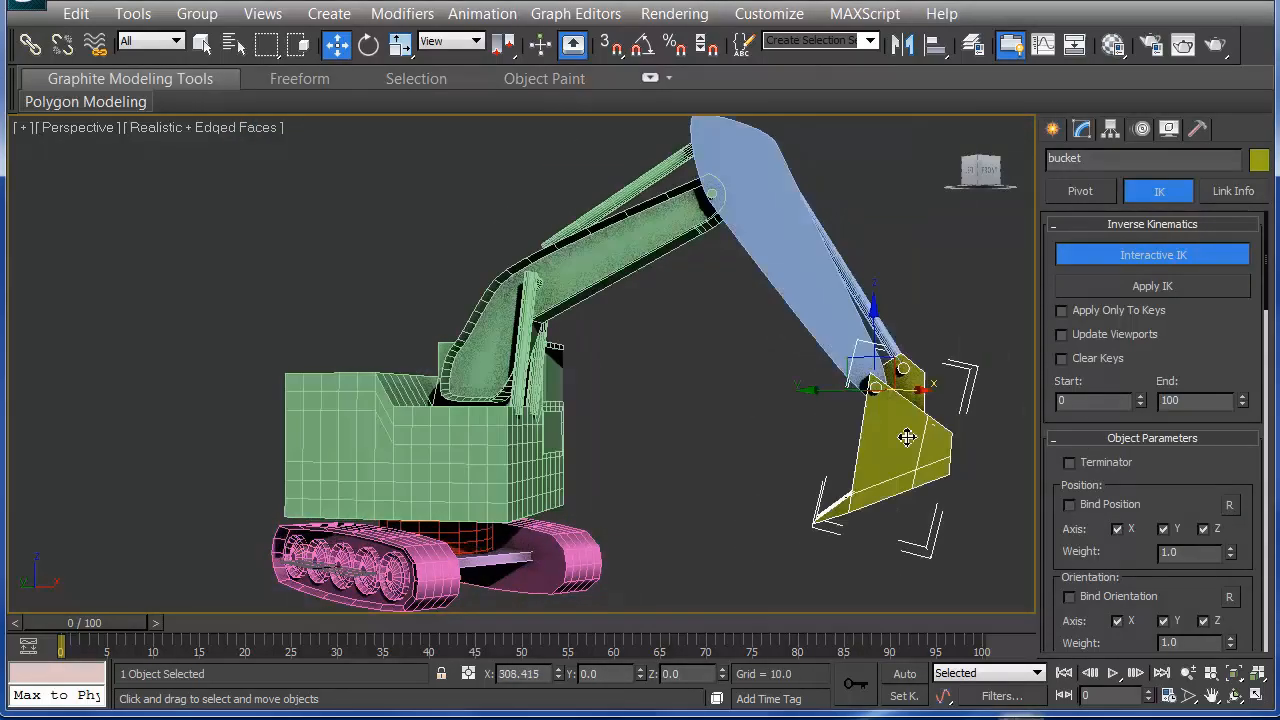
left_click_drag(908, 436, 976, 500)
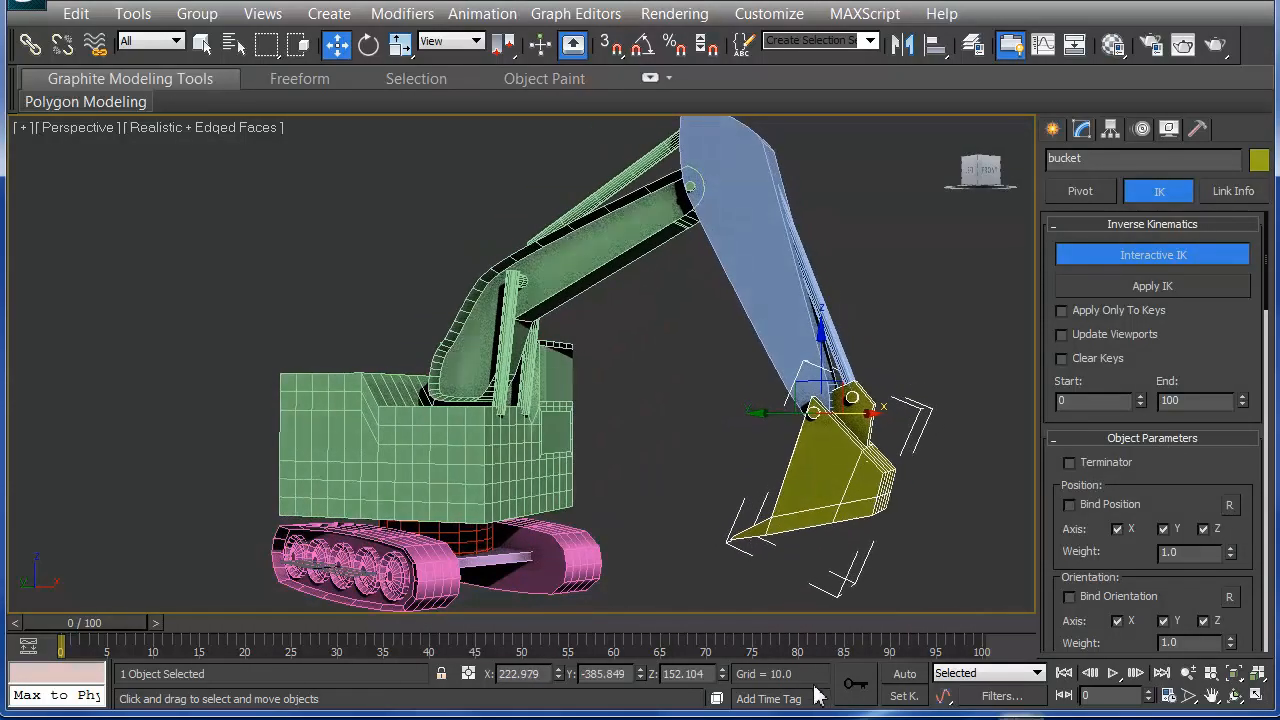
Step: With Auto Key on, key a raised bucket pose at frame 90 and return to frame 0
left_click(904, 672)
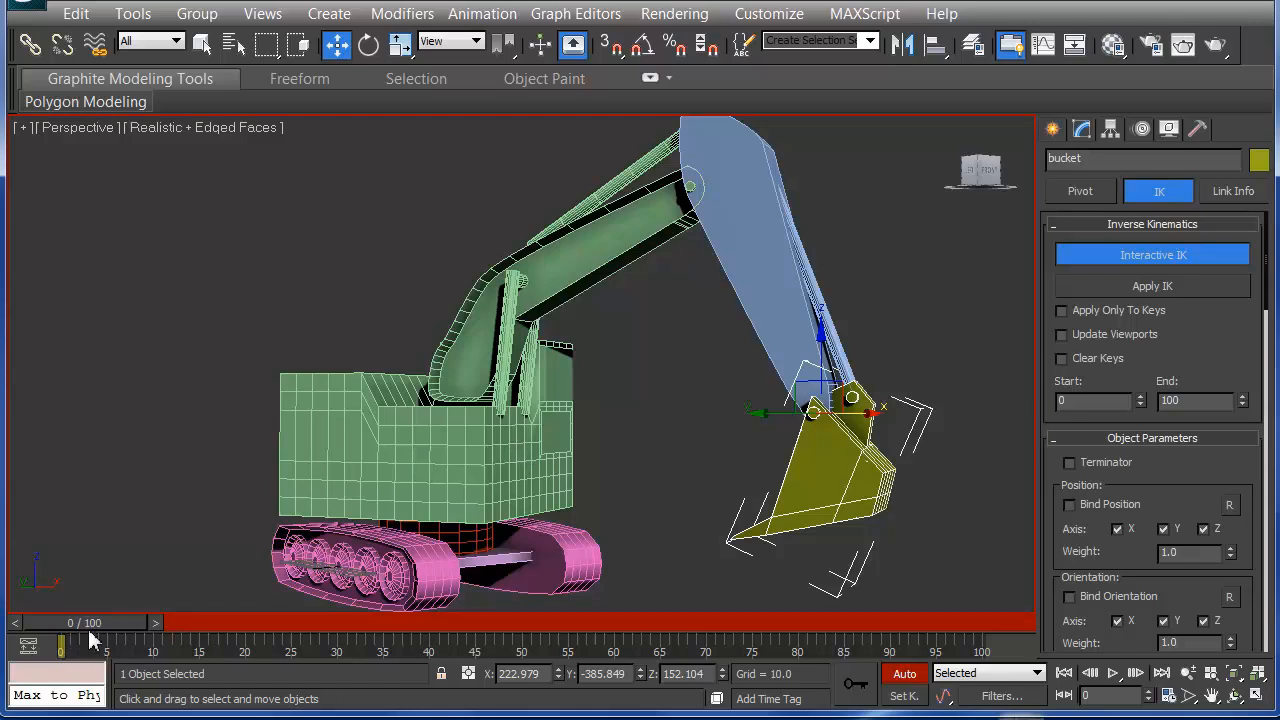
left_click_drag(60, 622, 464, 622)
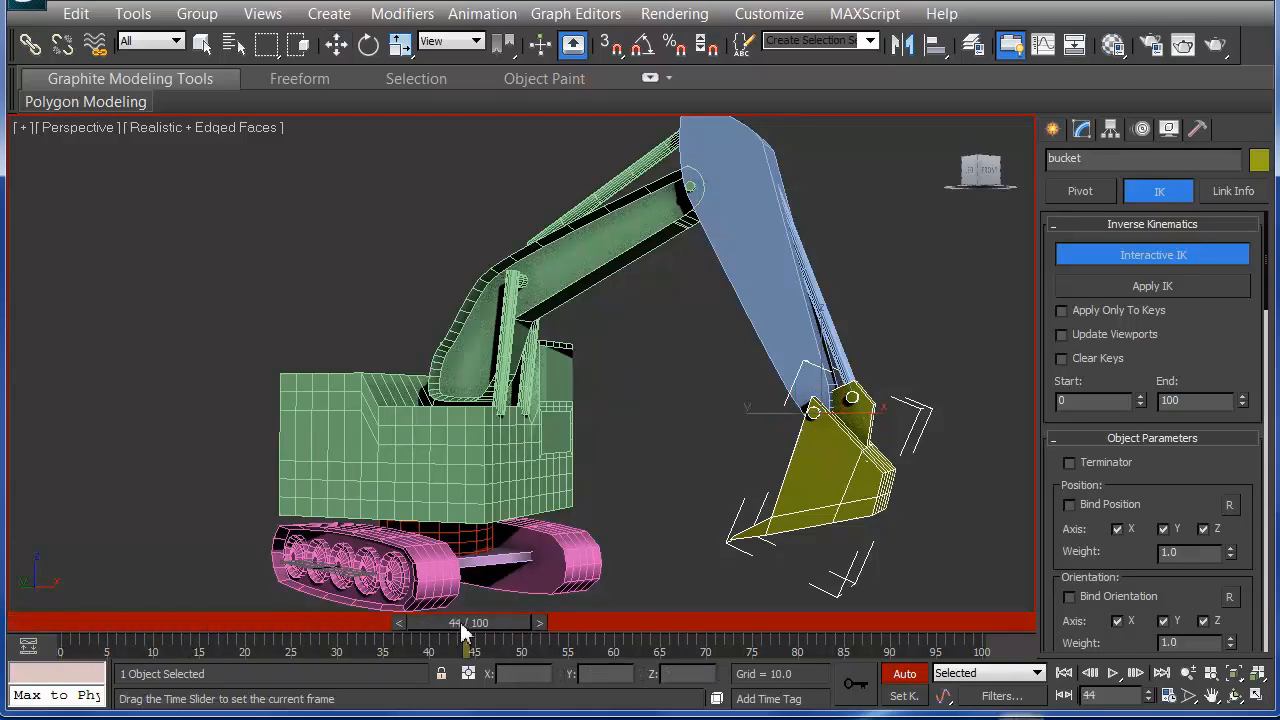
left_click_drag(464, 622, 624, 622)
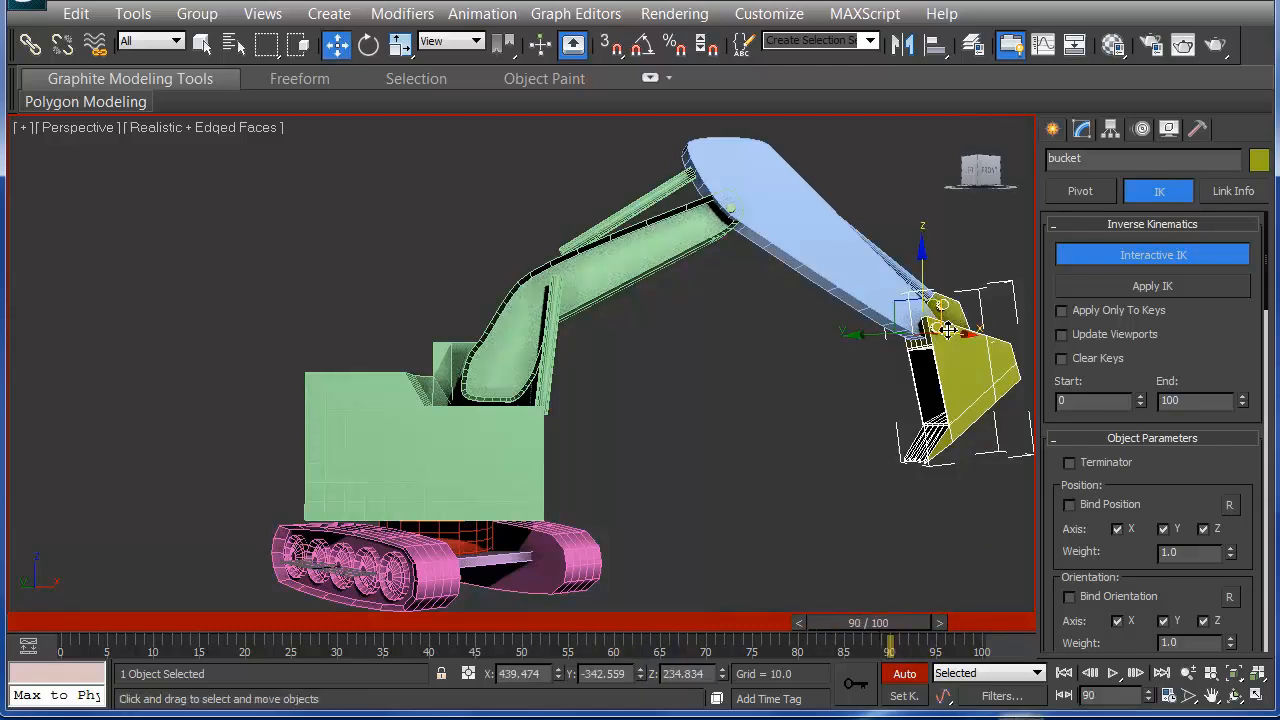
left_click_drag(944, 330, 664, 588)
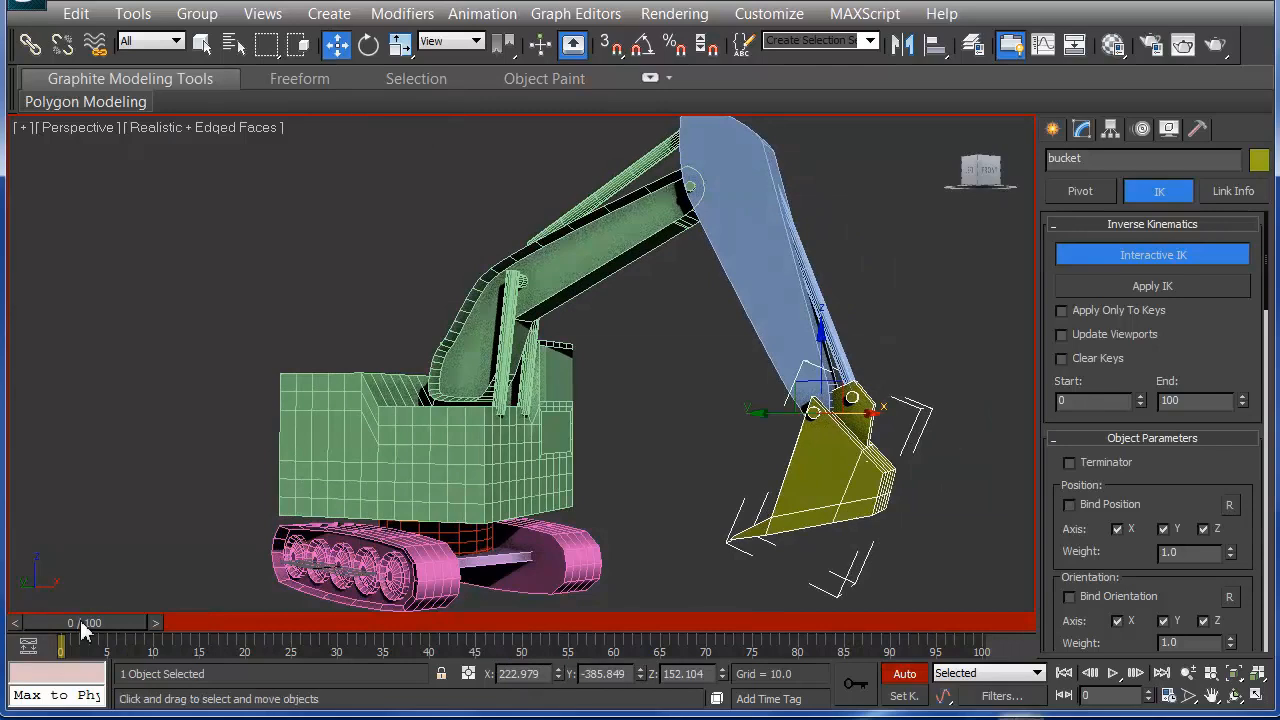
Step: Play back the bucket animation and stop it
left_click(1100, 674)
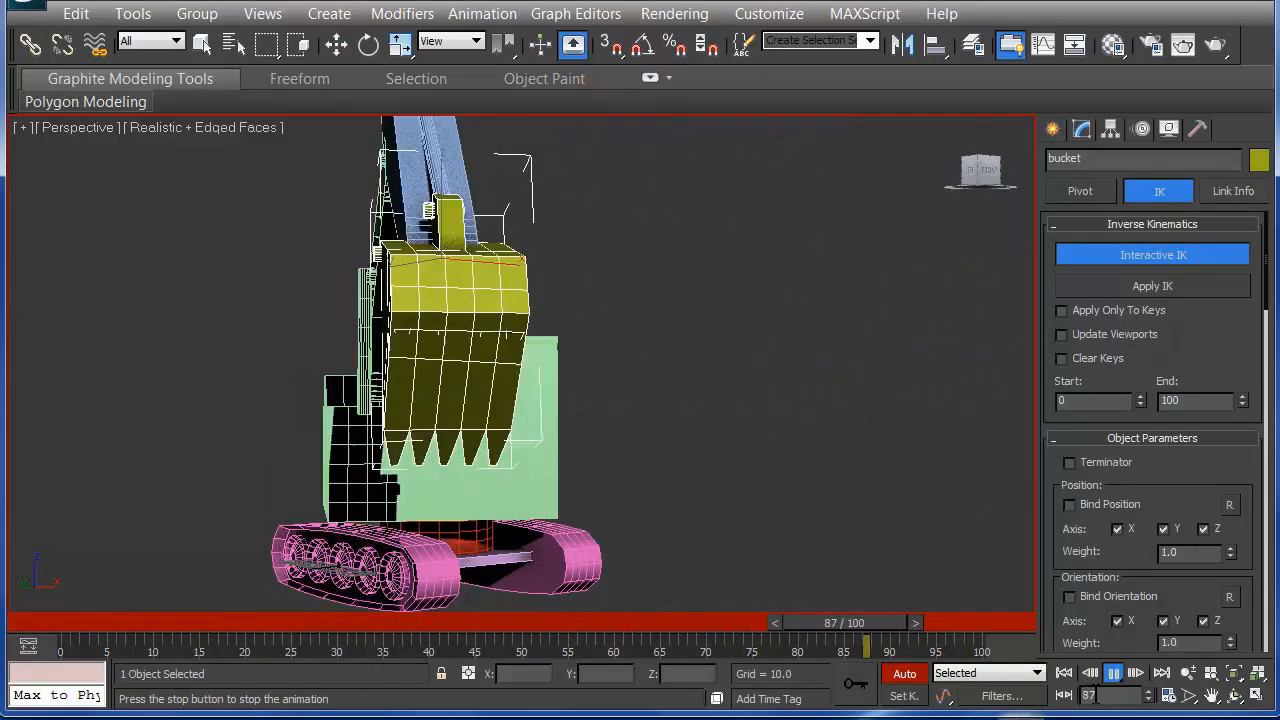
left_click(1114, 672)
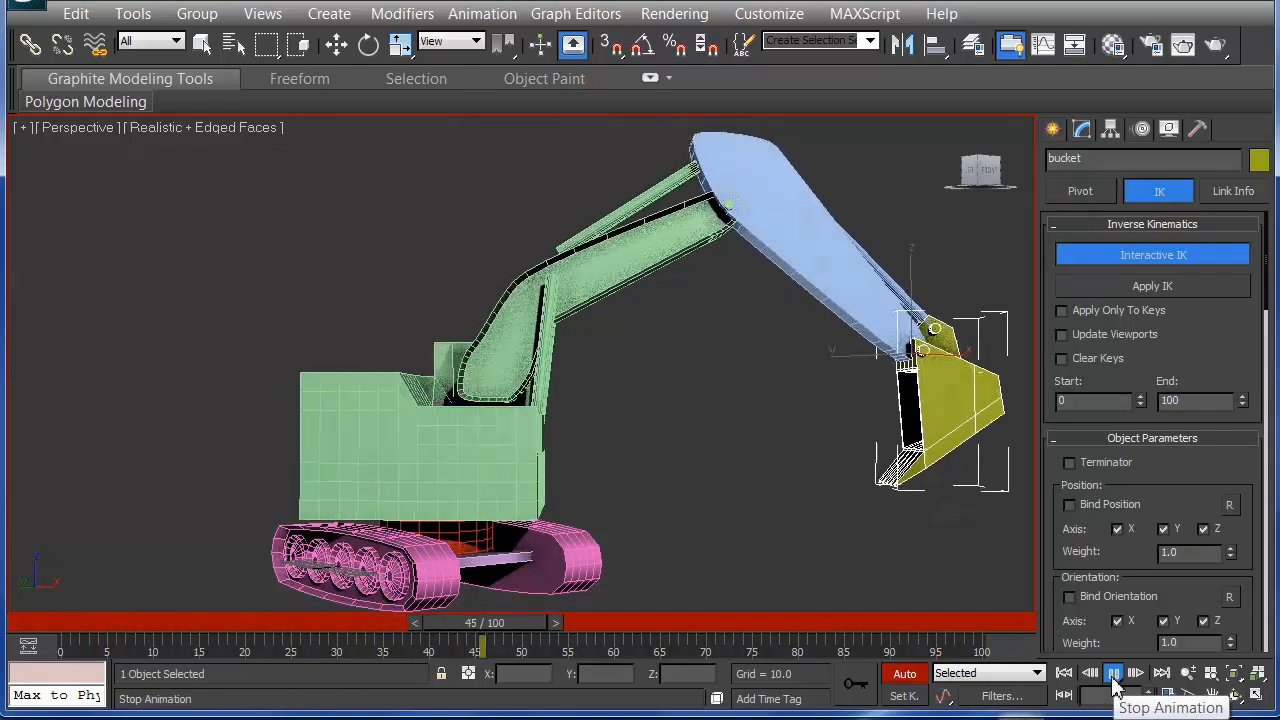